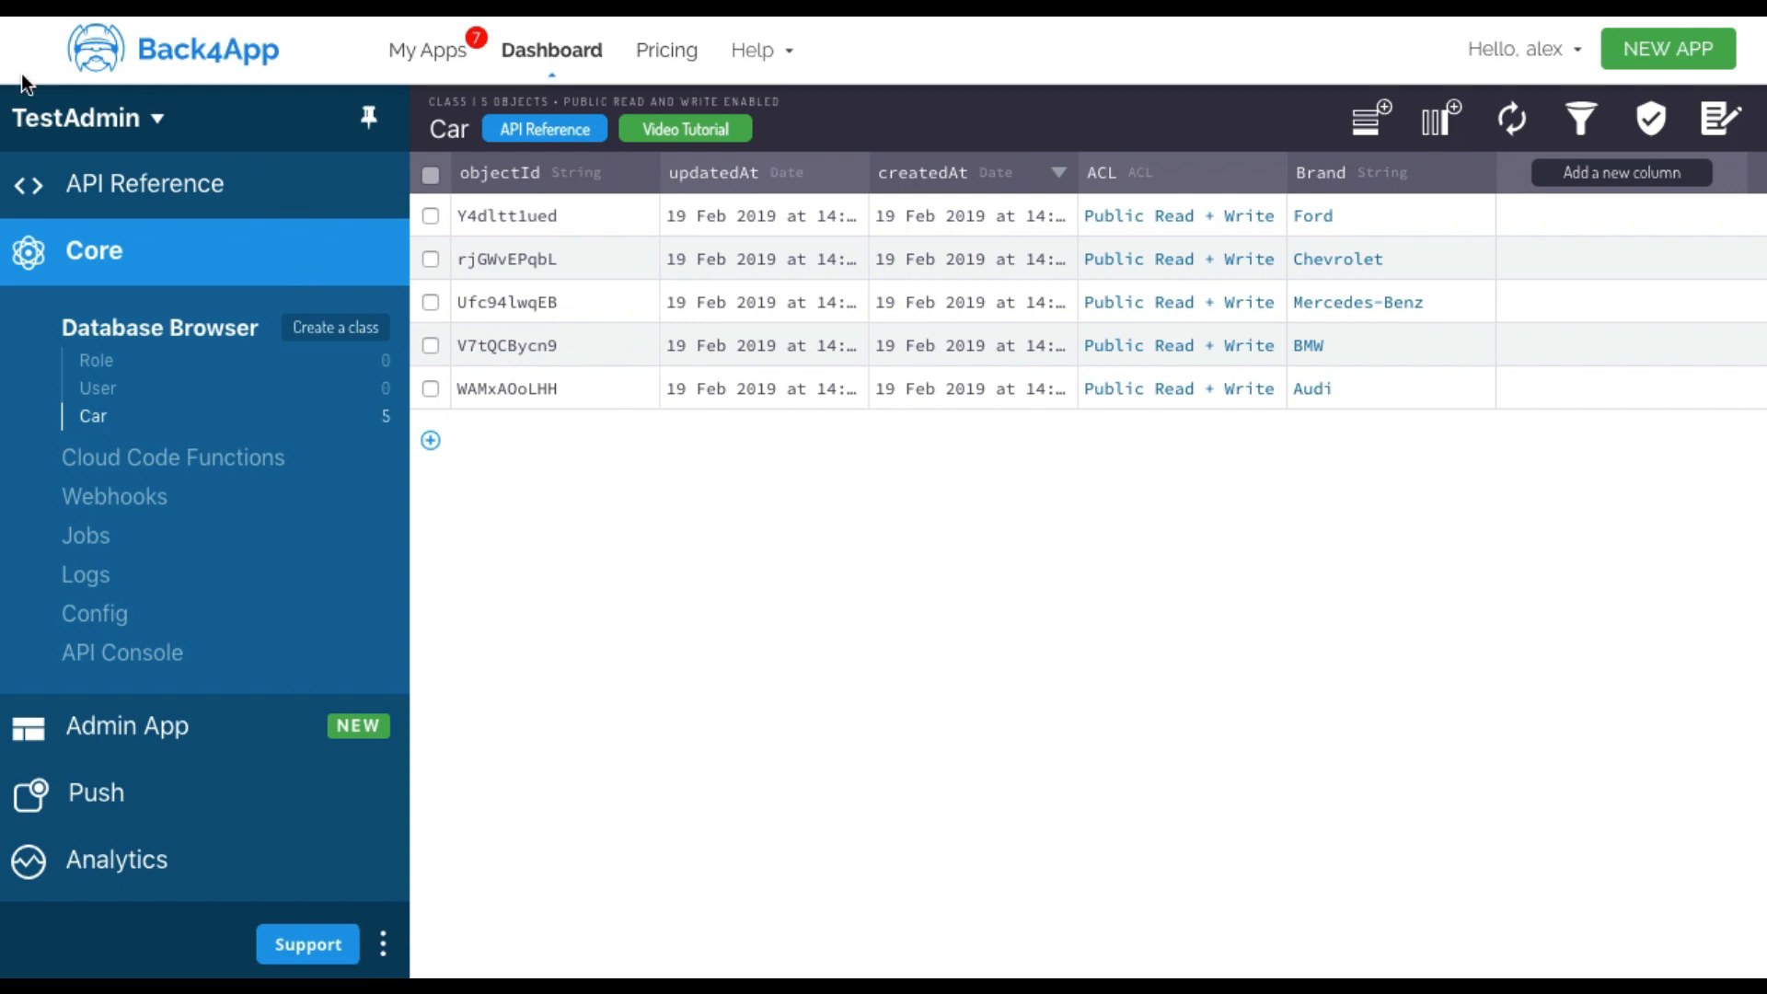
mouse_move(191, 109)
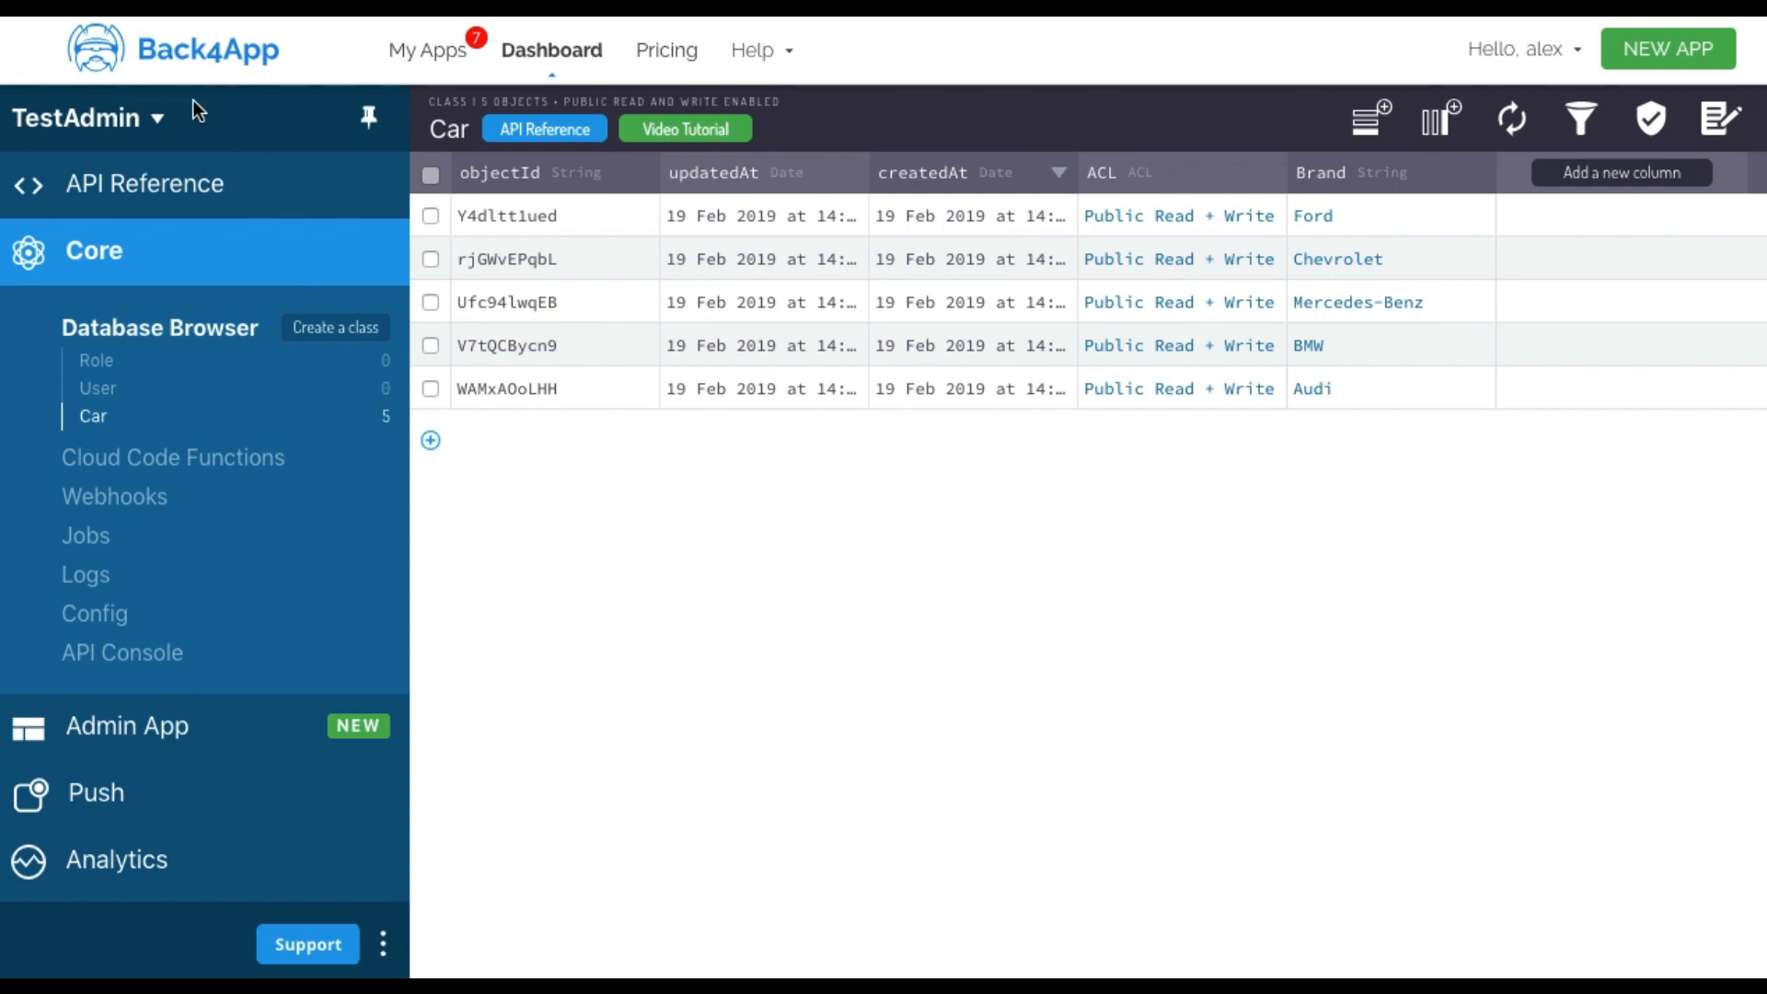
mouse_move(95, 412)
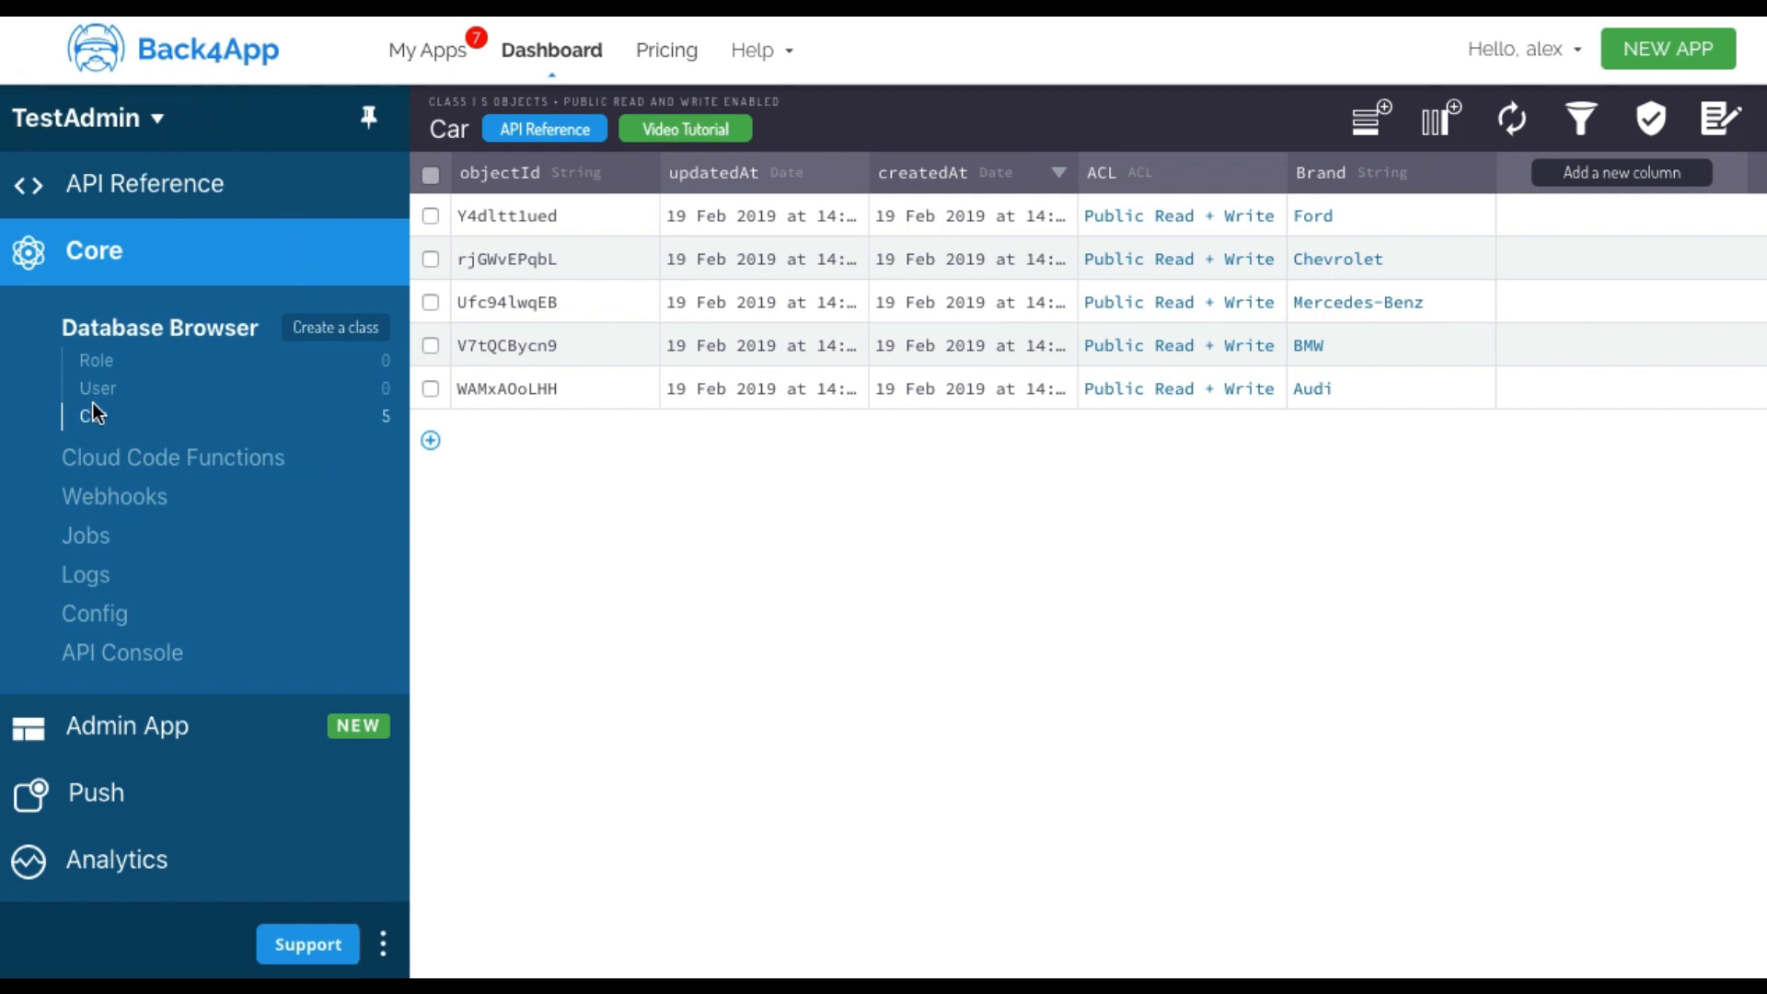
mouse_move(1500, 289)
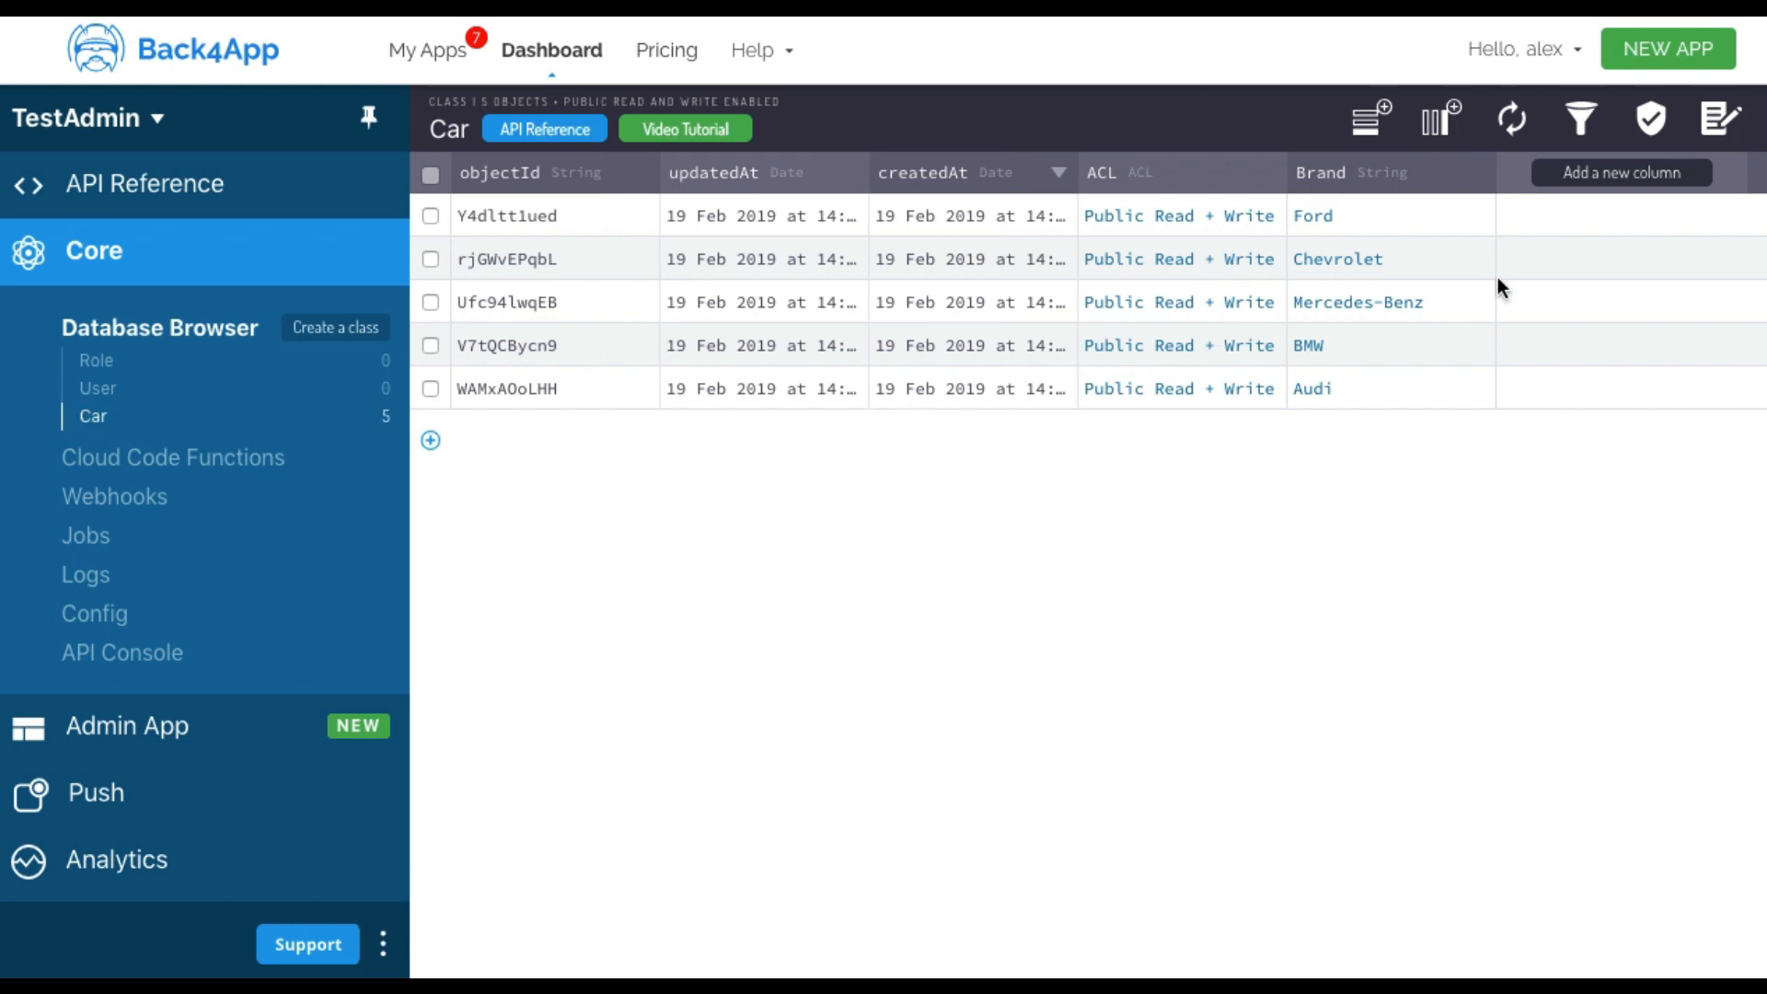
mouse_move(541, 735)
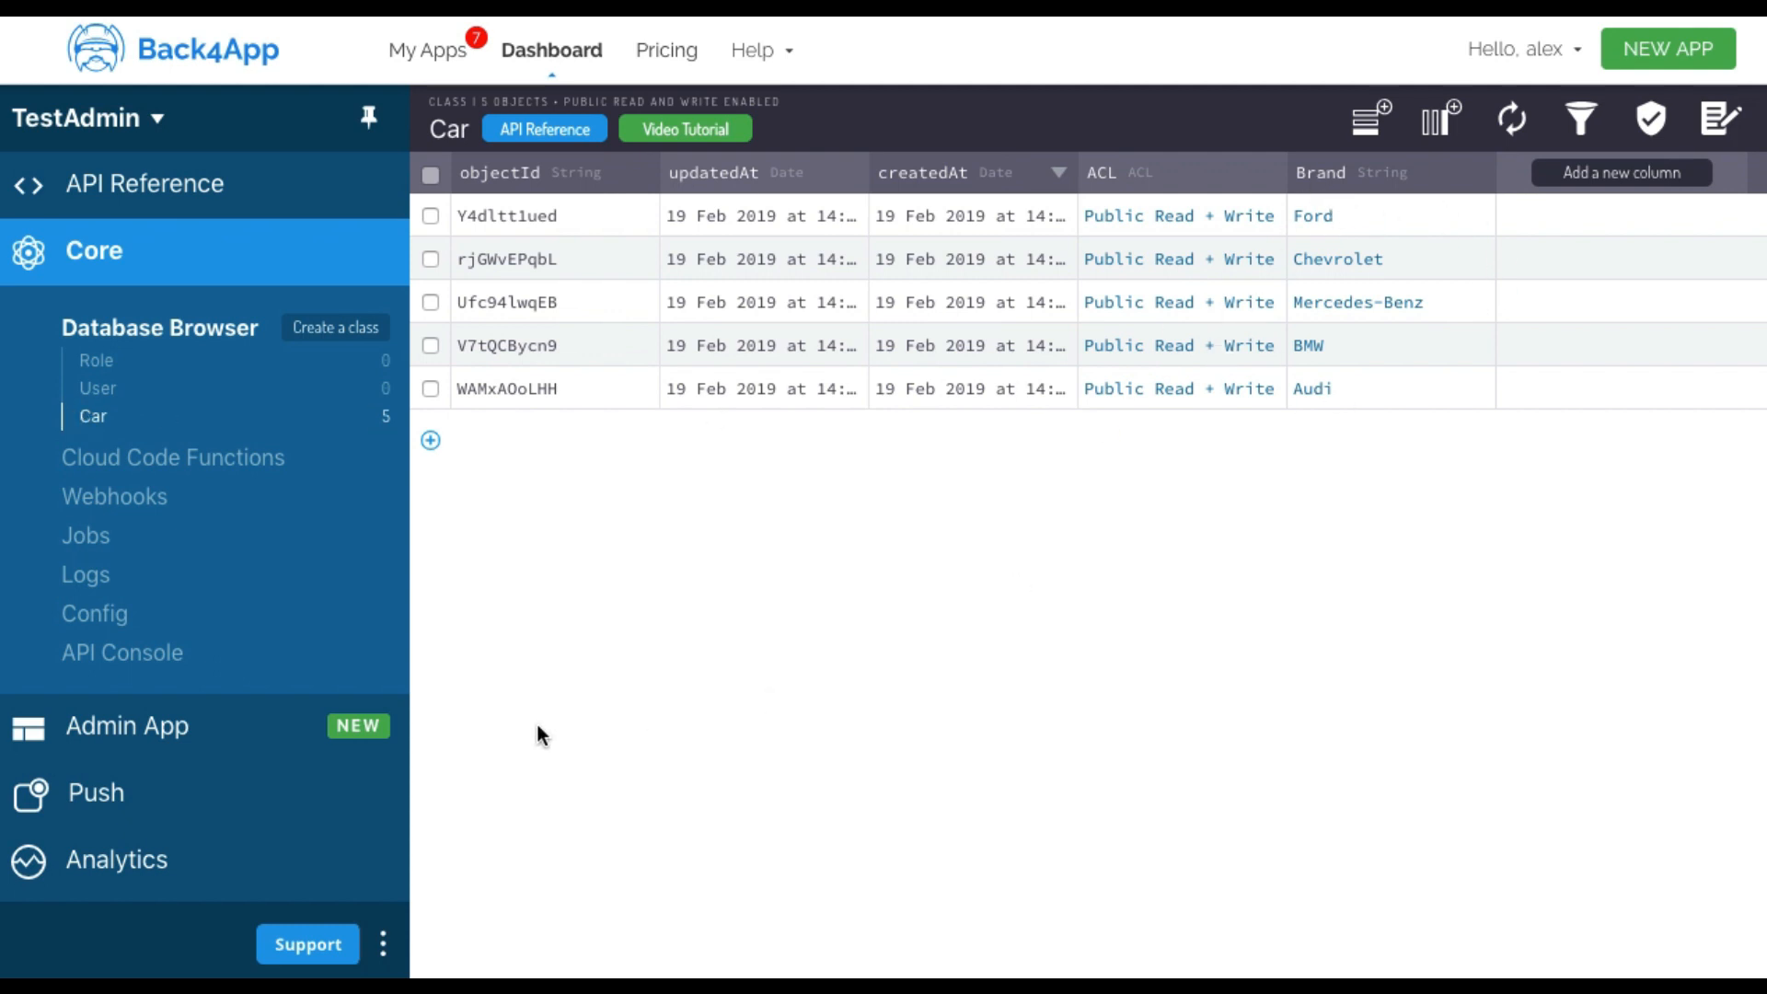
mouse_move(191, 757)
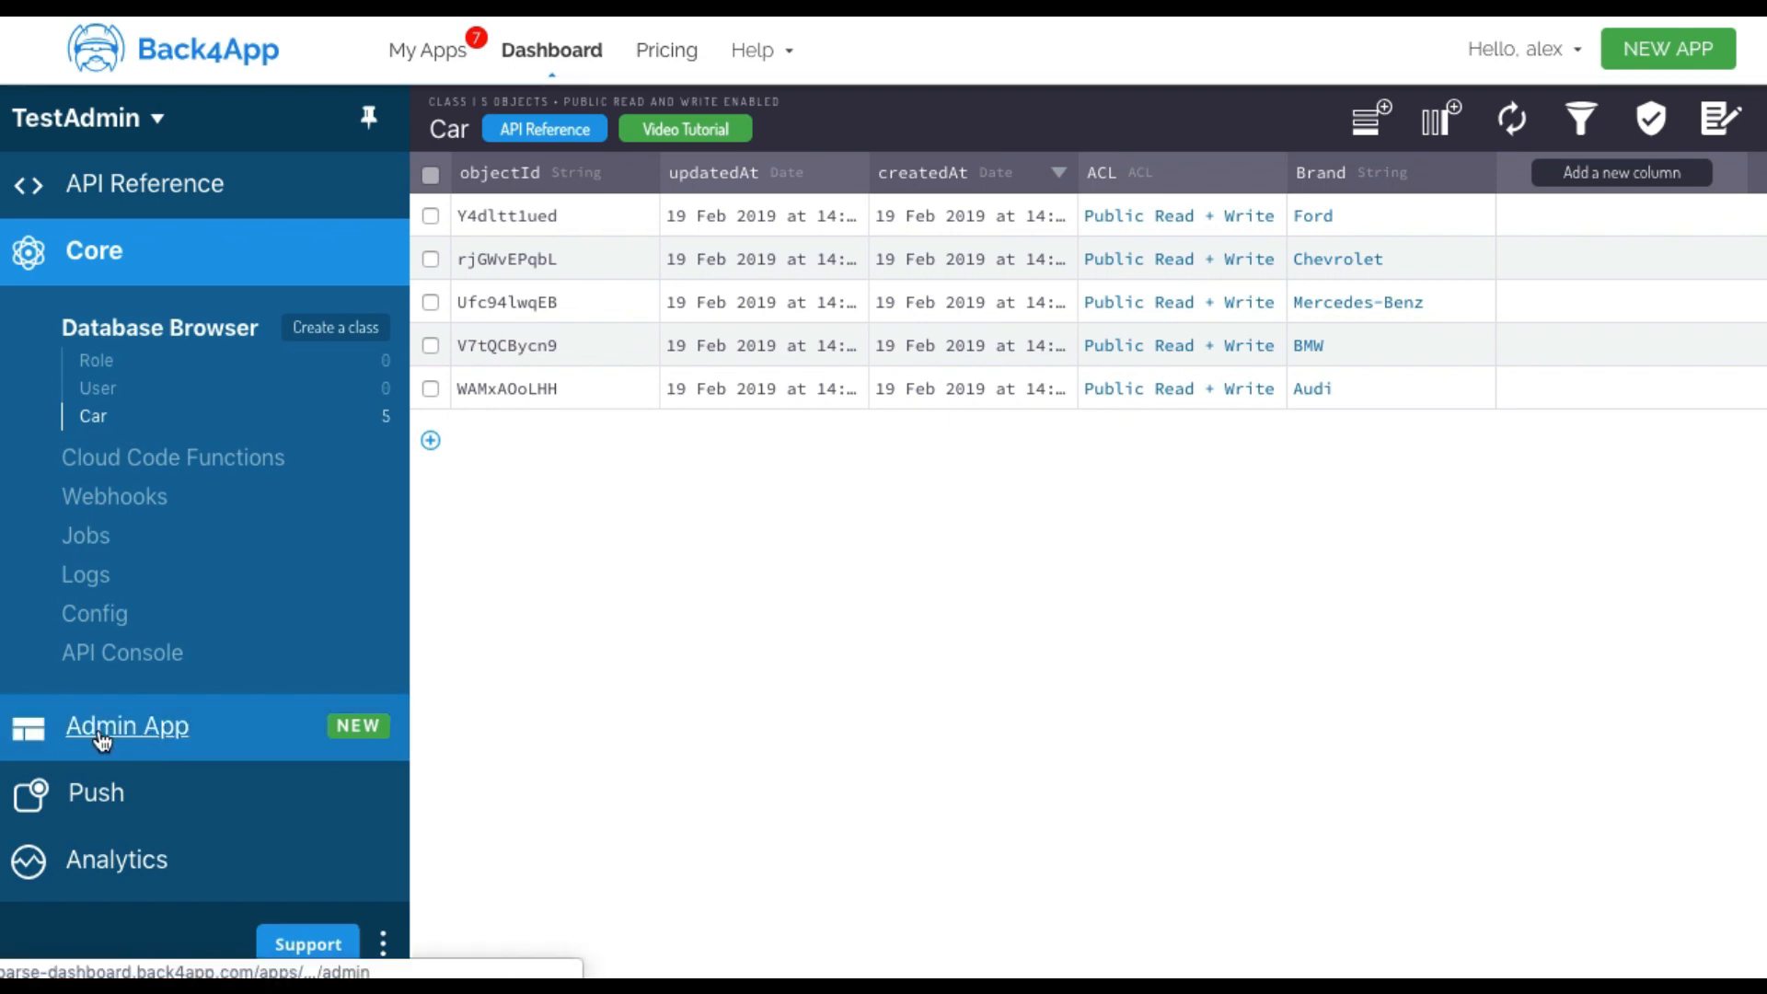
Create the admin user with a username and password and proceed to the subdomain step.
left_click(127, 725)
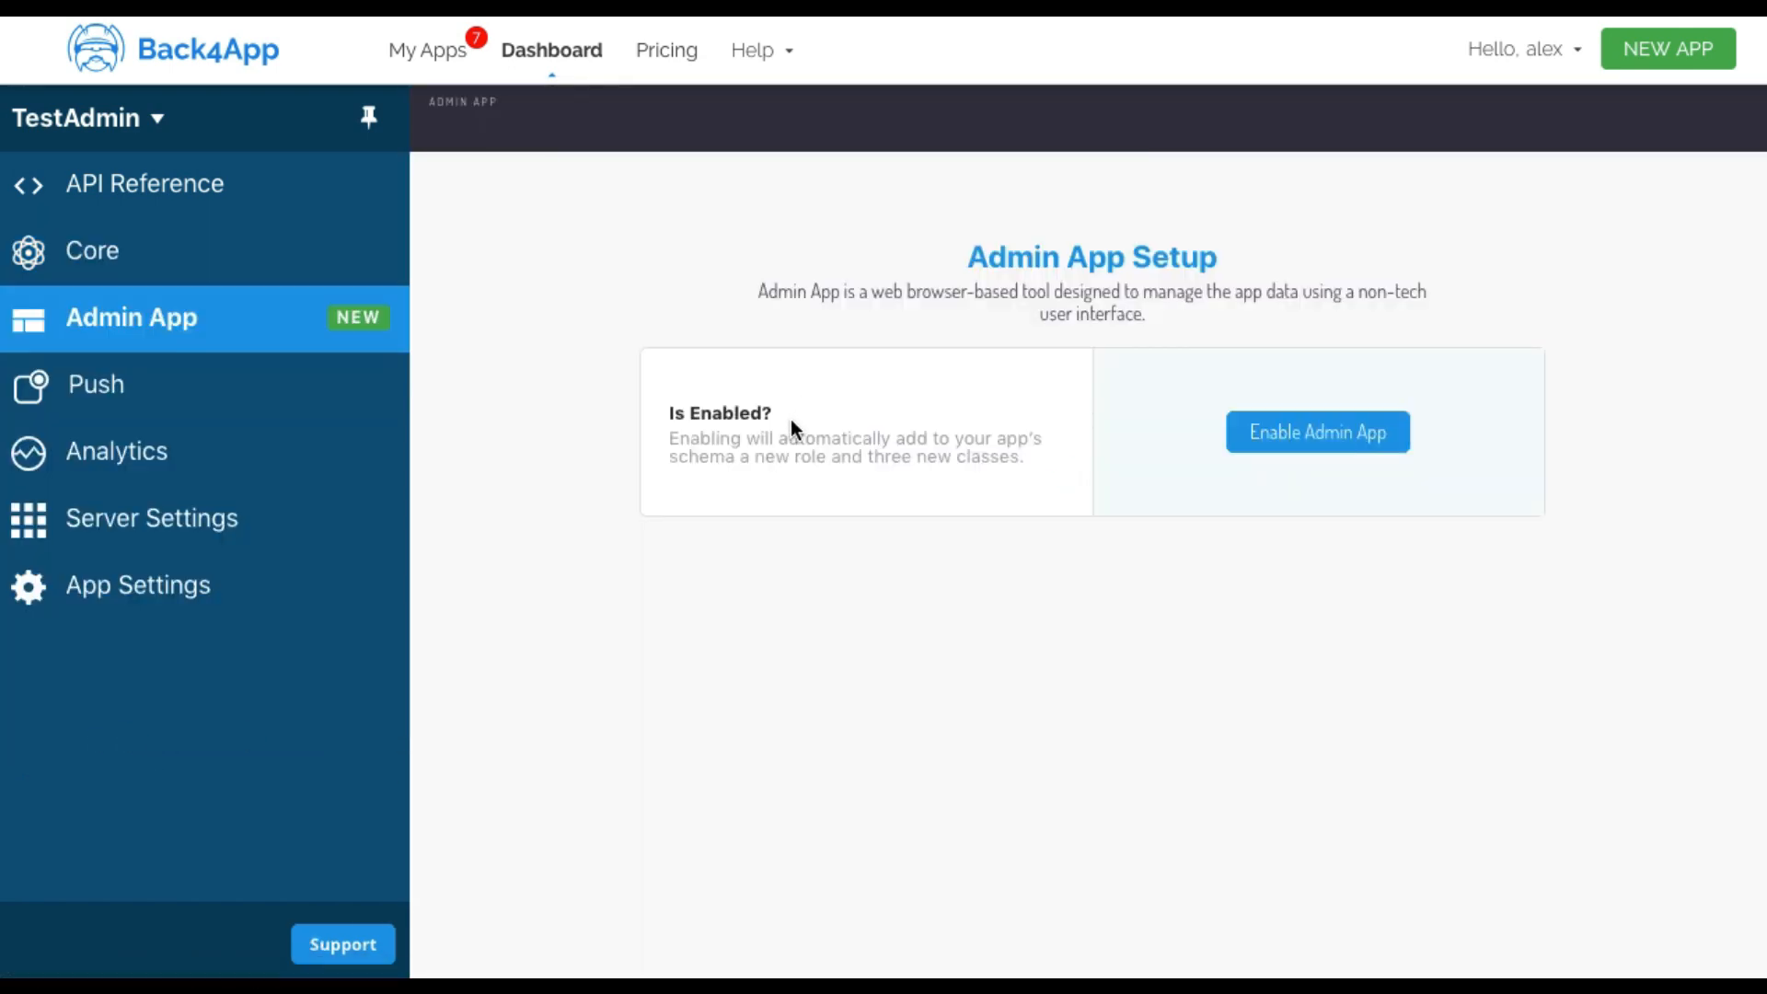
left_click(1316, 431)
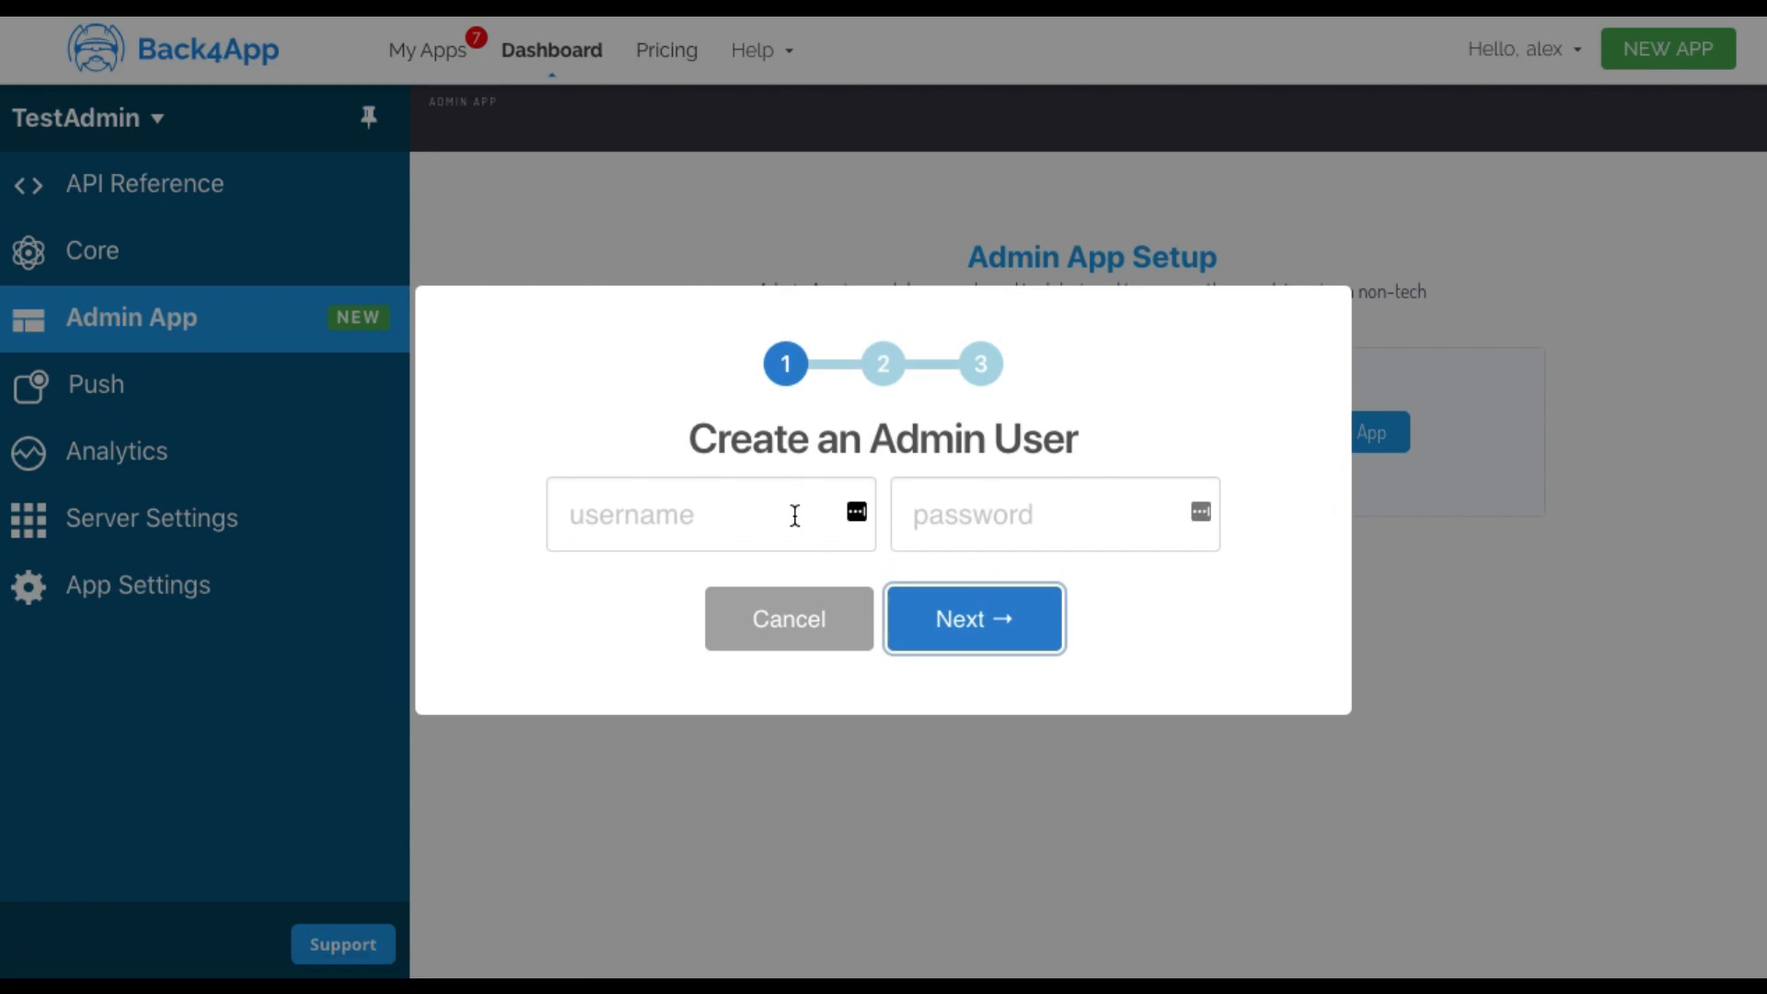
left_click(700, 513)
type("alex")
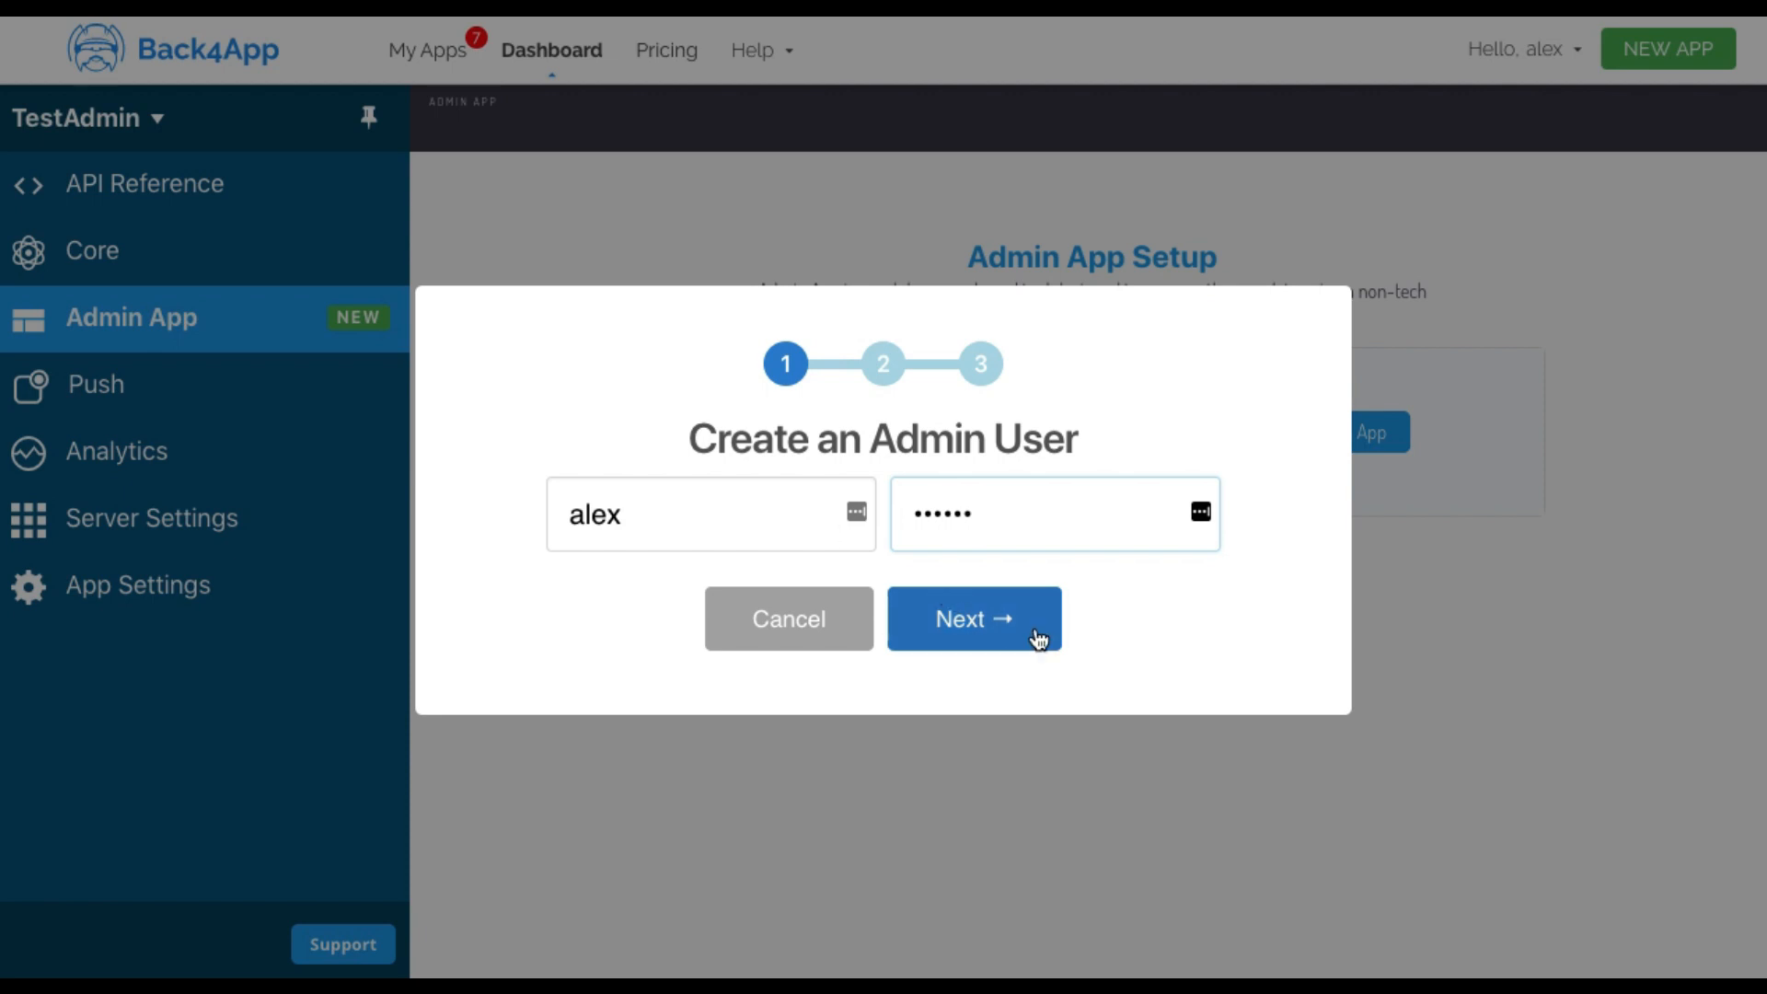
left_click(972, 619)
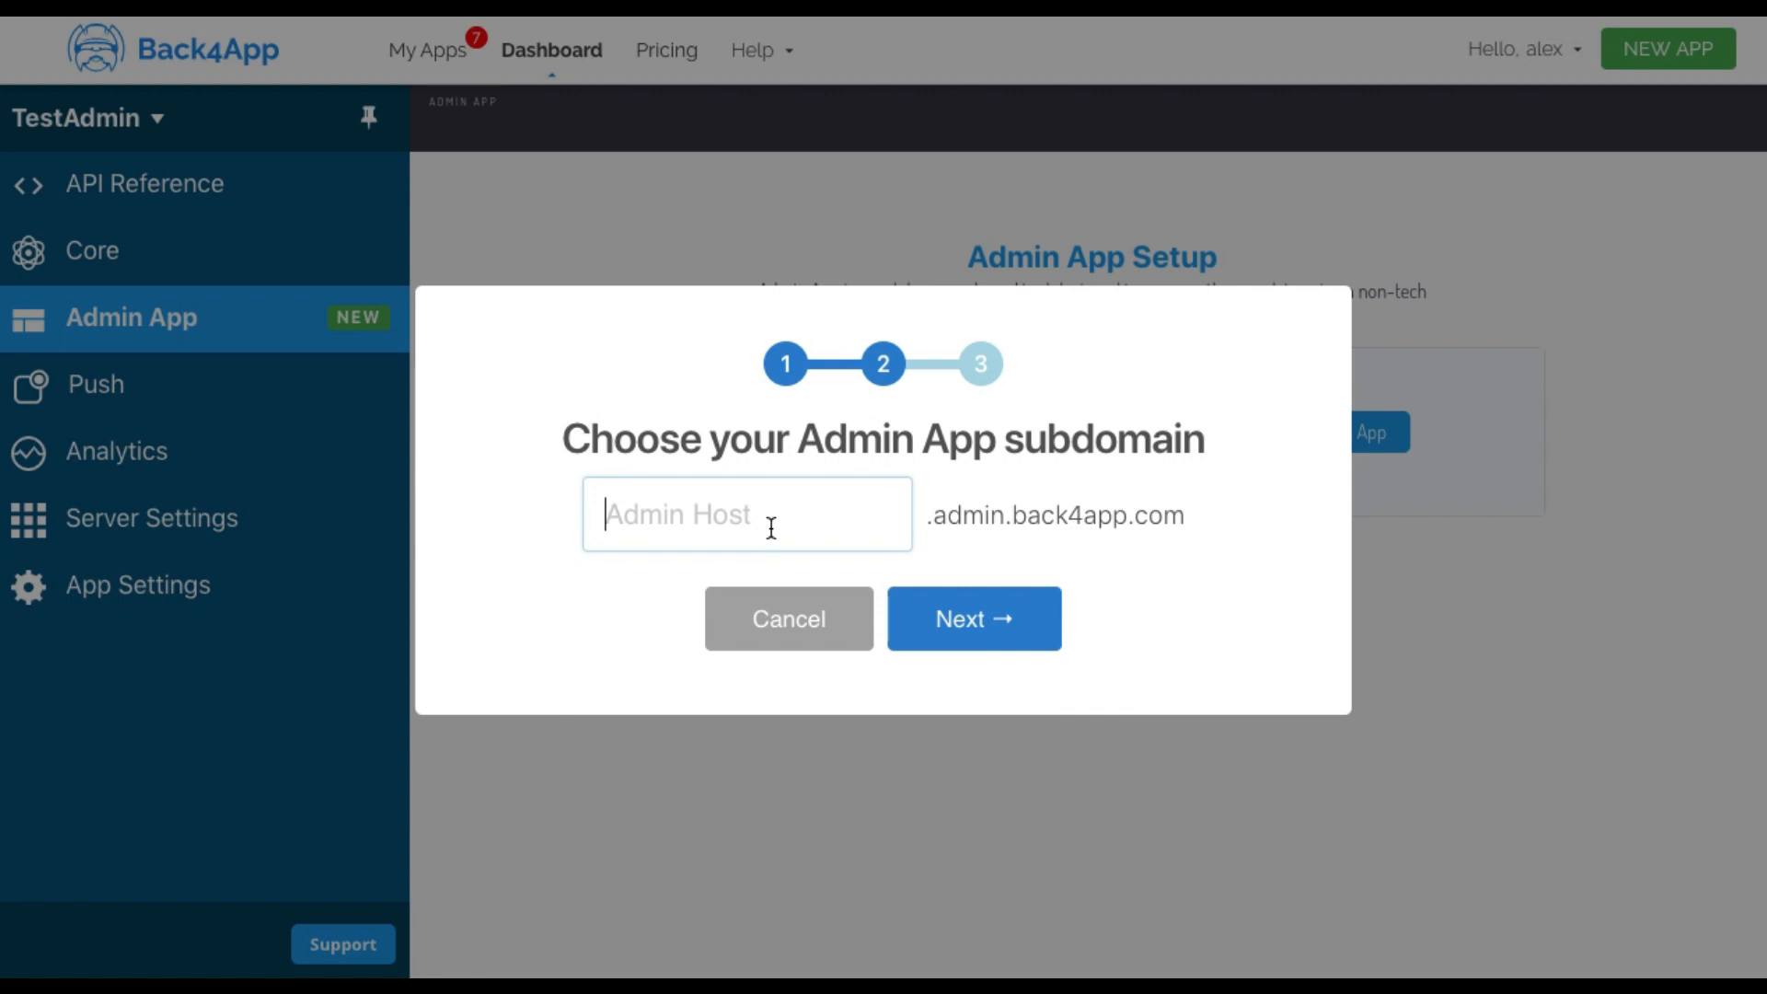
Activate the Admin App on the 'reportalex' admin subdomain and acknowledge the confirmation.
type("reportalex")
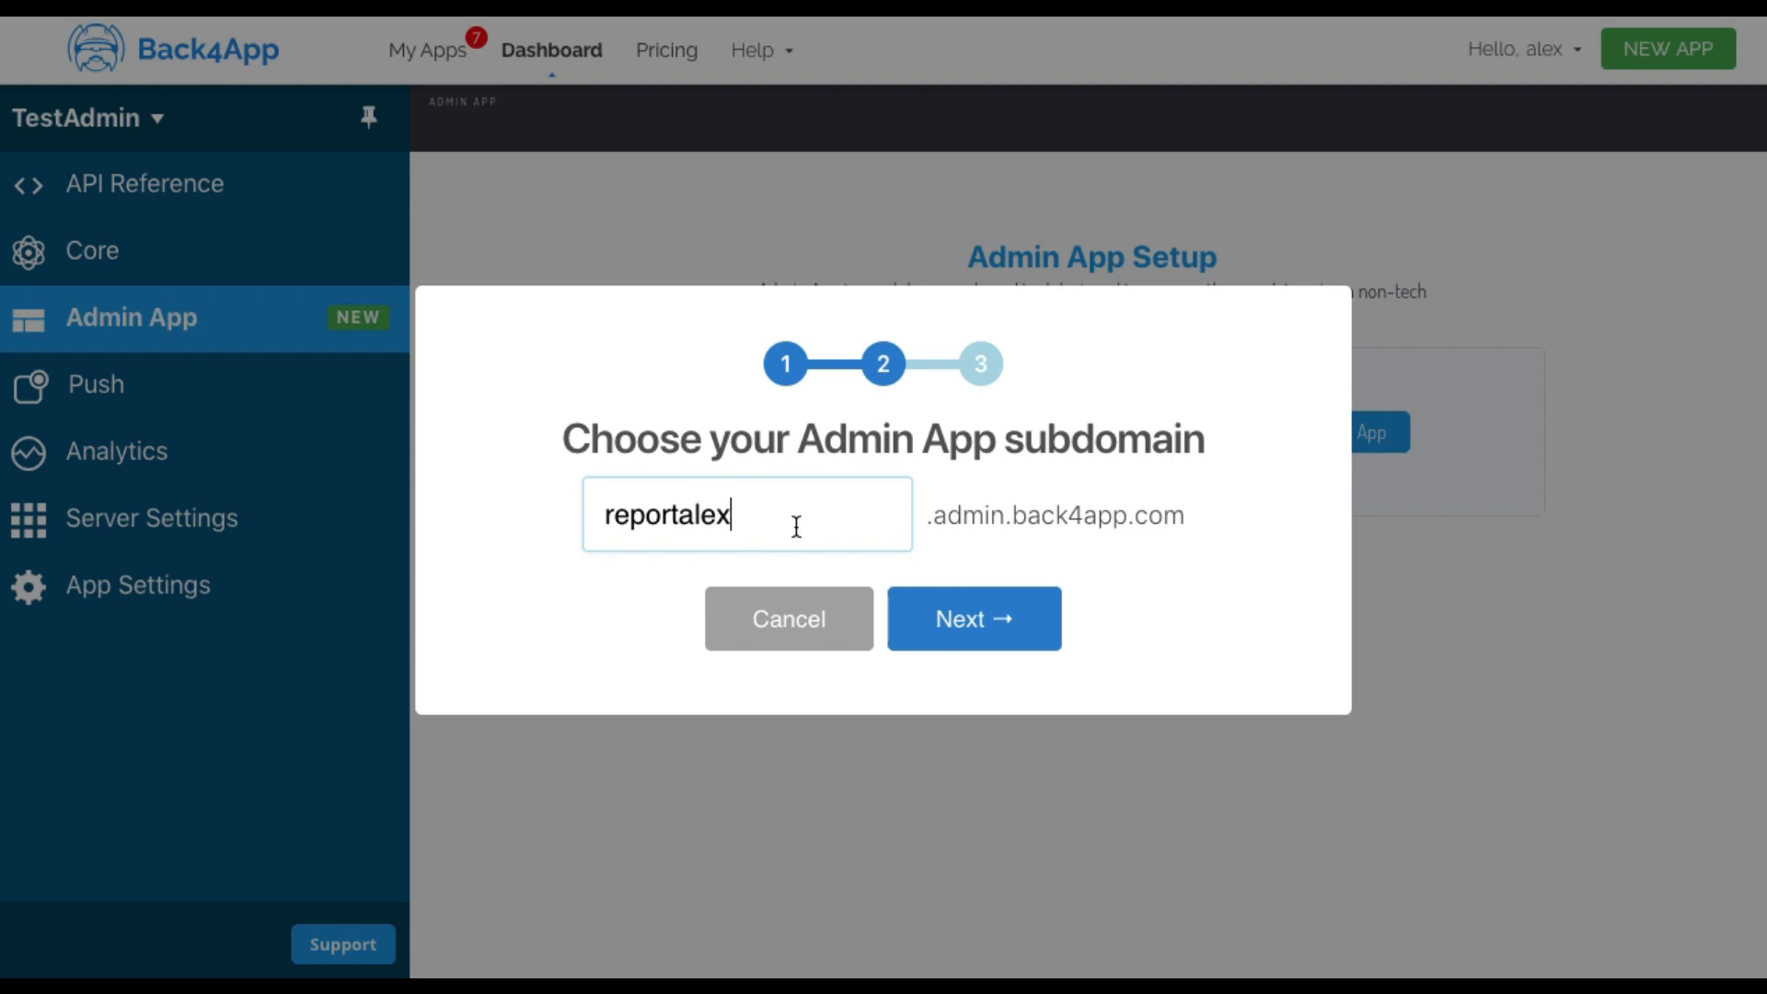
left_click(972, 619)
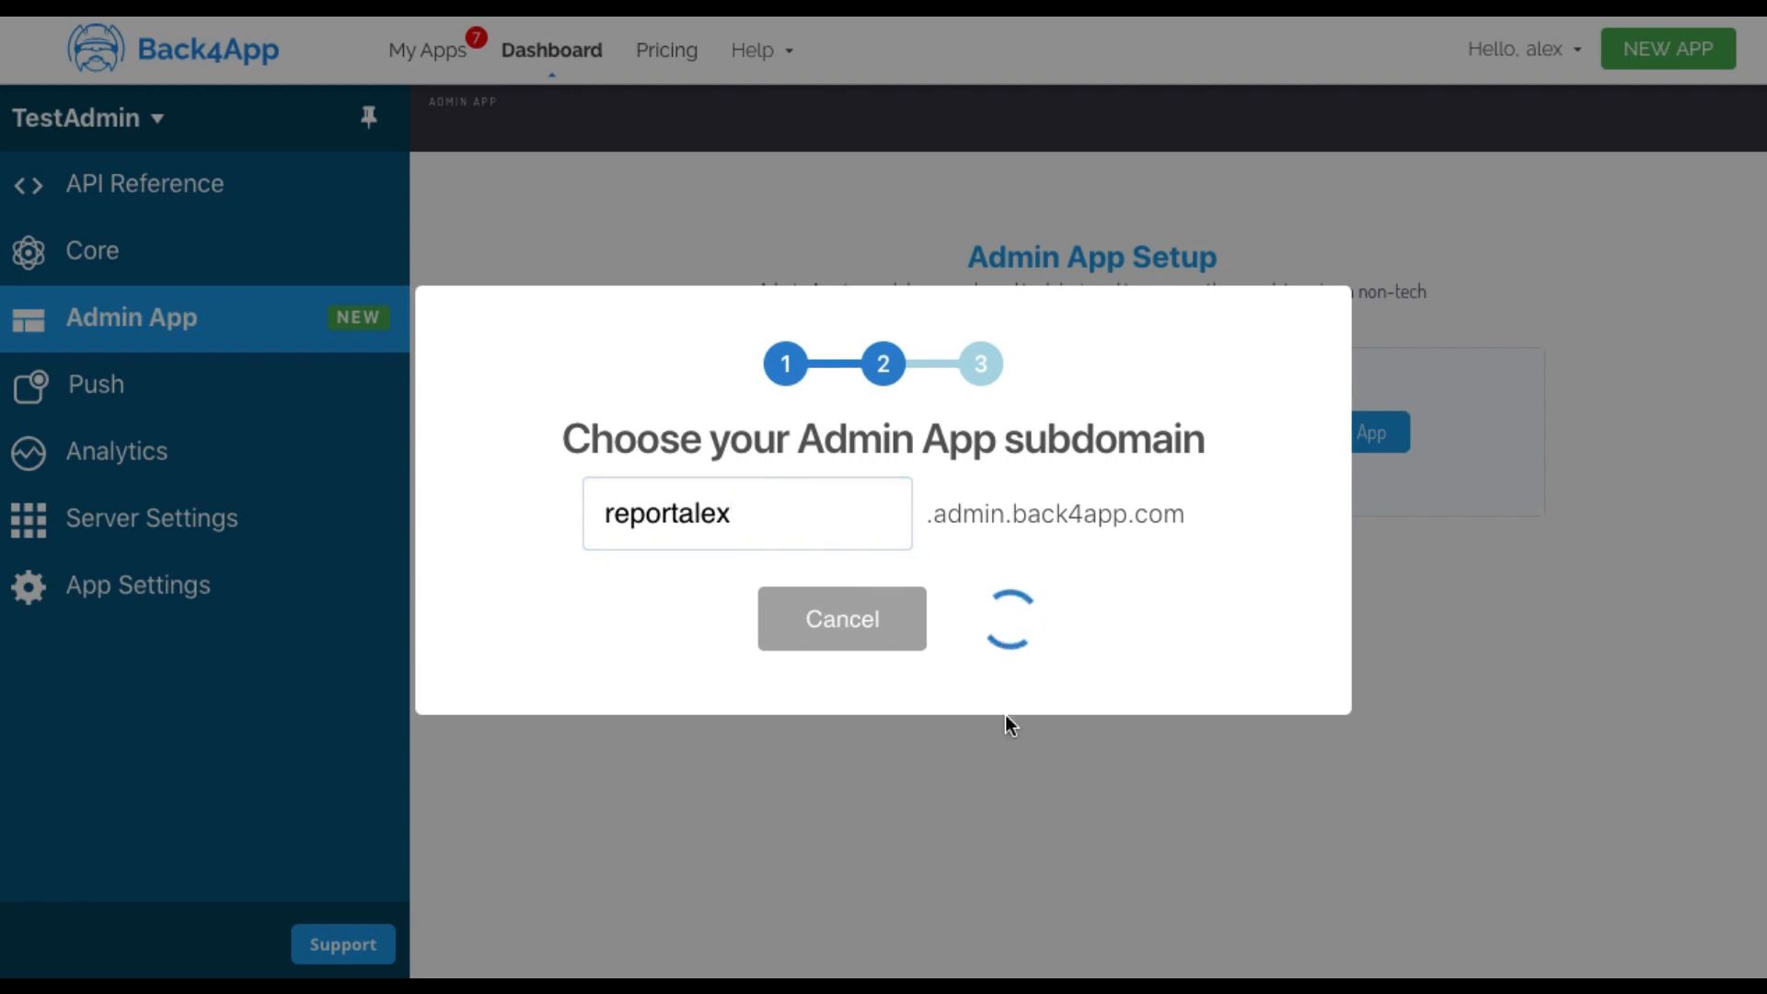
mouse_move(1009, 739)
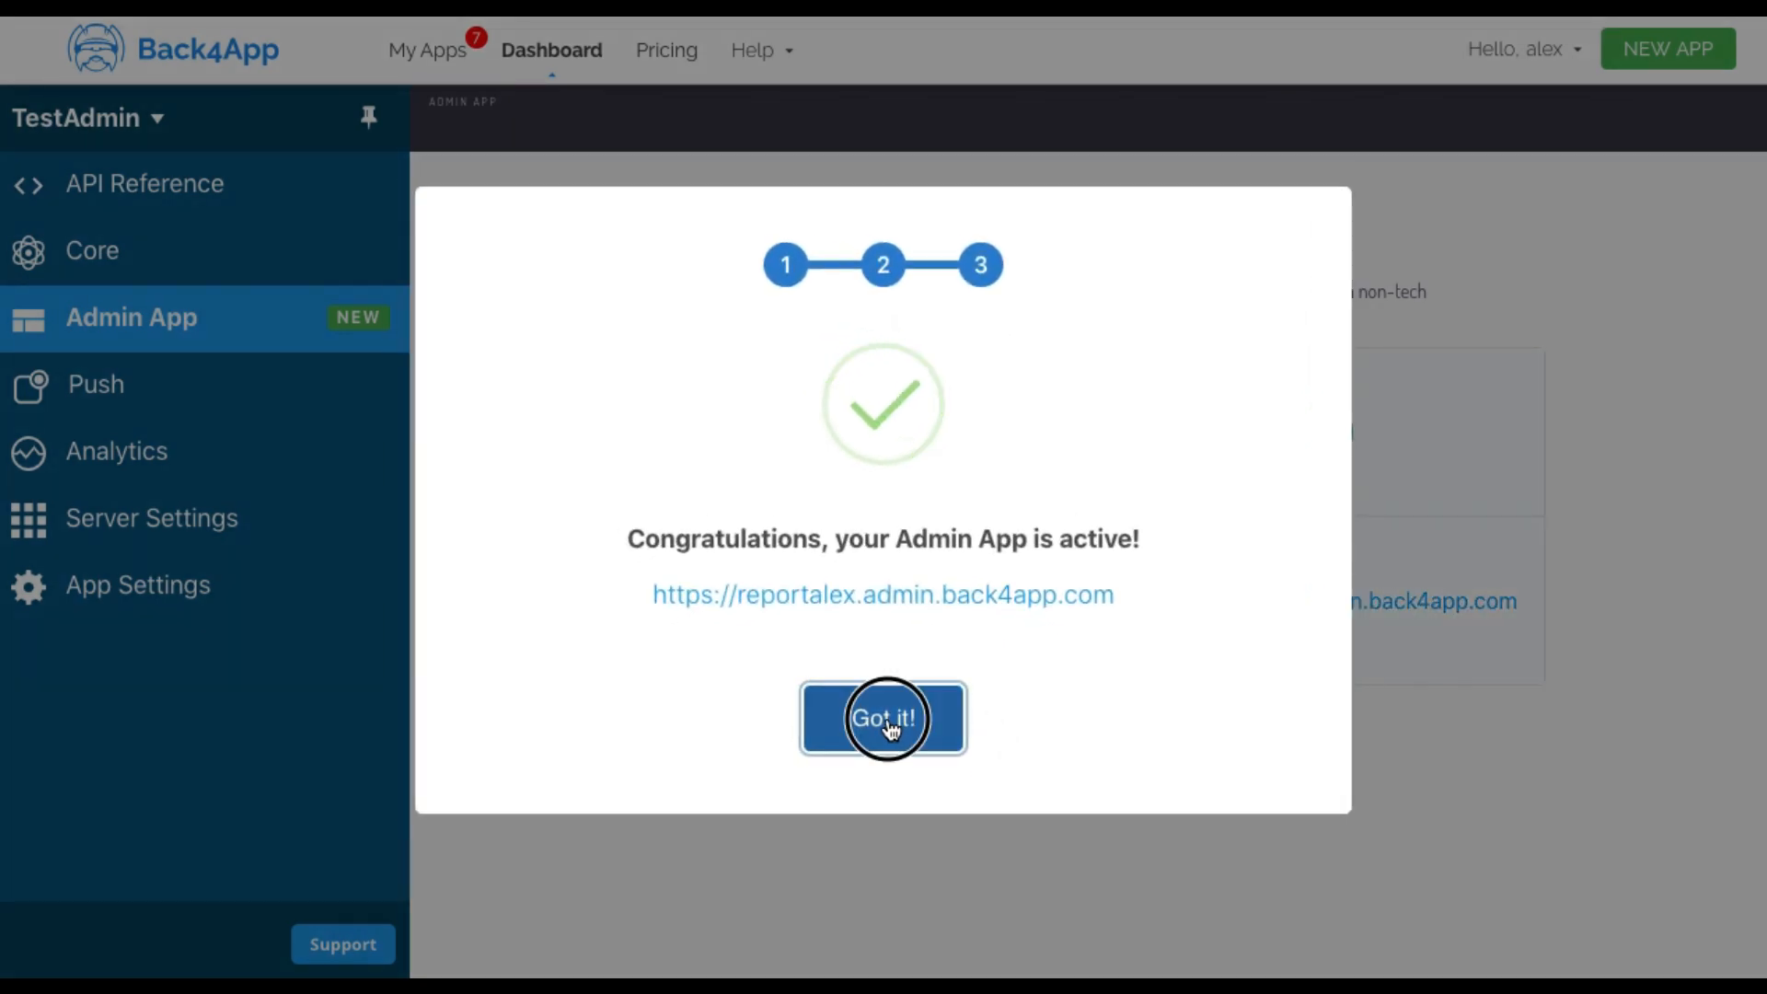
left_click(882, 717)
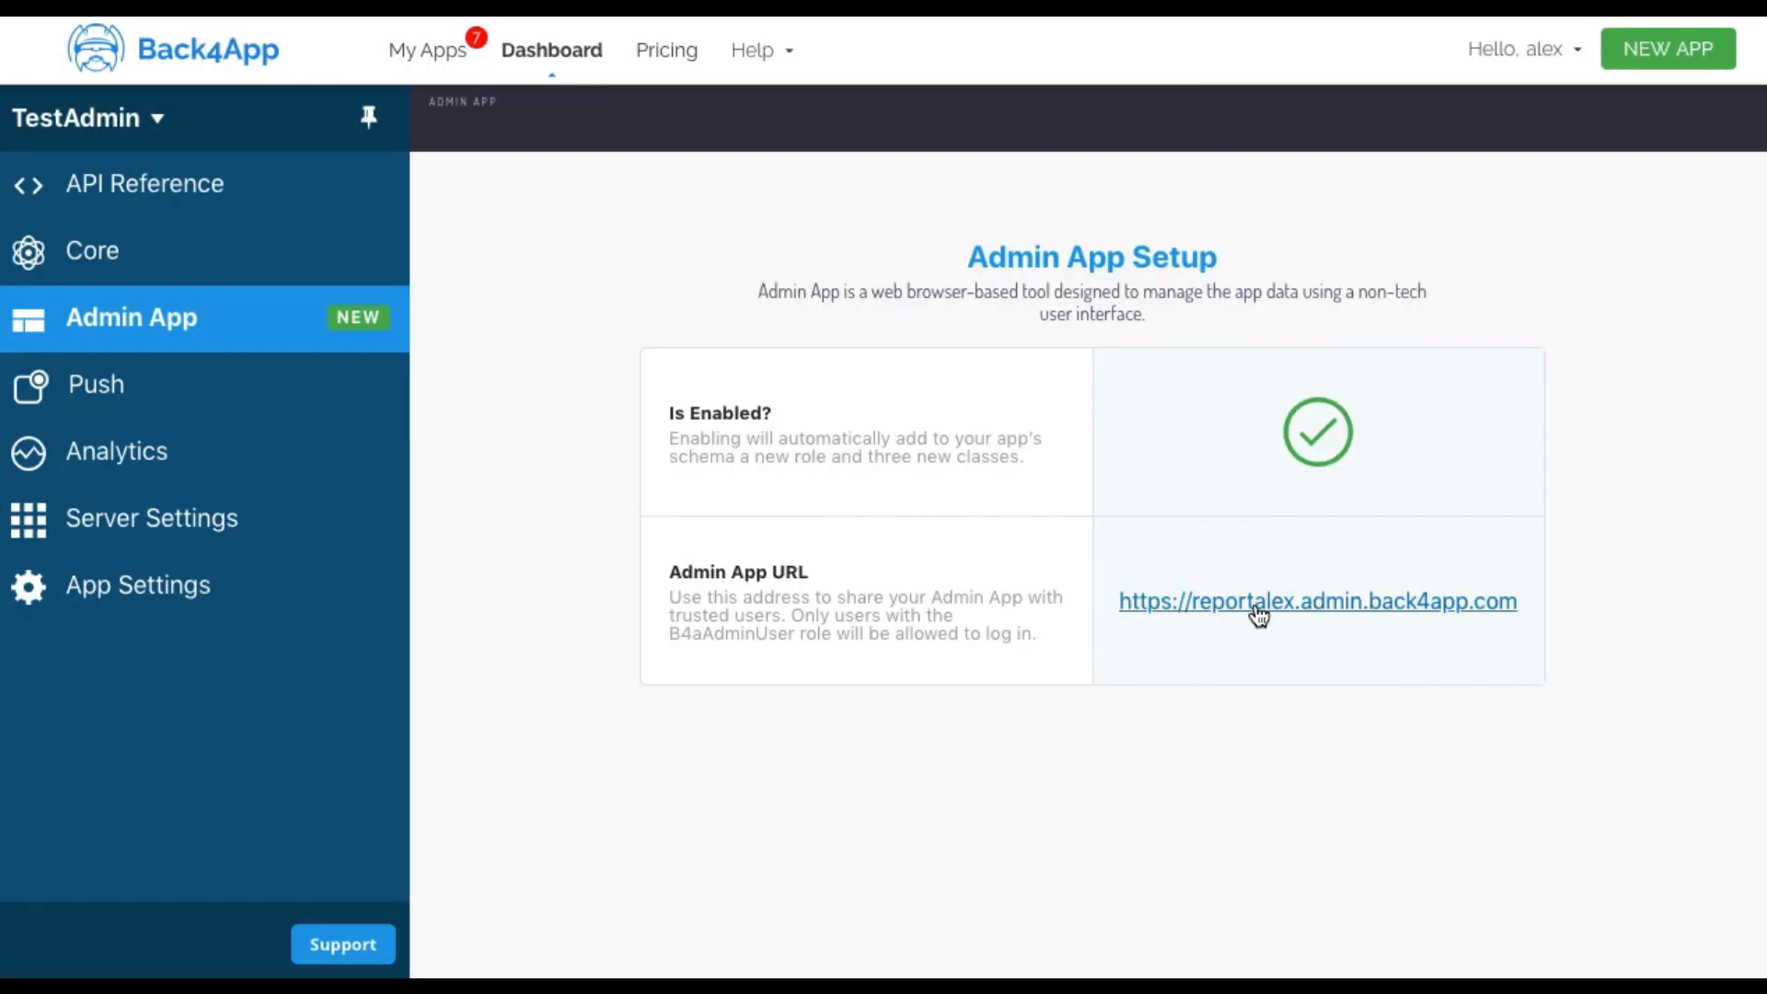
Log in to the TestAdmin Admin App at its new address with the admin credentials.
left_click(1315, 600)
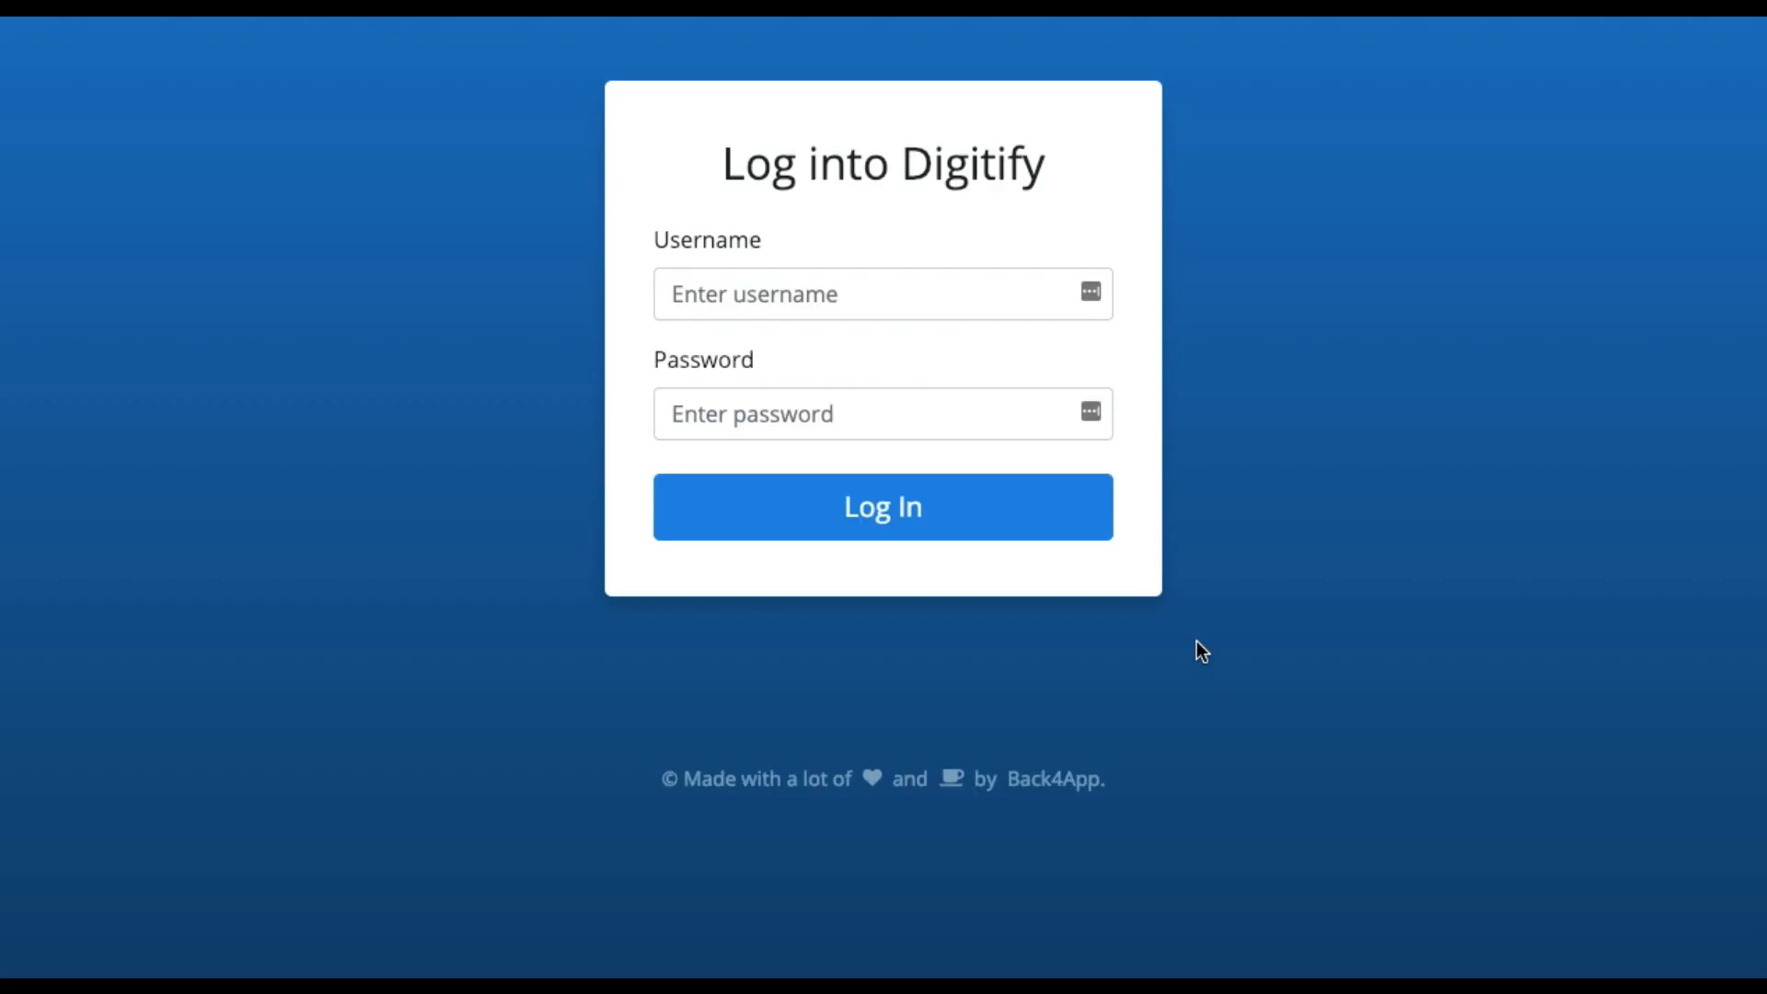
type("alex")
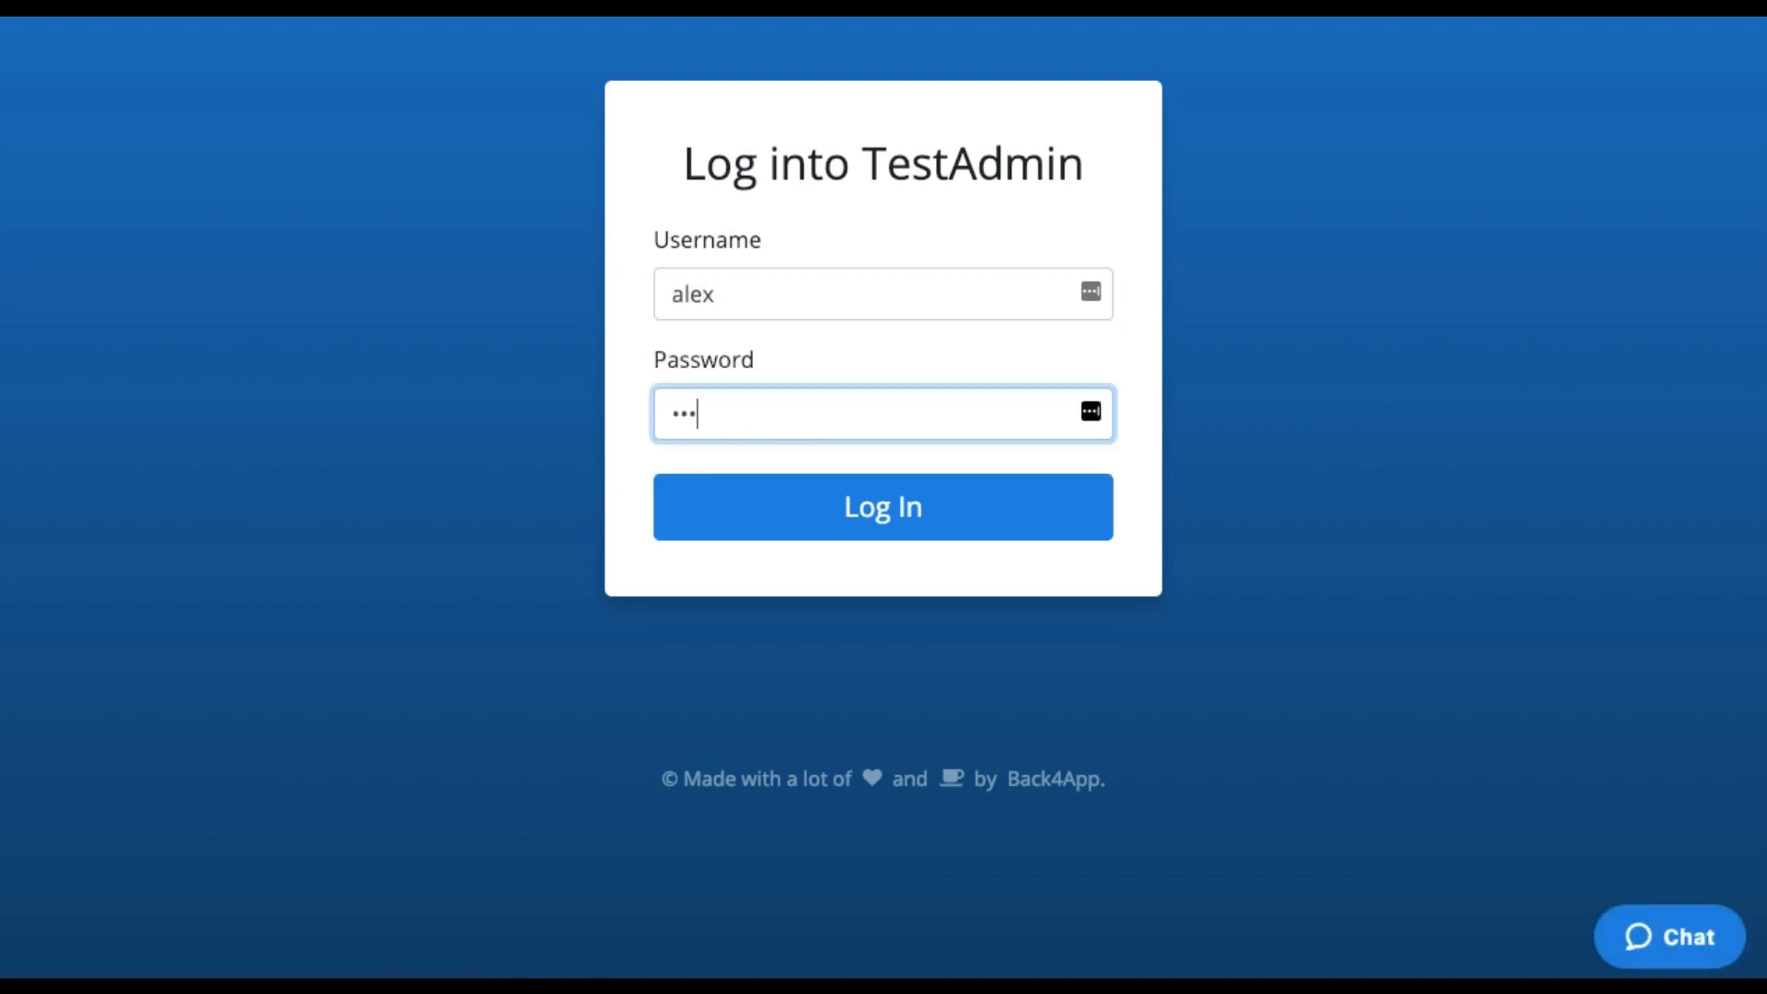
left_click(881, 506)
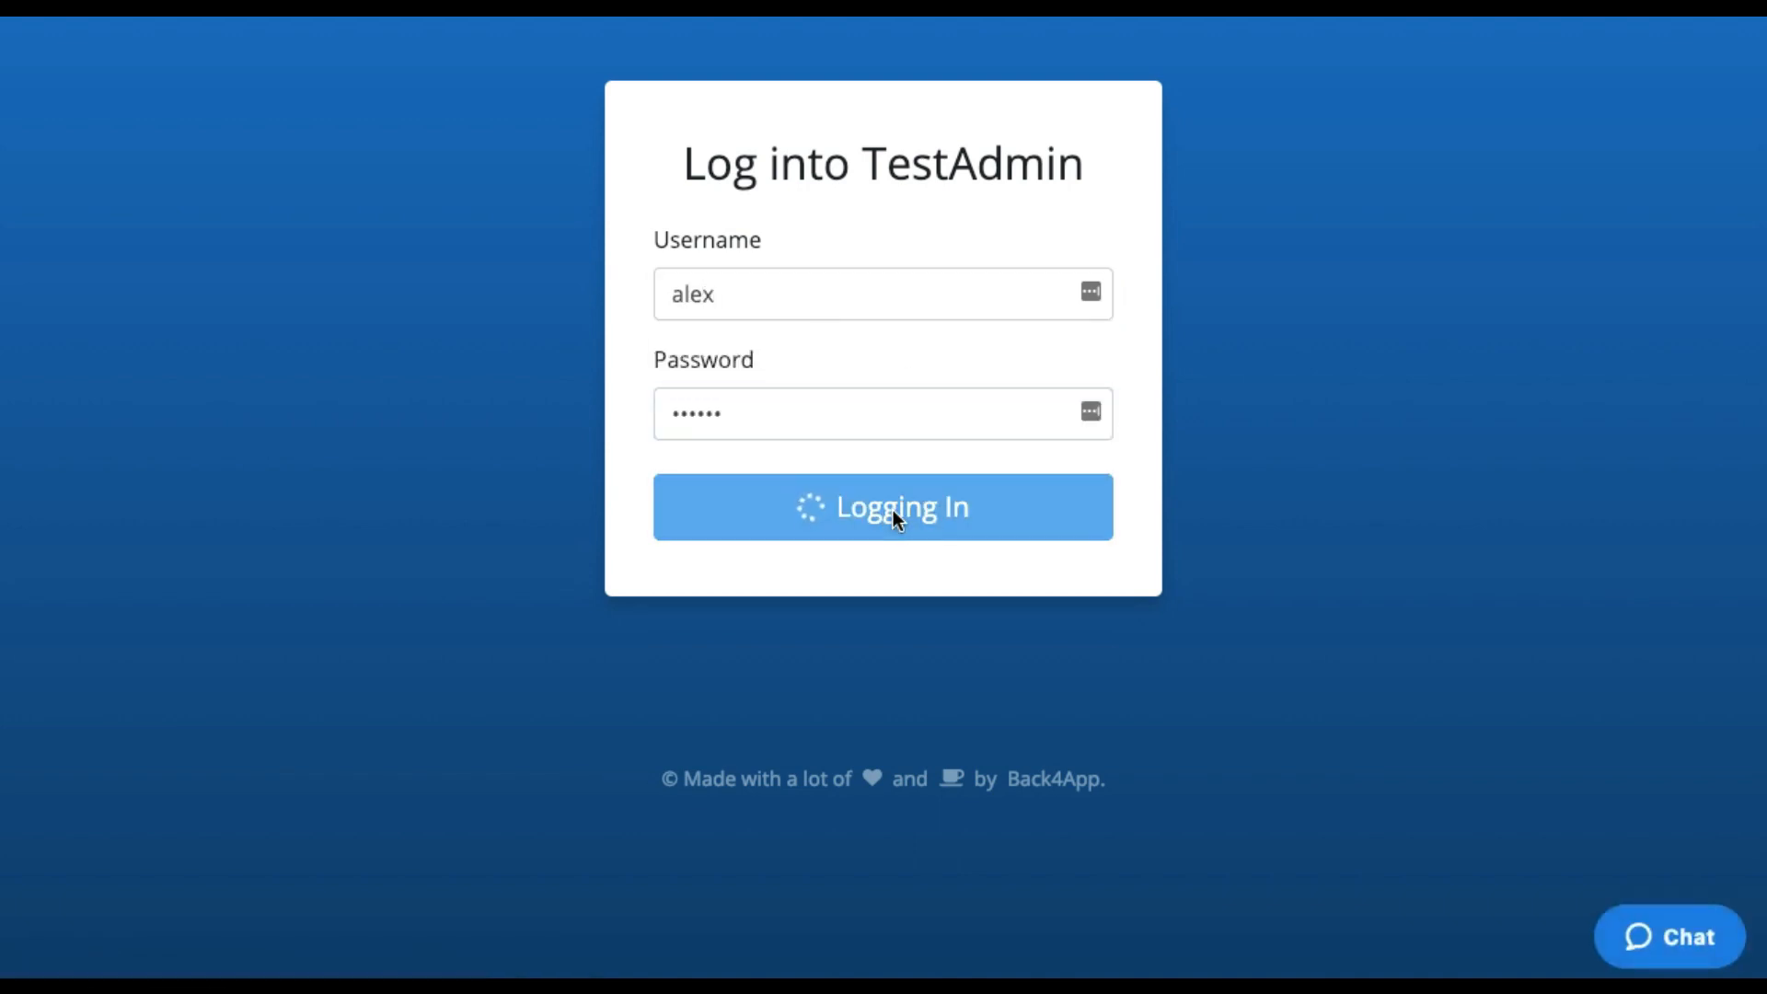
left_click(882, 506)
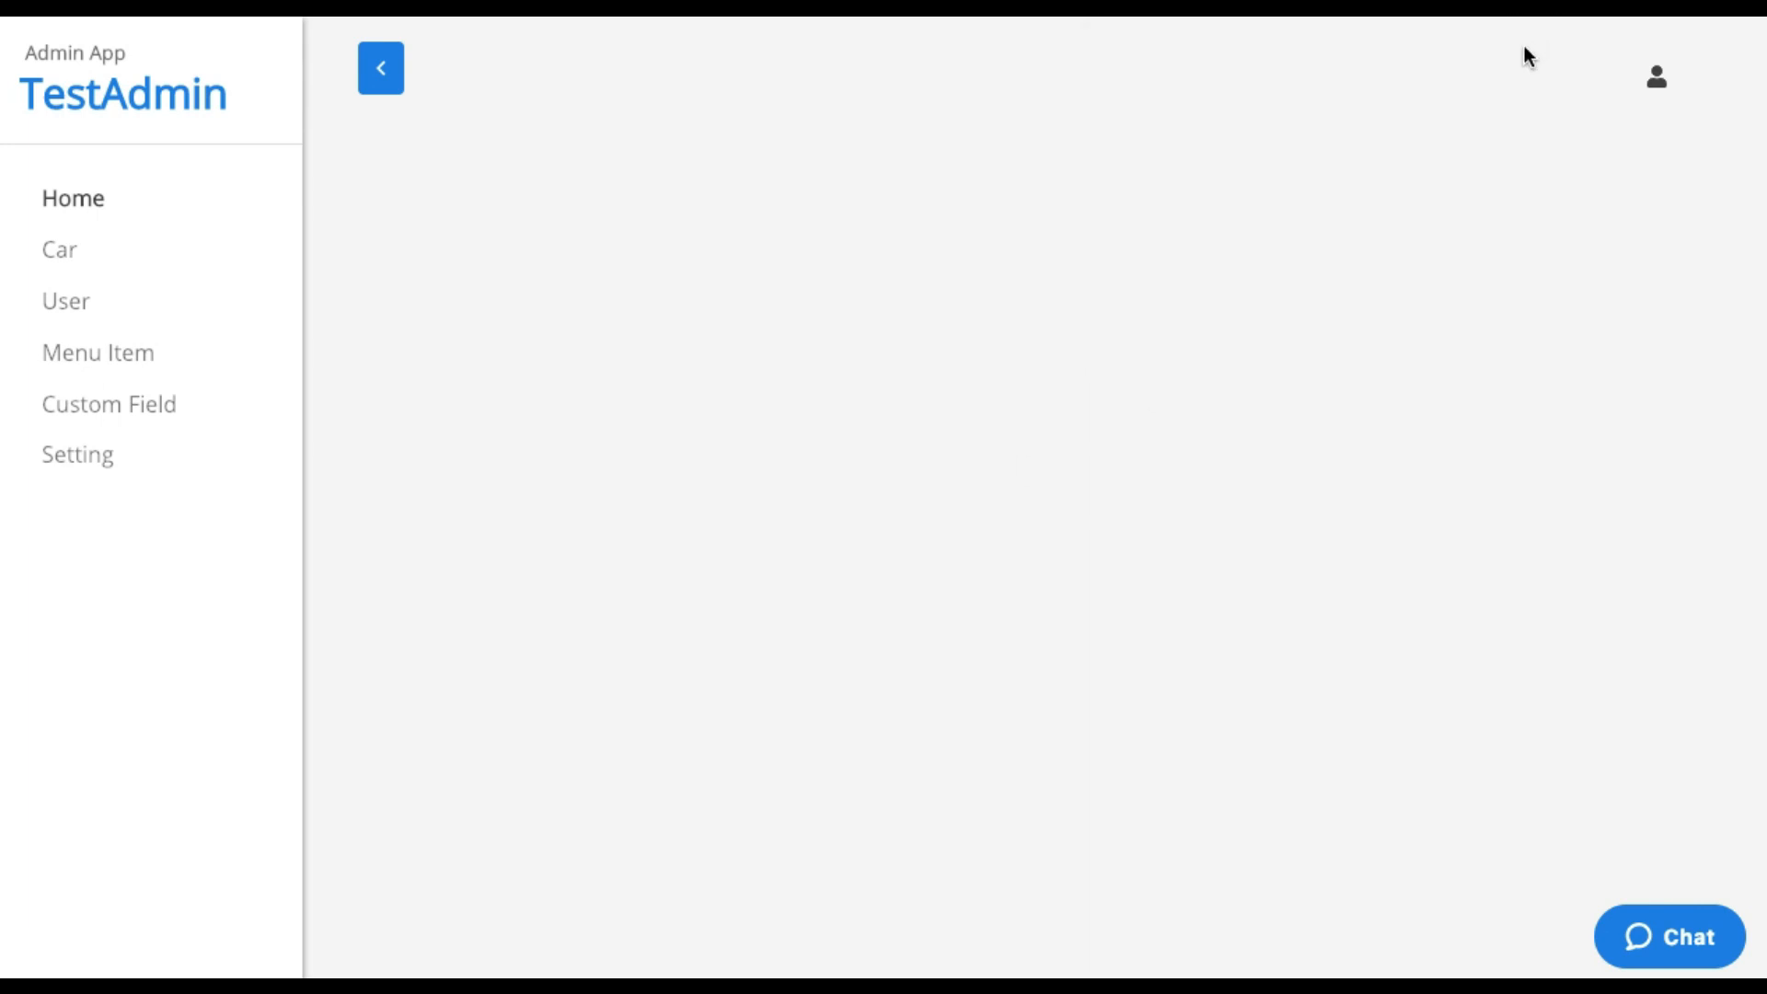
mouse_move(59, 248)
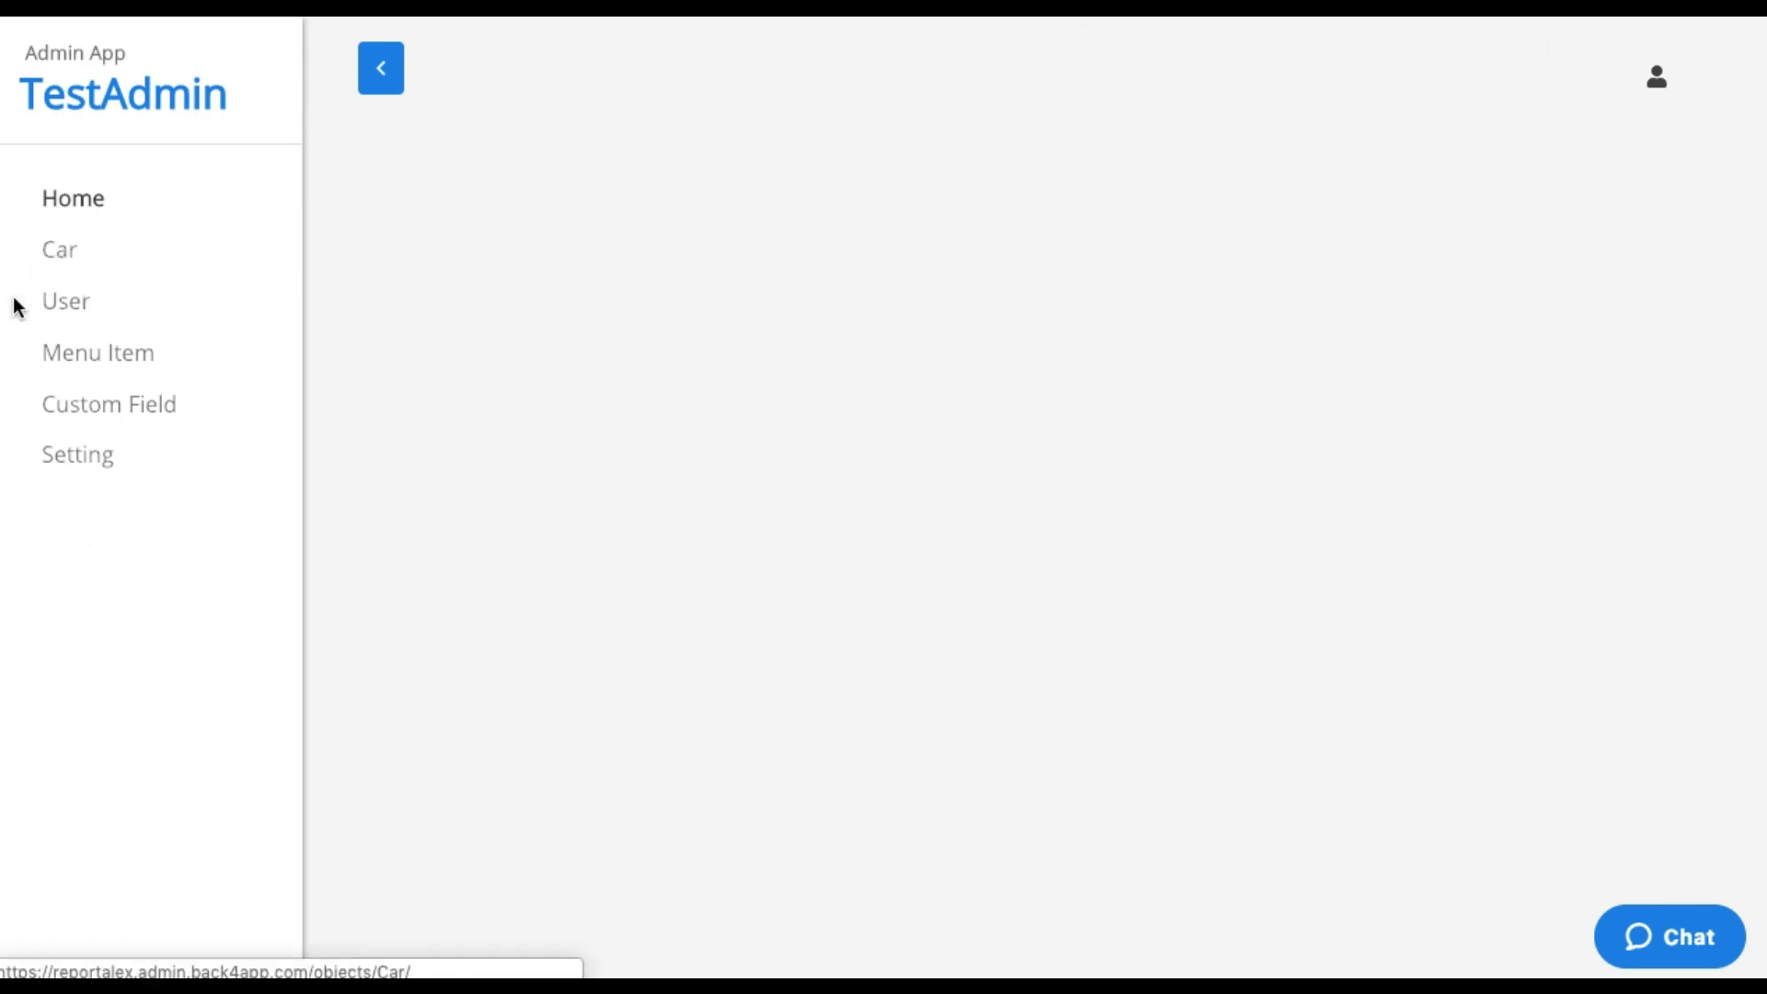
mouse_move(248, 587)
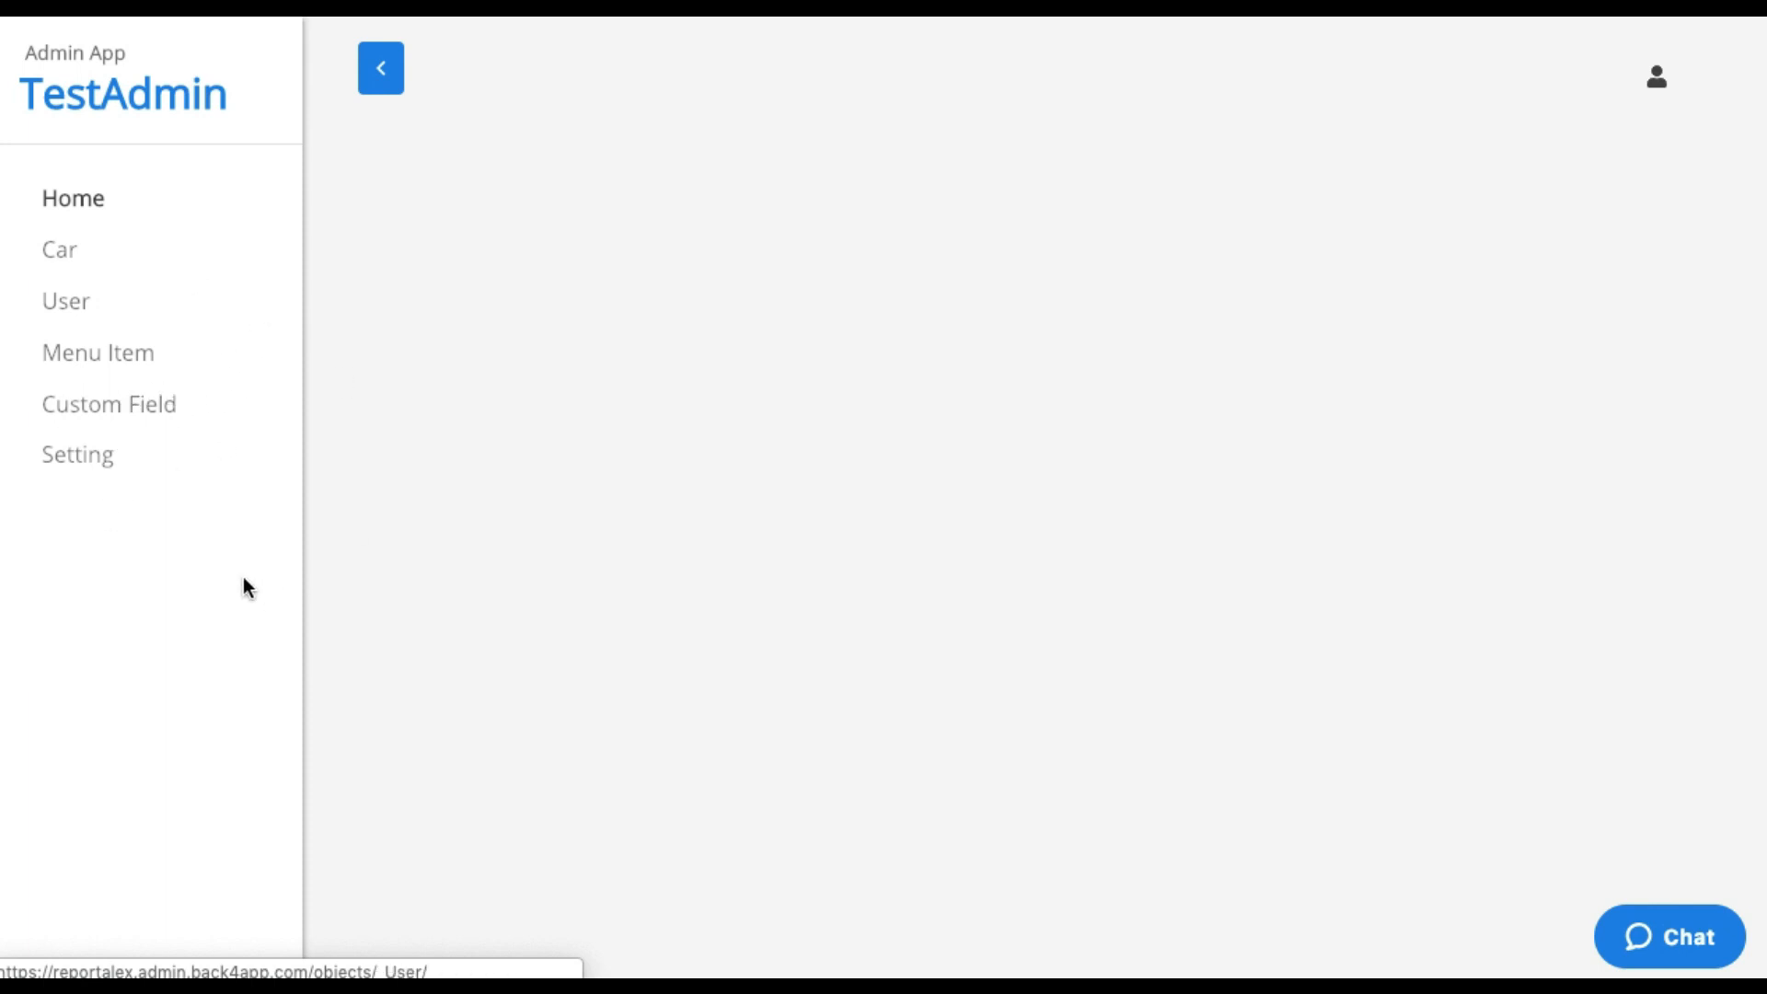
mouse_move(78, 454)
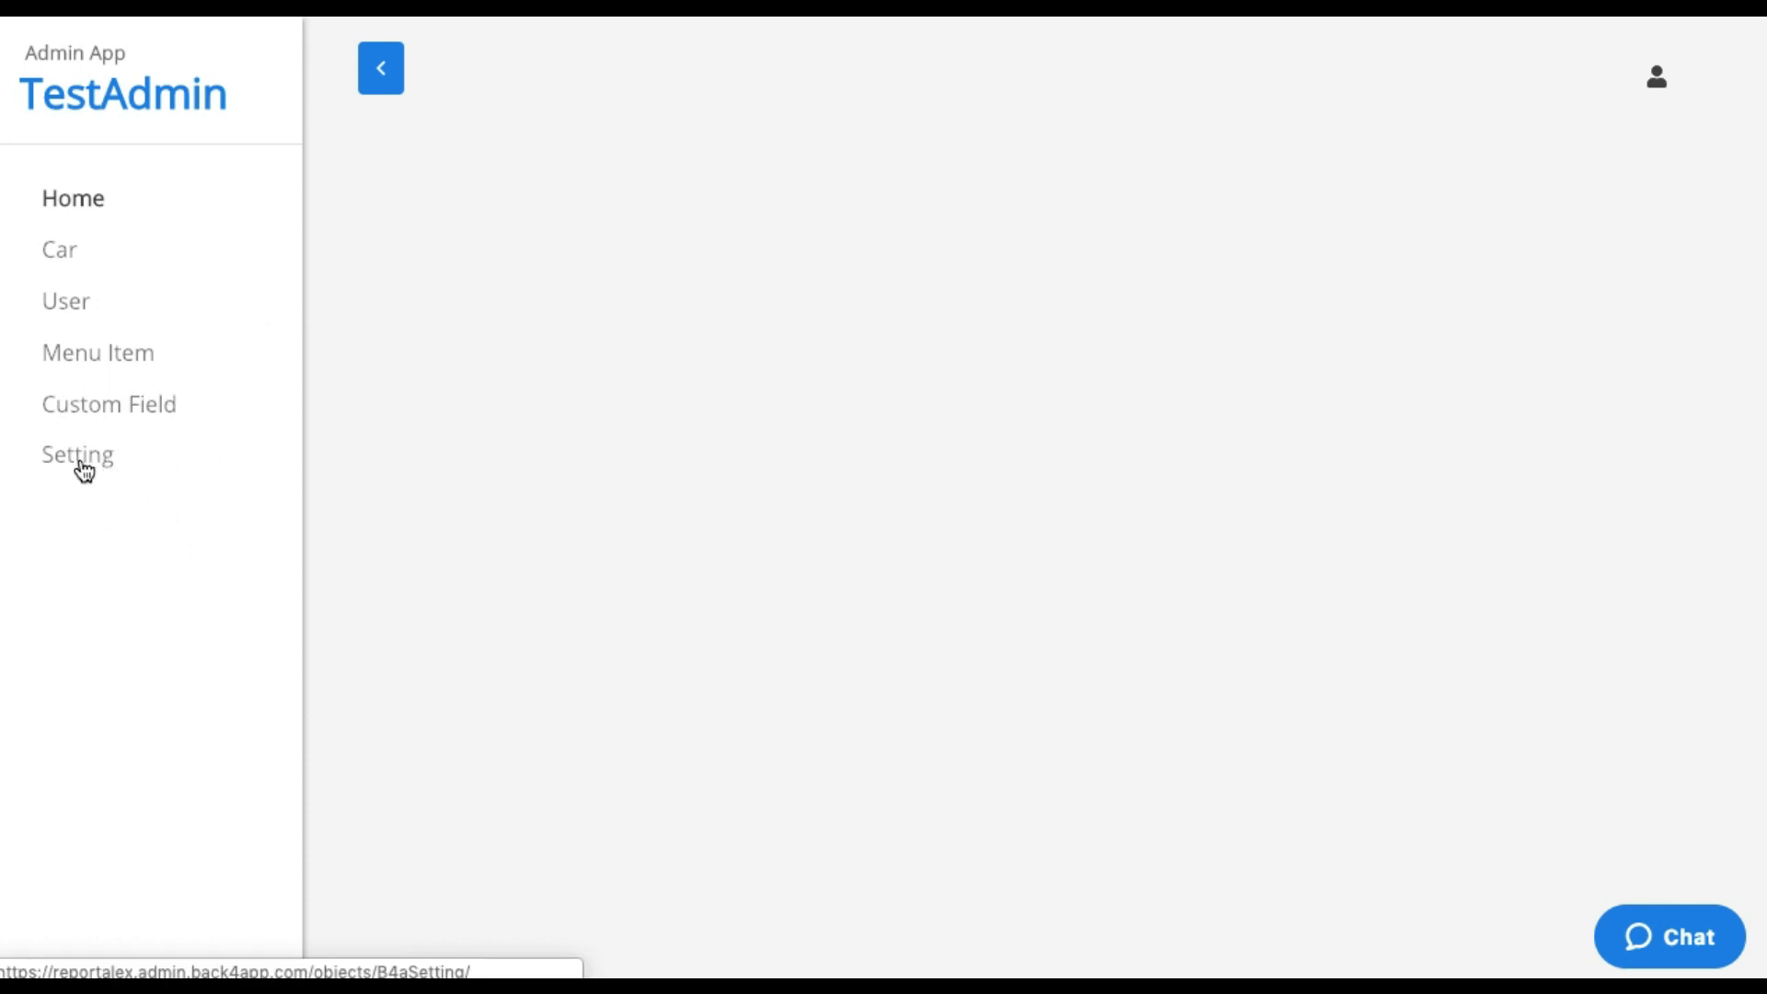
Select the appName row in the Setting objects list for editing.
left_click(78, 454)
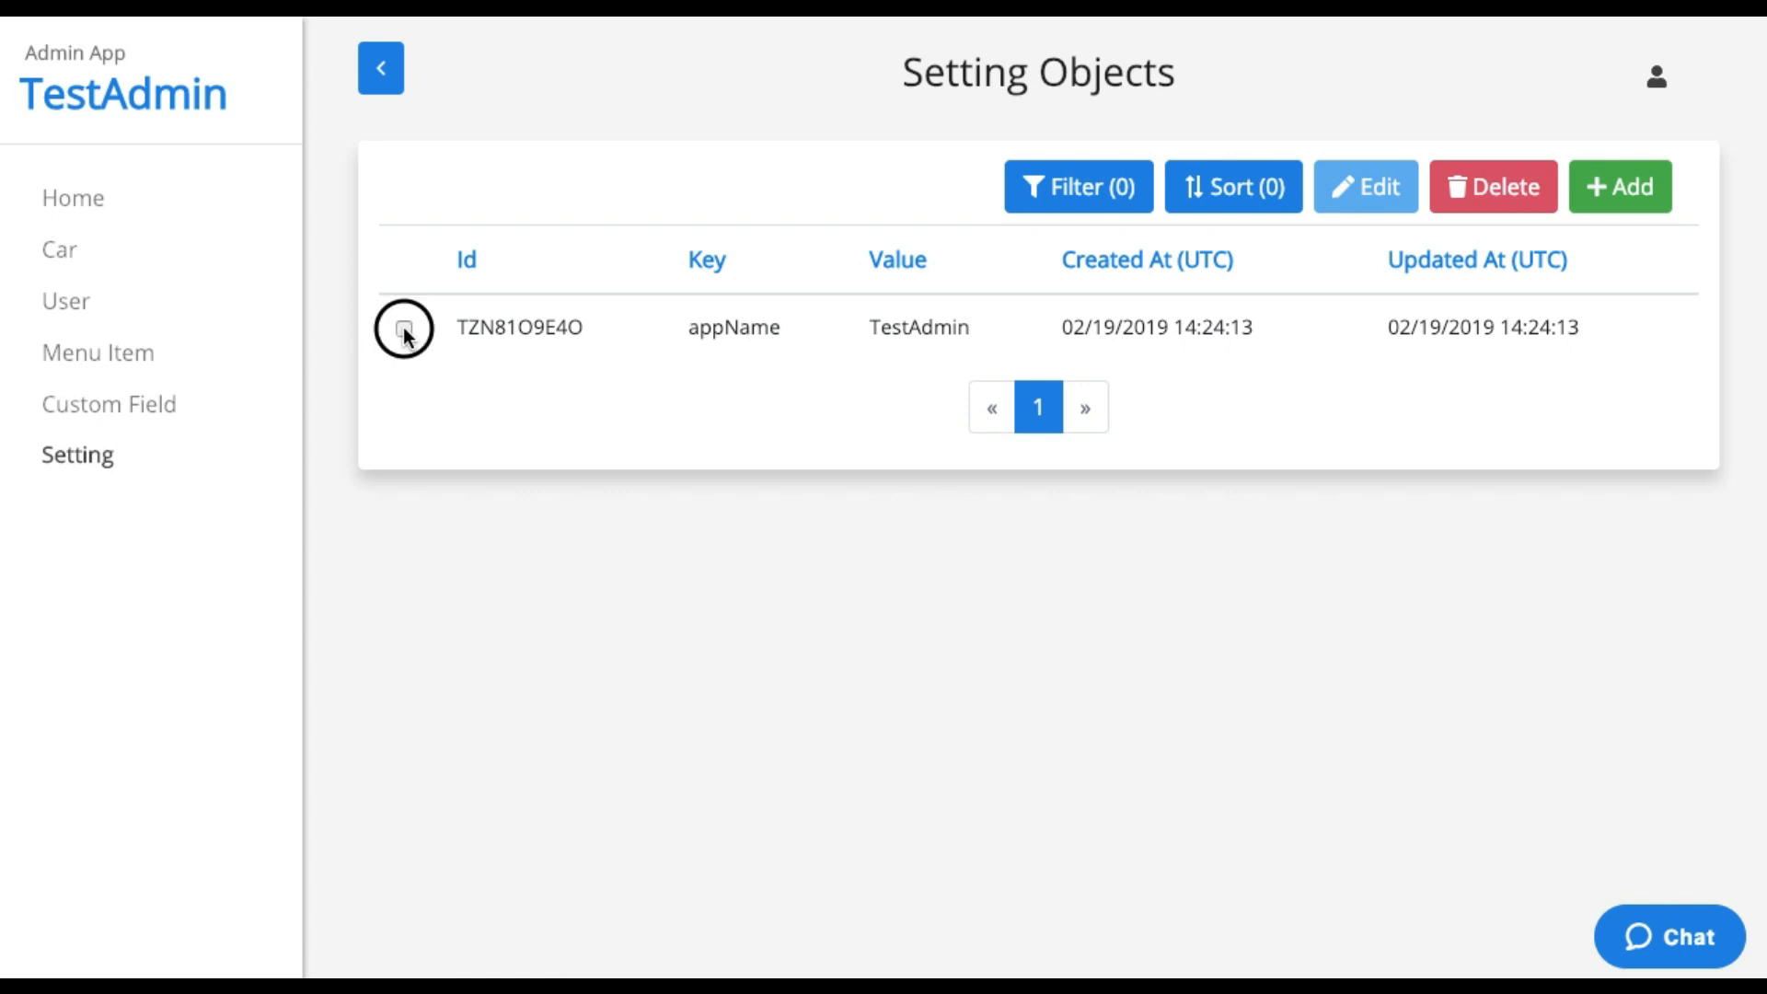
left_click(403, 327)
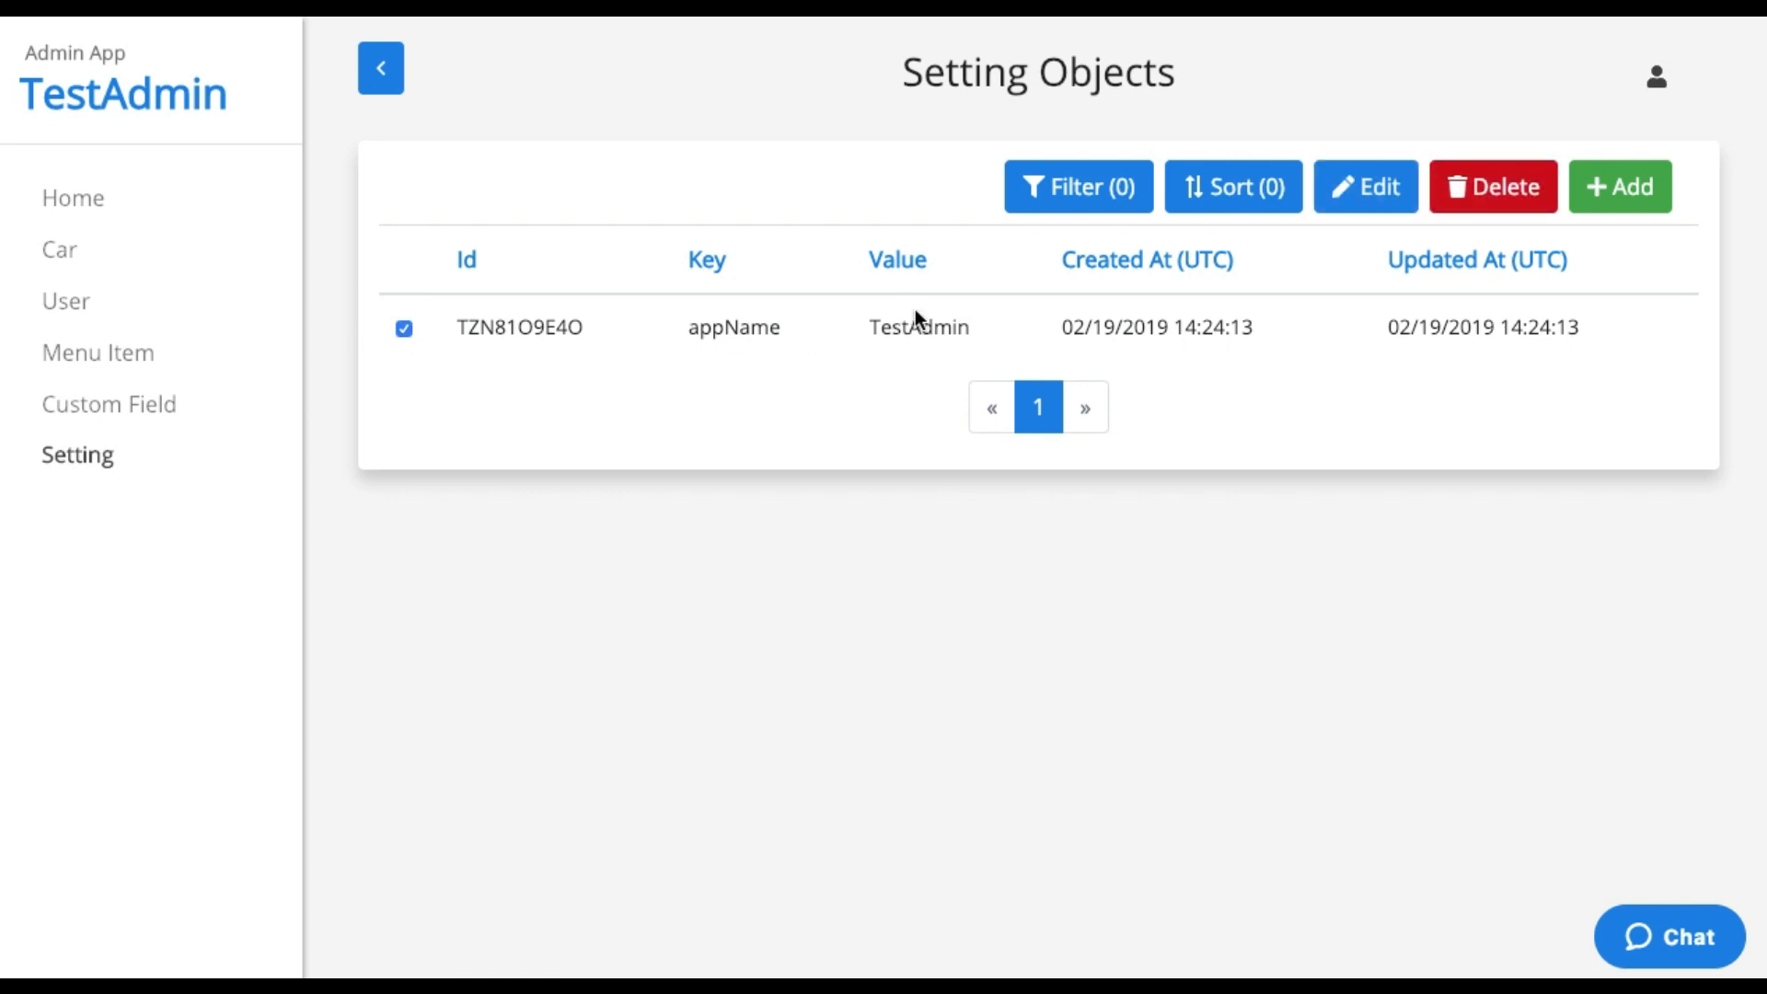
mouse_move(110, 77)
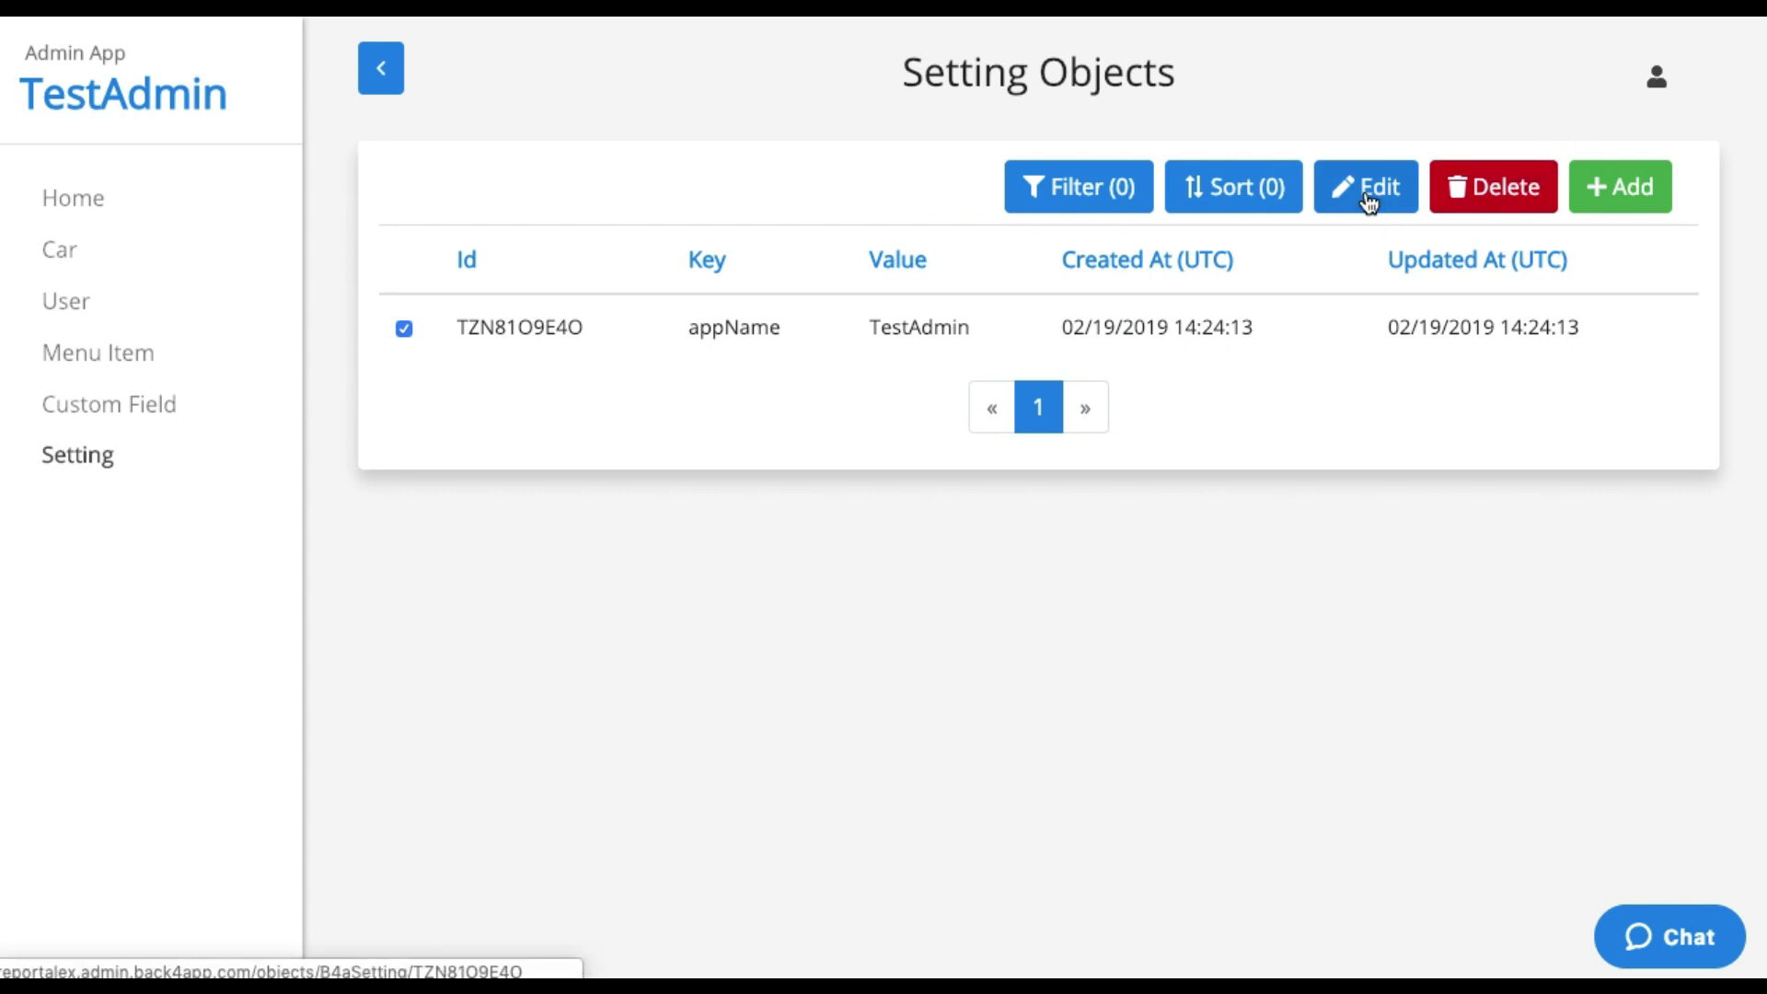
Replace the appName value TestAdmin with 'Alex Report' and save it.
left_click(1363, 185)
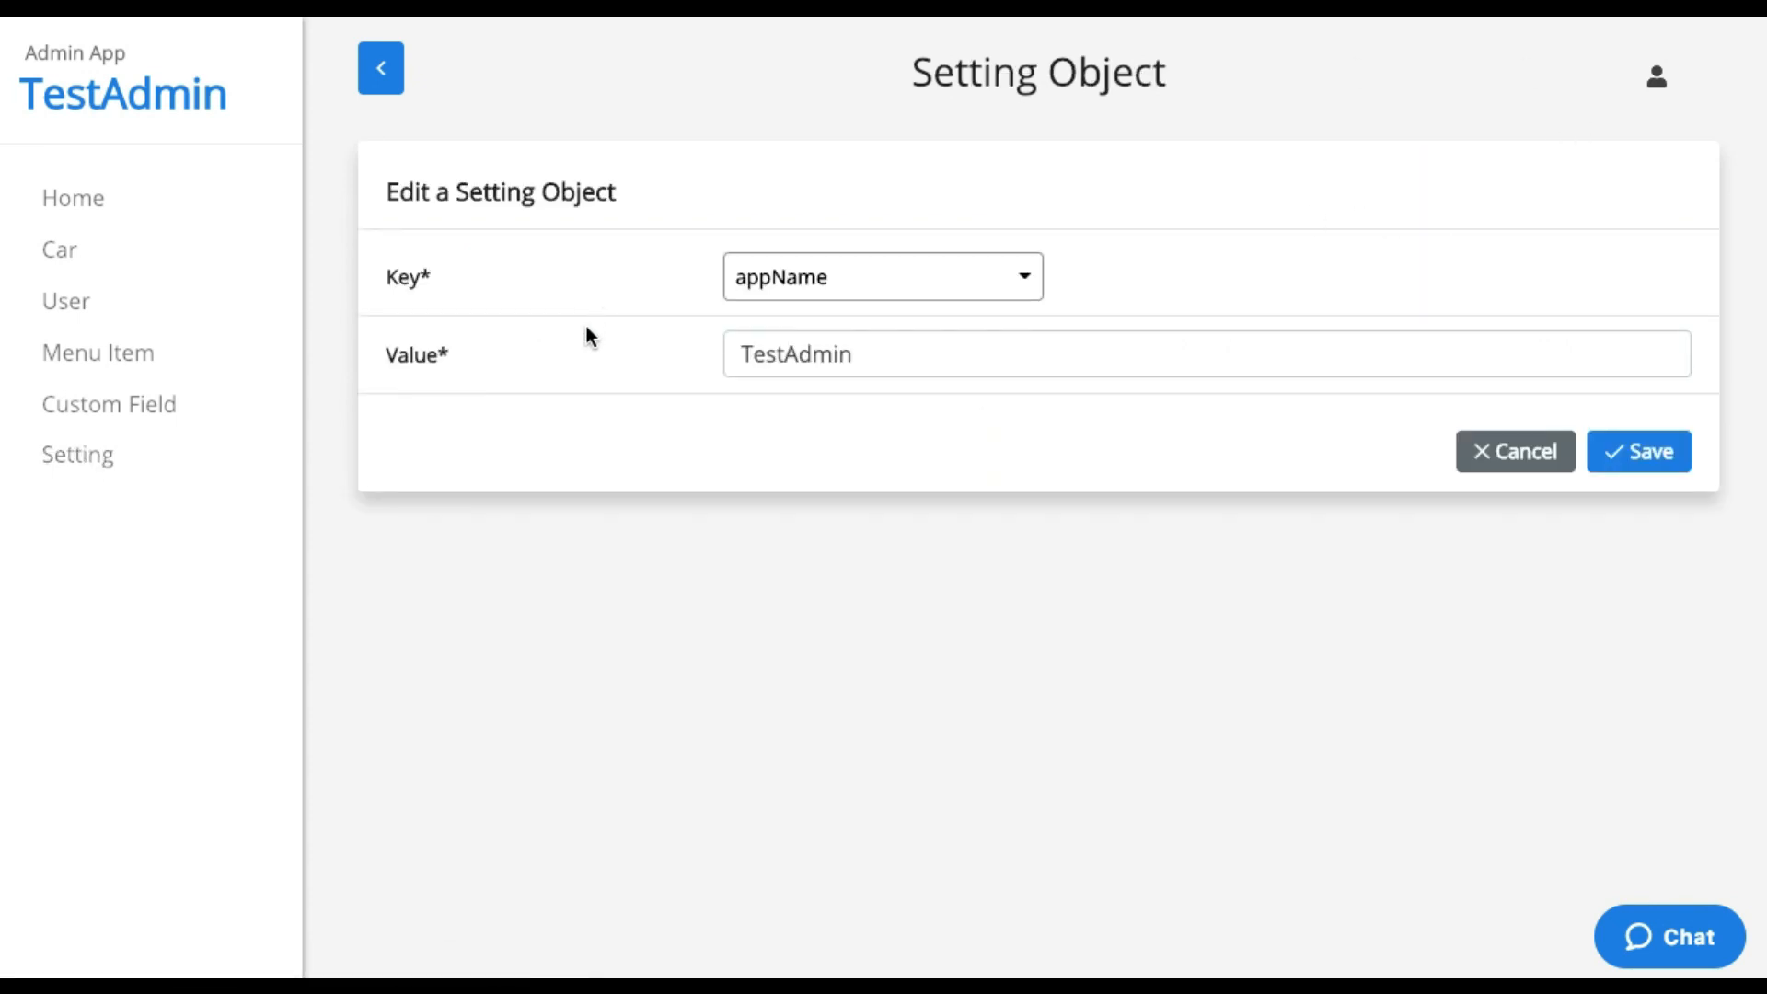
triple_click(1126, 353)
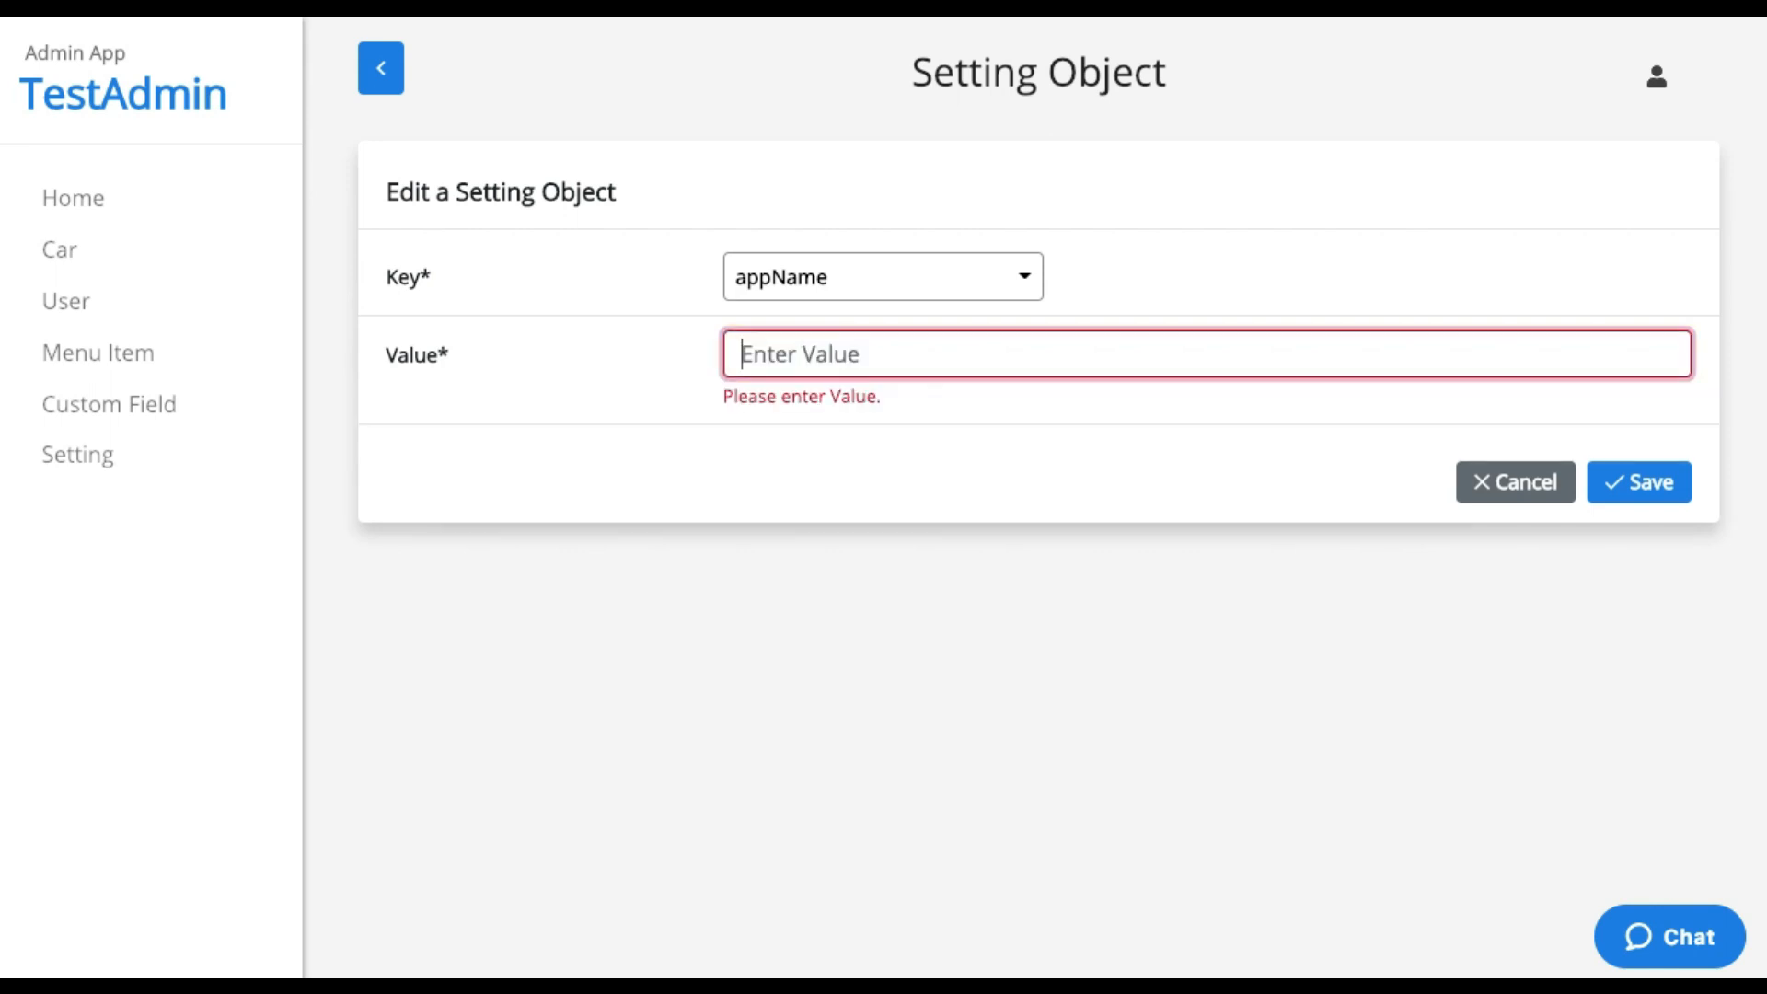
type("Alex Report")
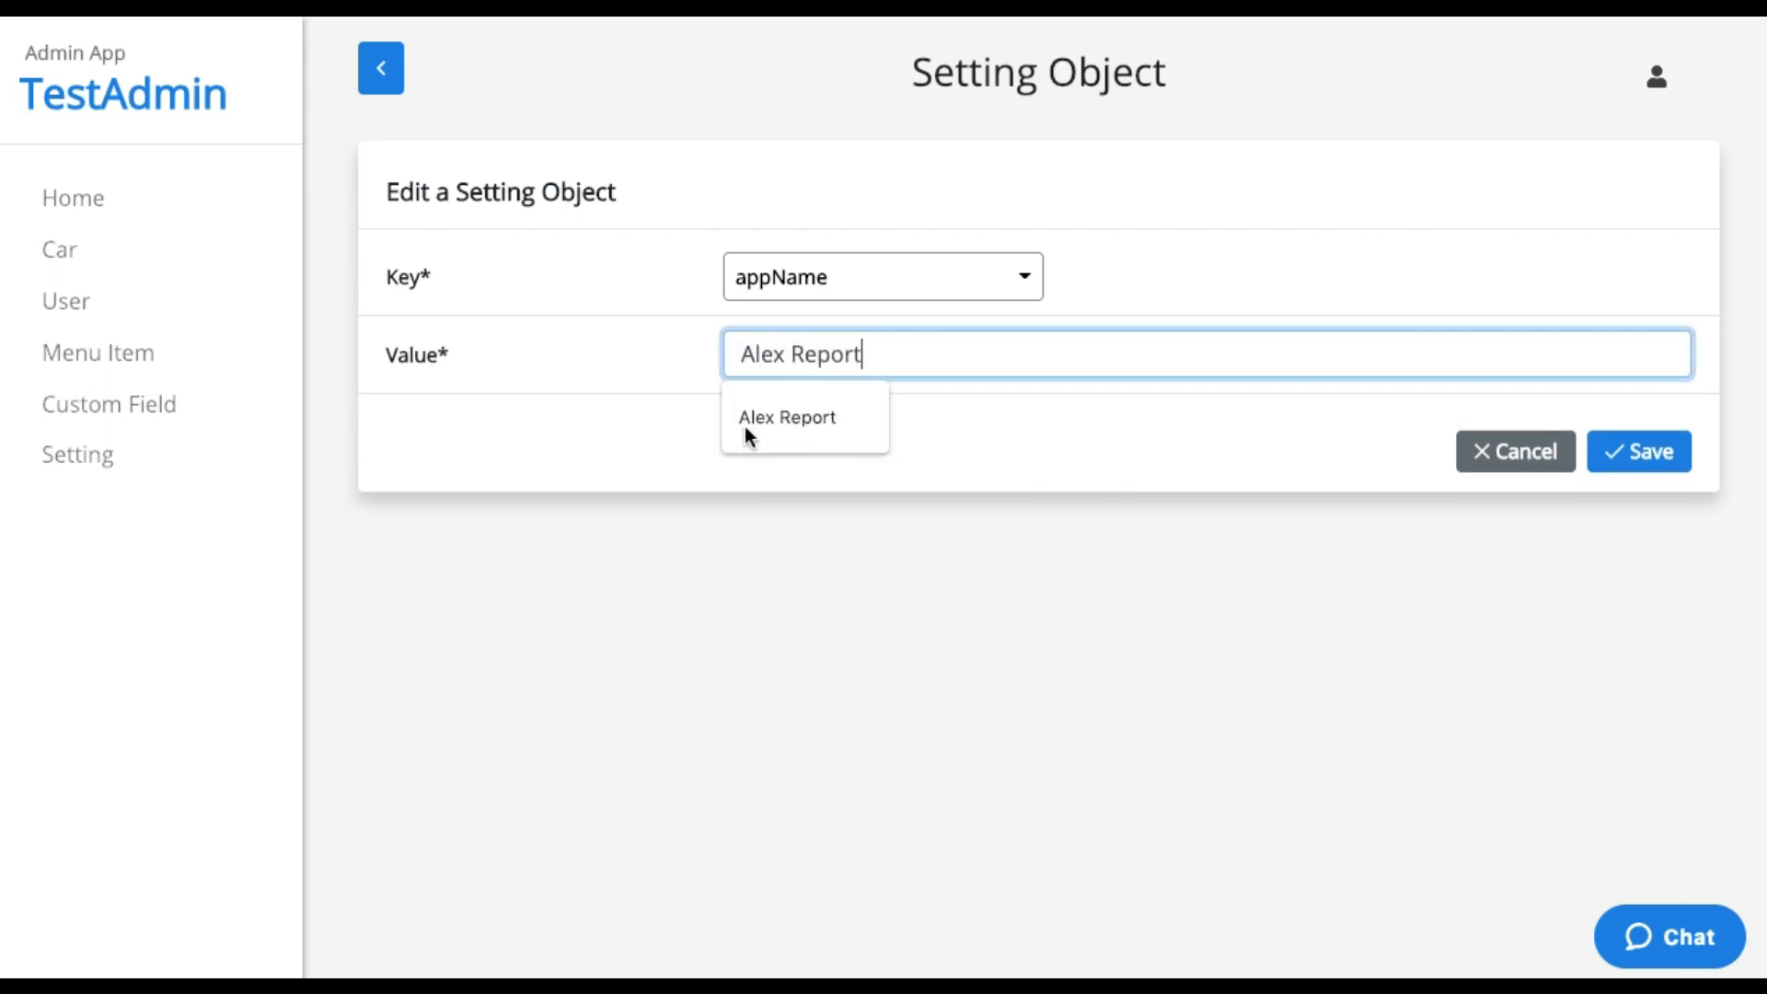
left_click(1638, 451)
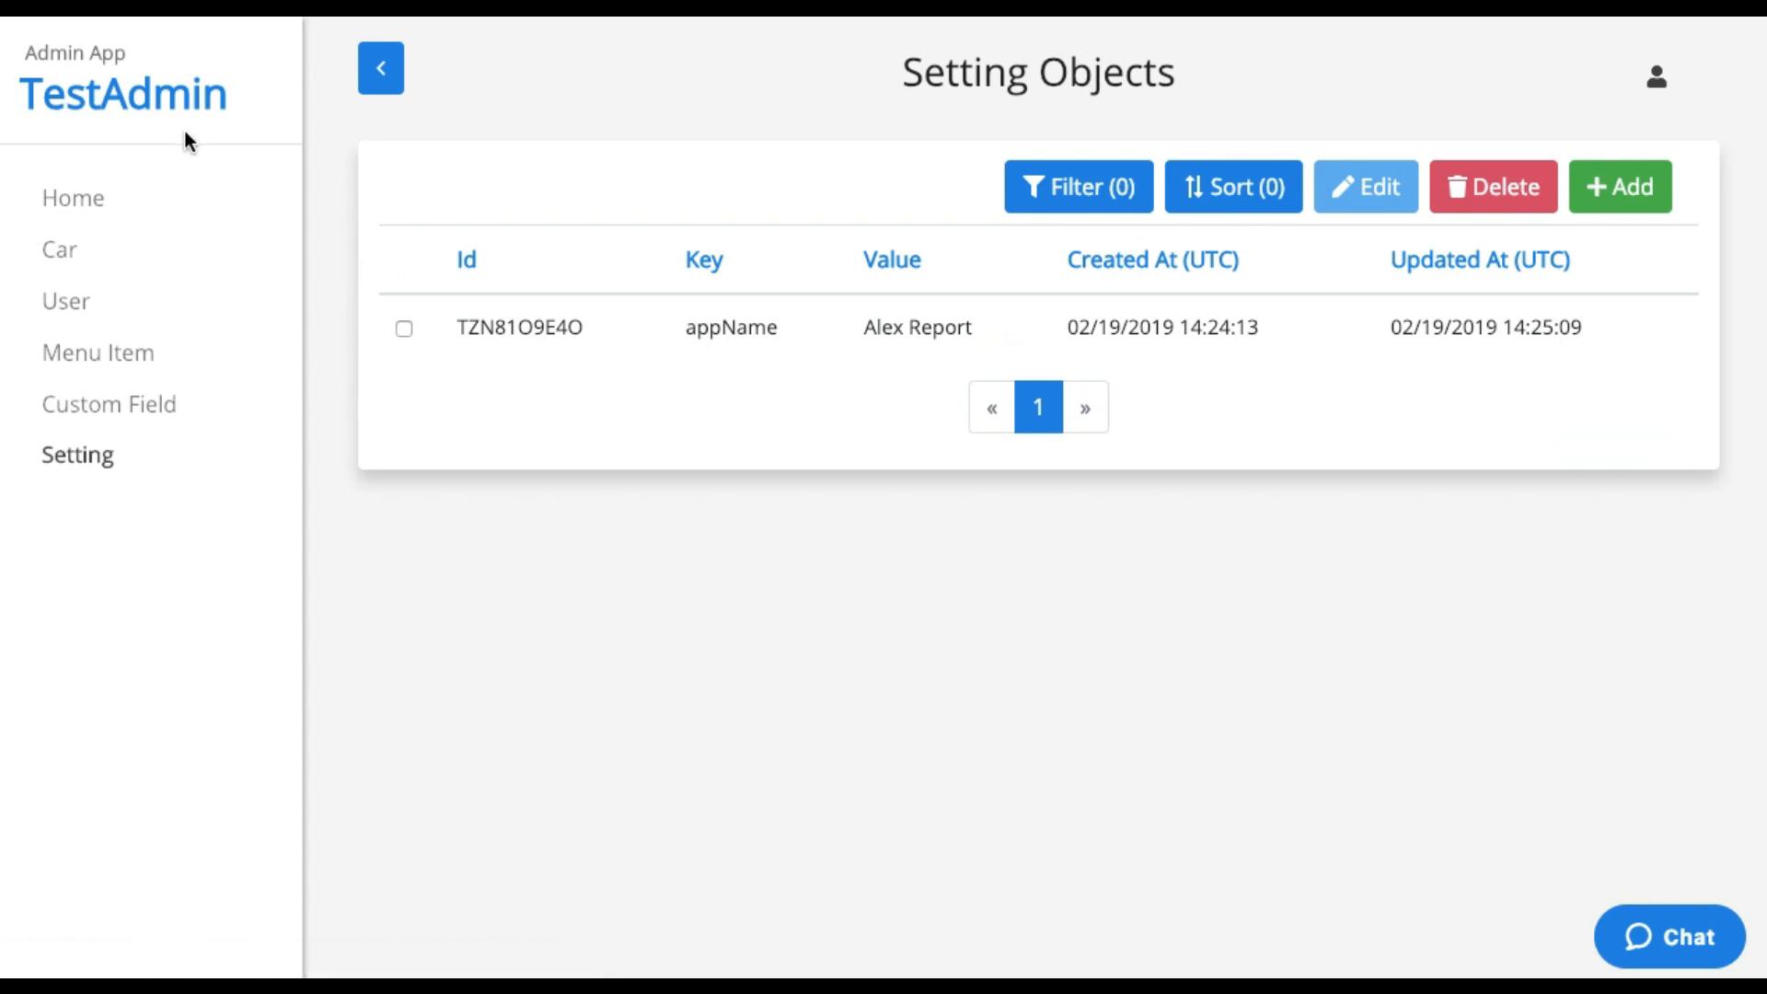
mouse_move(267, 153)
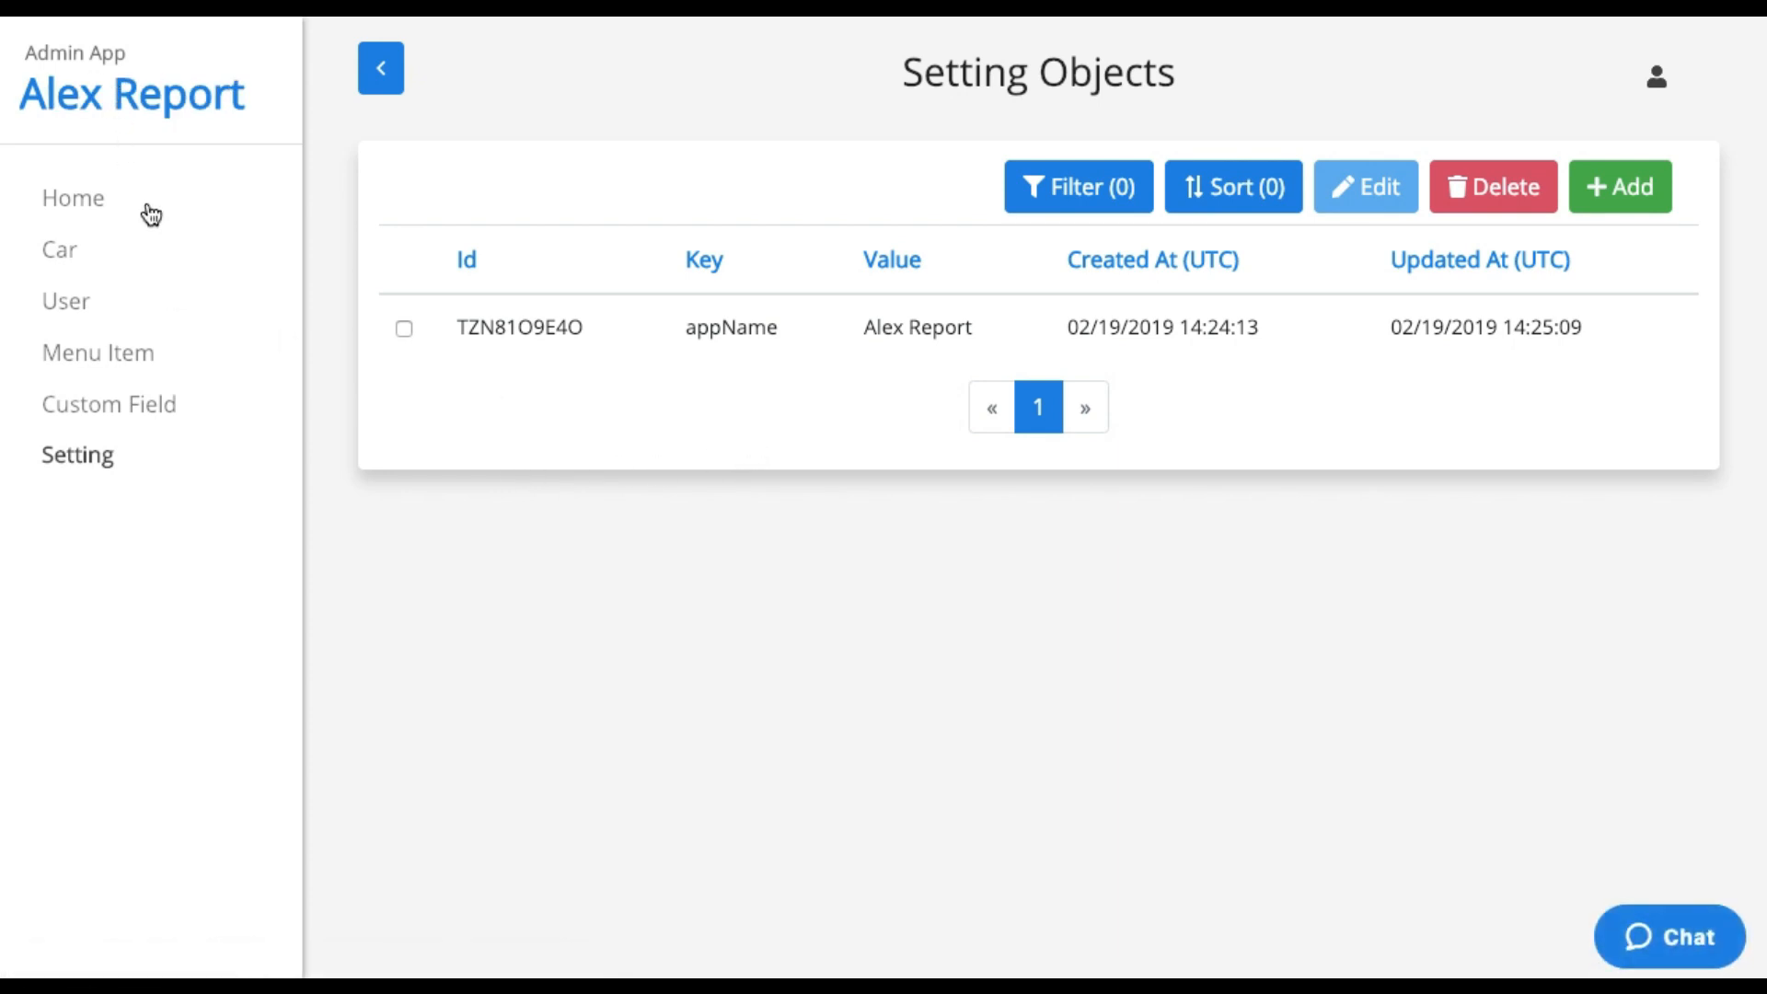
mouse_move(109, 405)
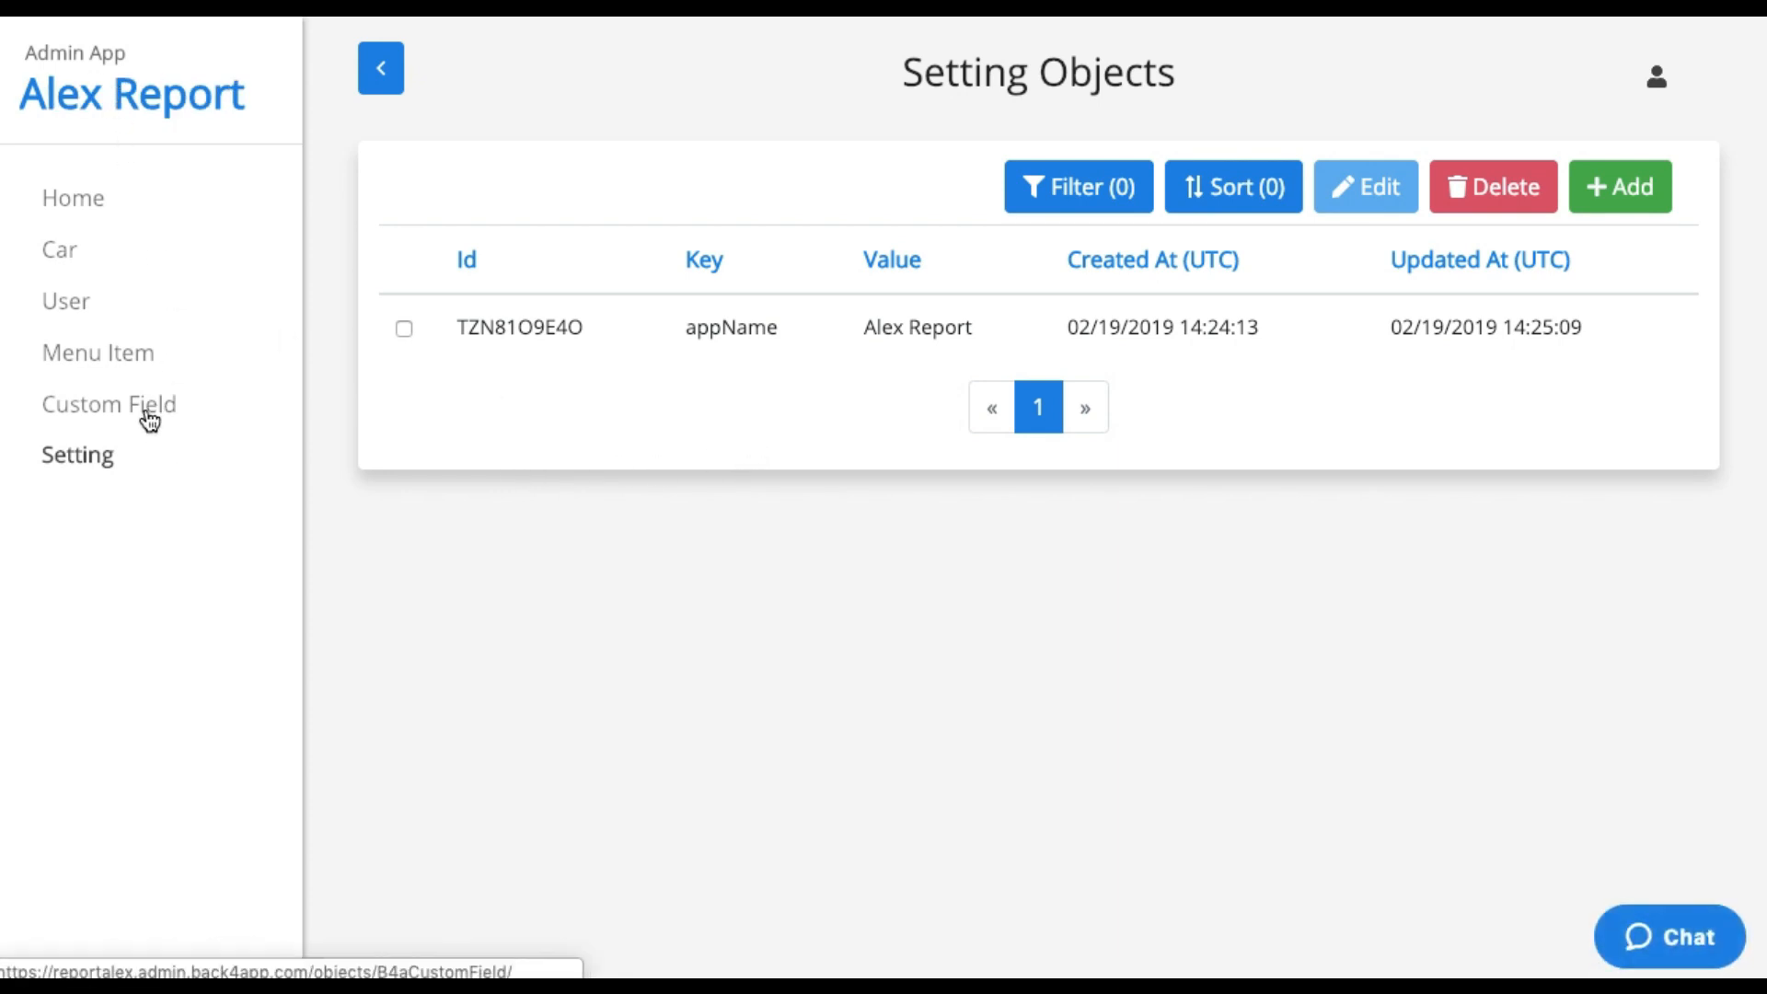
Save a new Custom Field giving the Car class's Brand field the title Manufacturer.
left_click(109, 403)
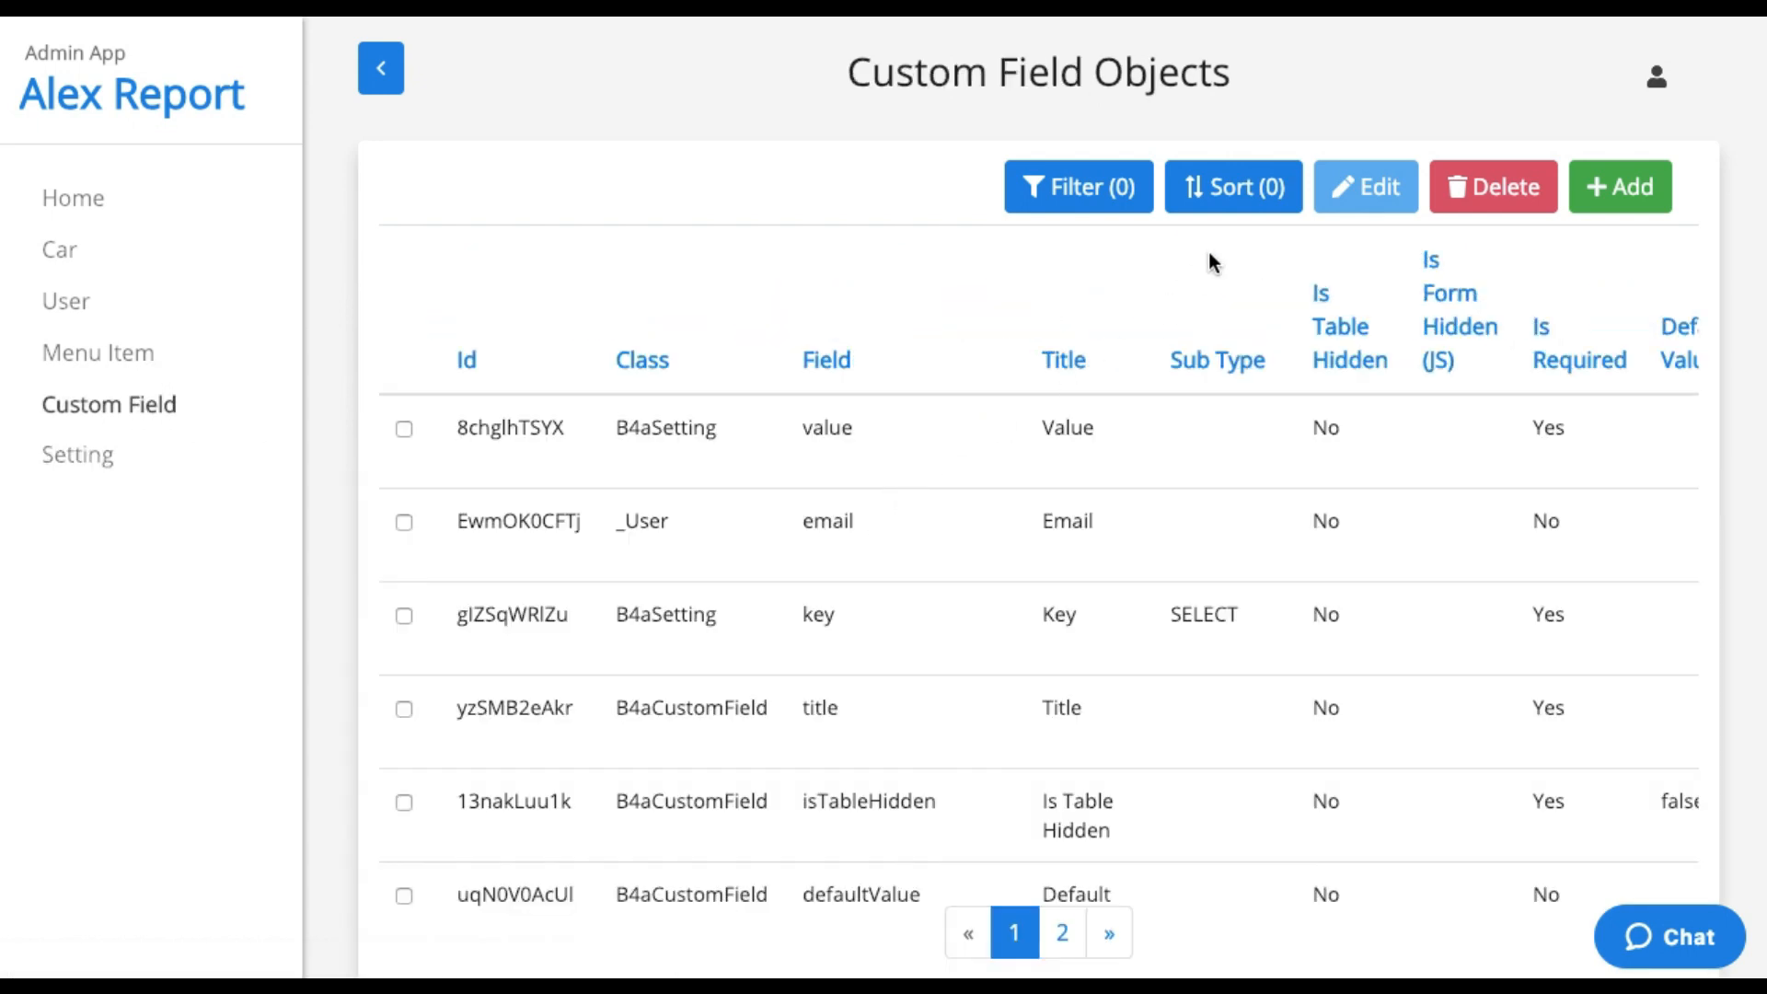
left_click(1619, 186)
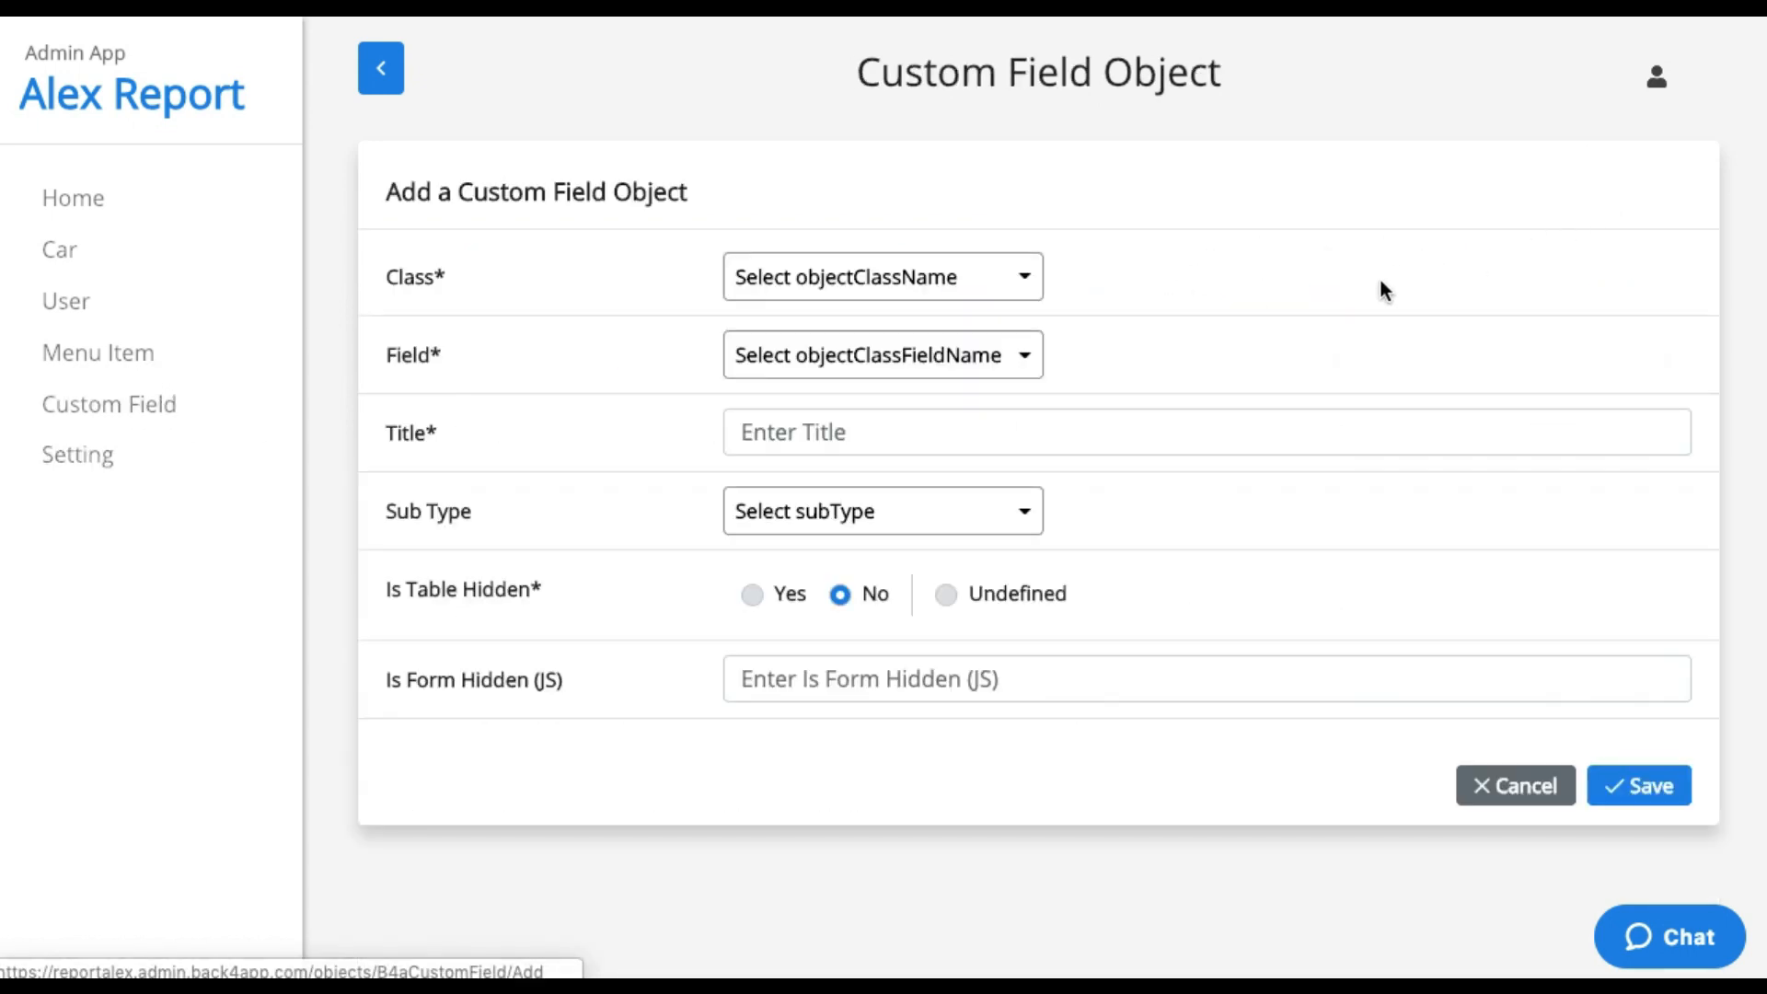
left_click(881, 276)
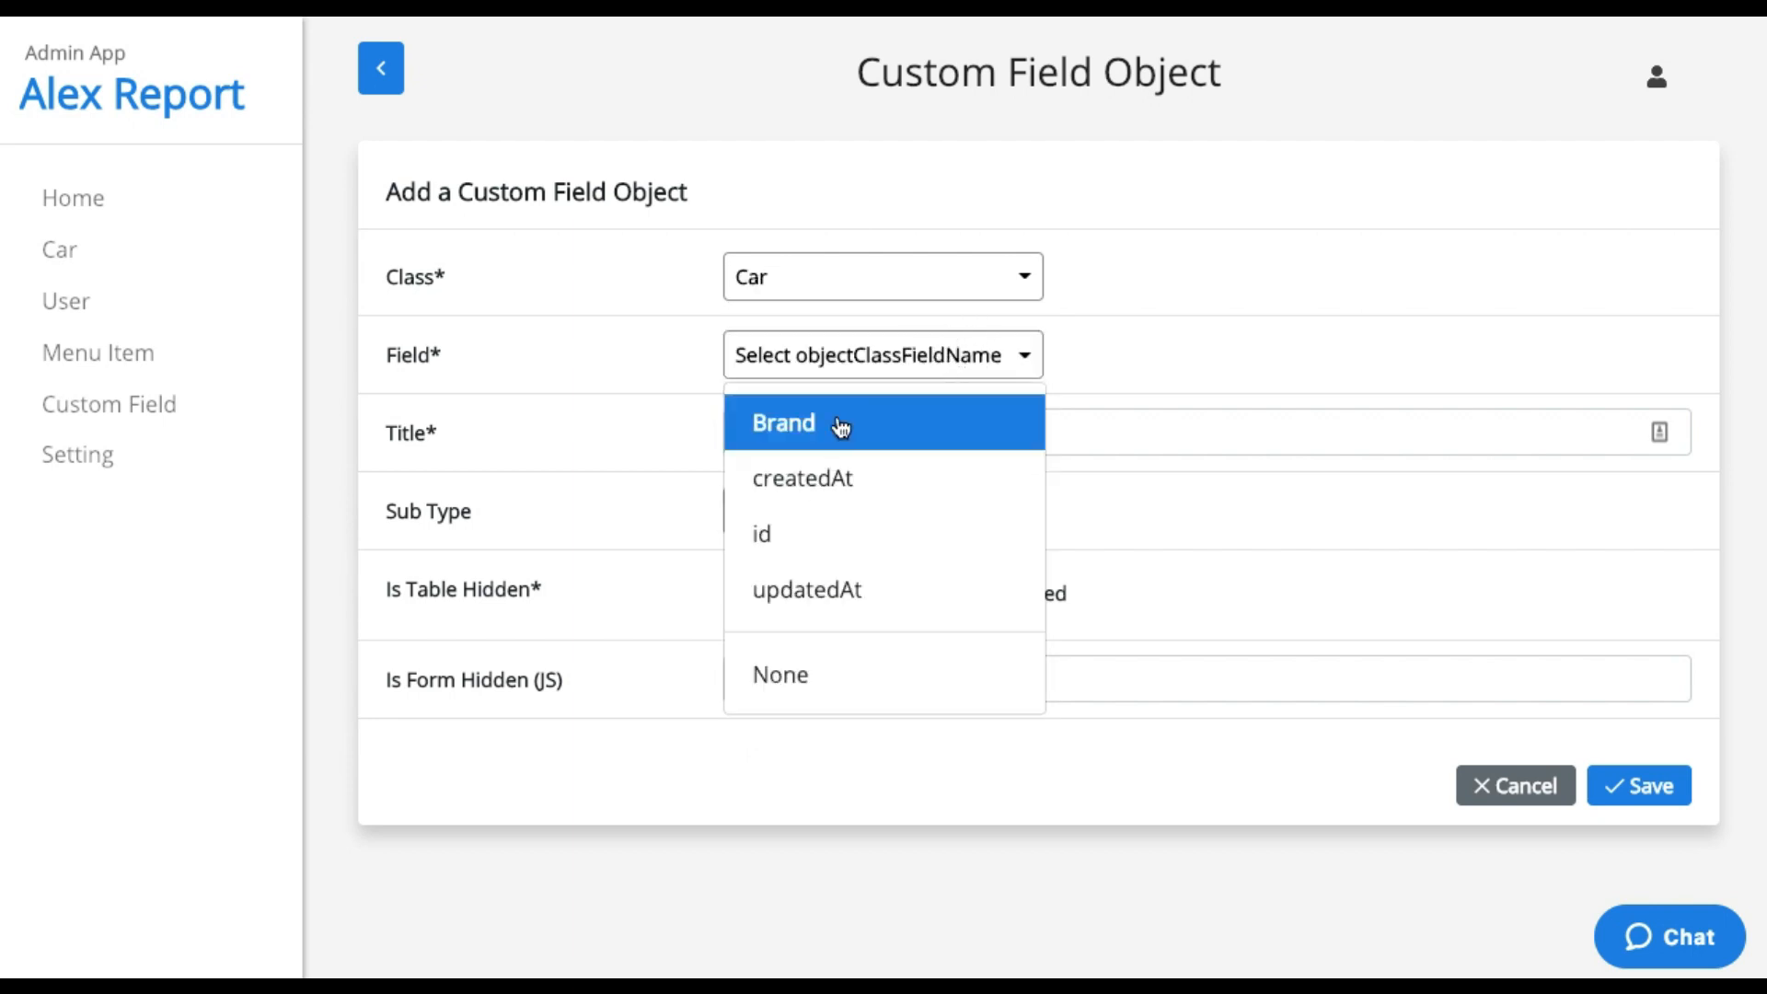
left_click(782, 423)
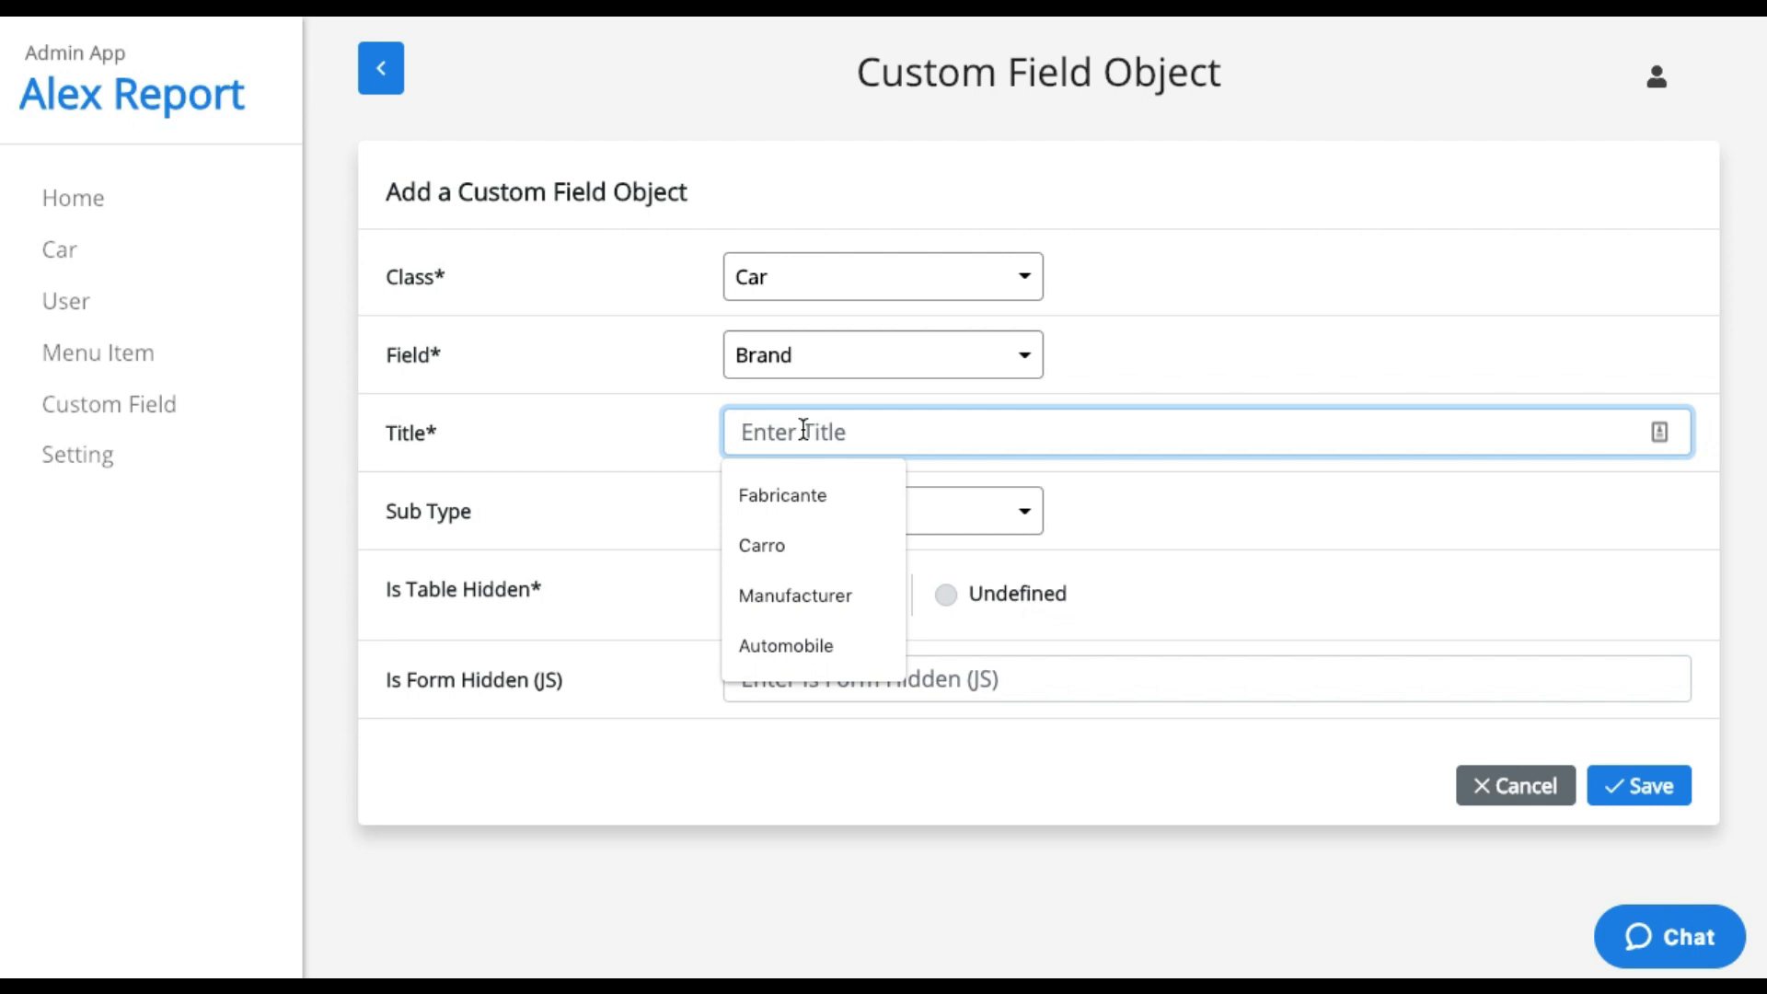
left_click(795, 595)
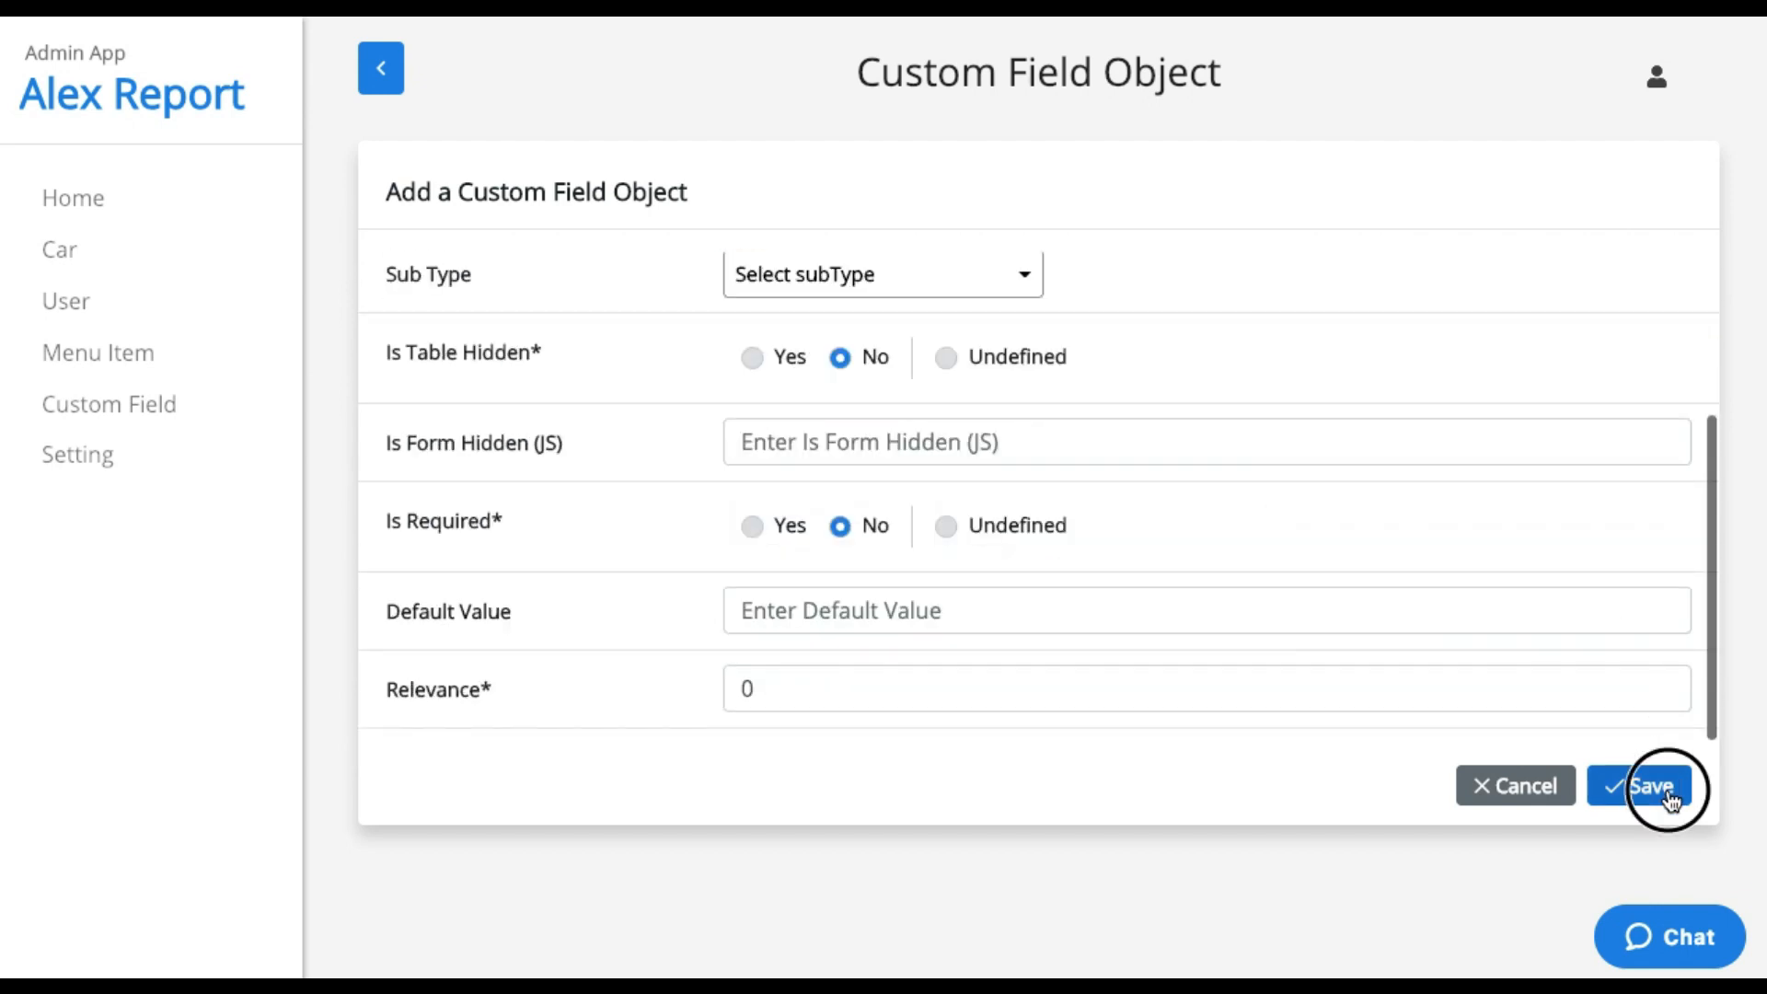
left_click(1640, 786)
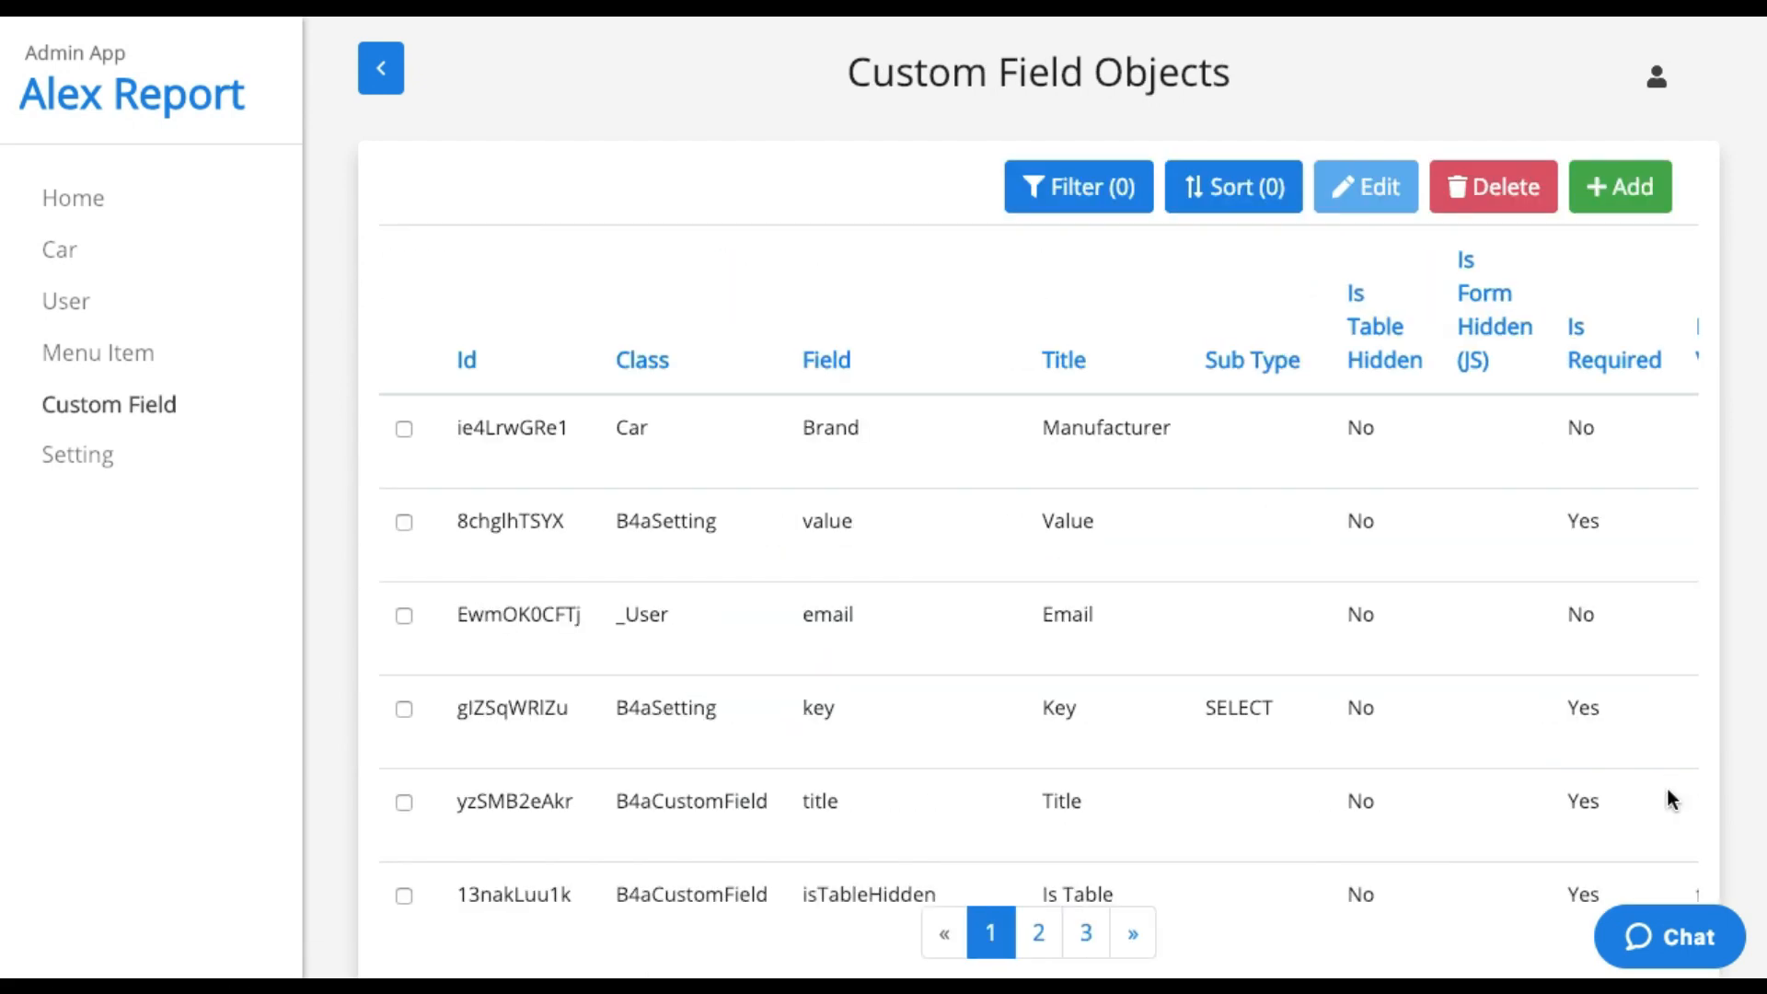
mouse_move(59, 248)
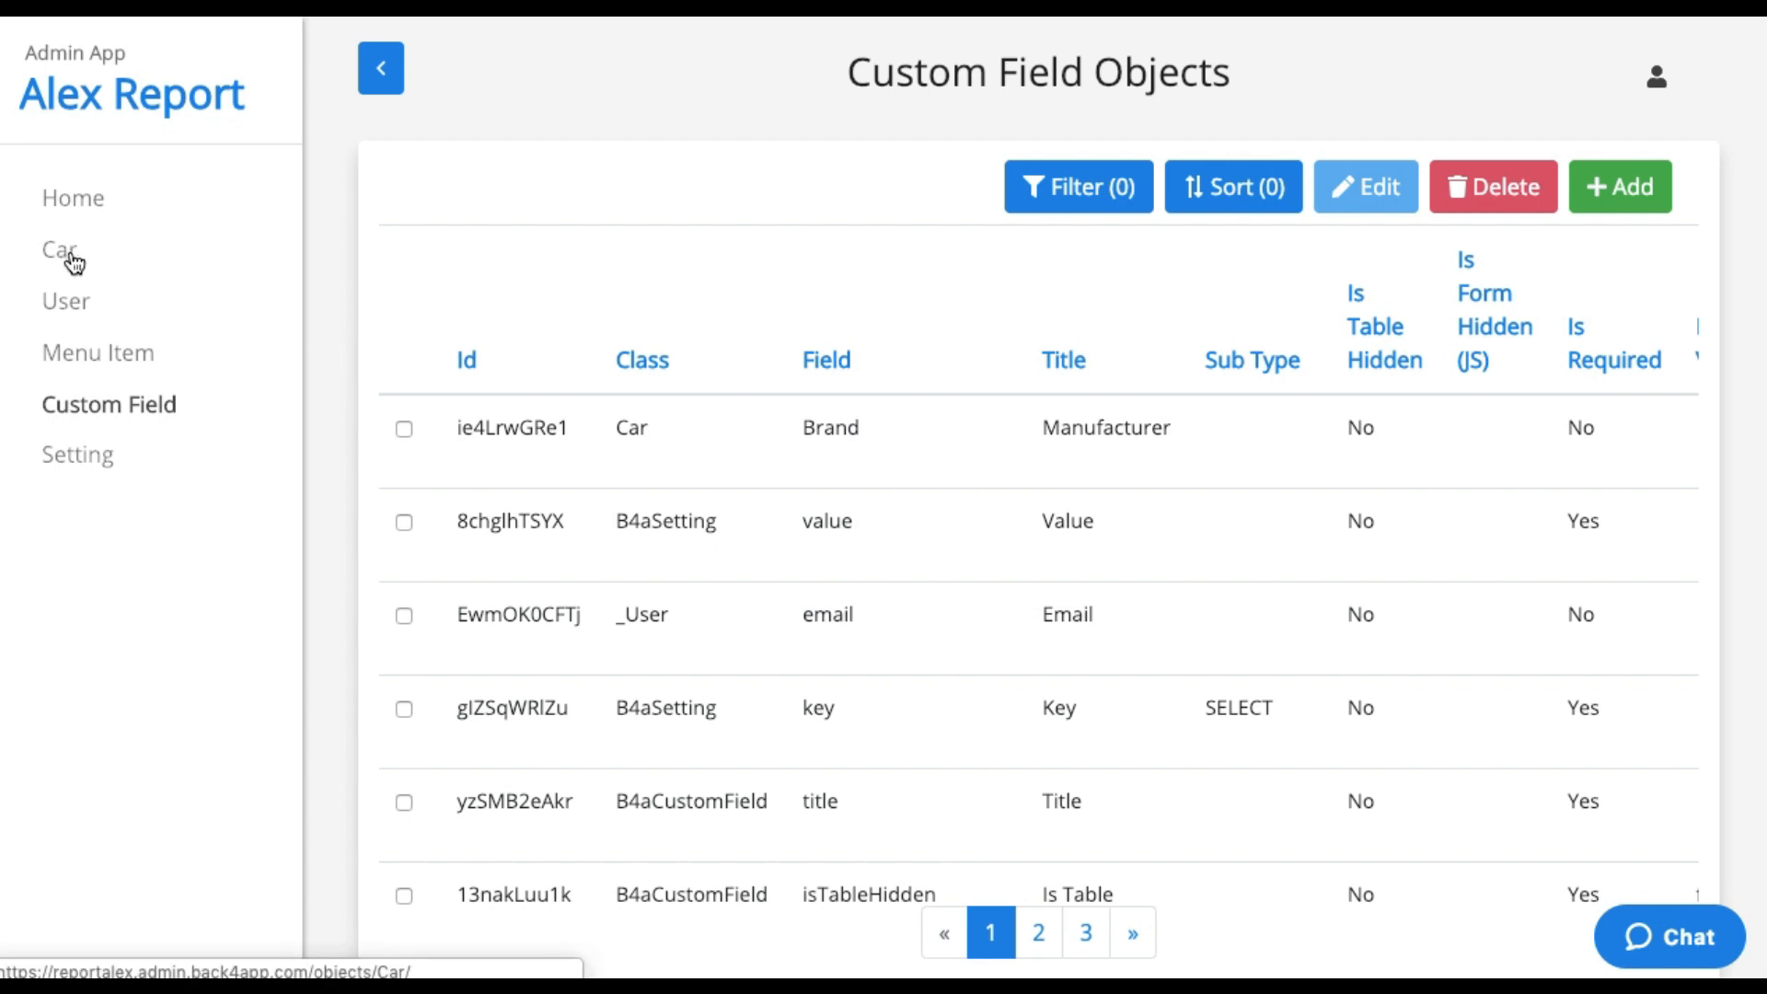
View the Car objects table with its Brand column now headed Manufacturer.
left_click(59, 249)
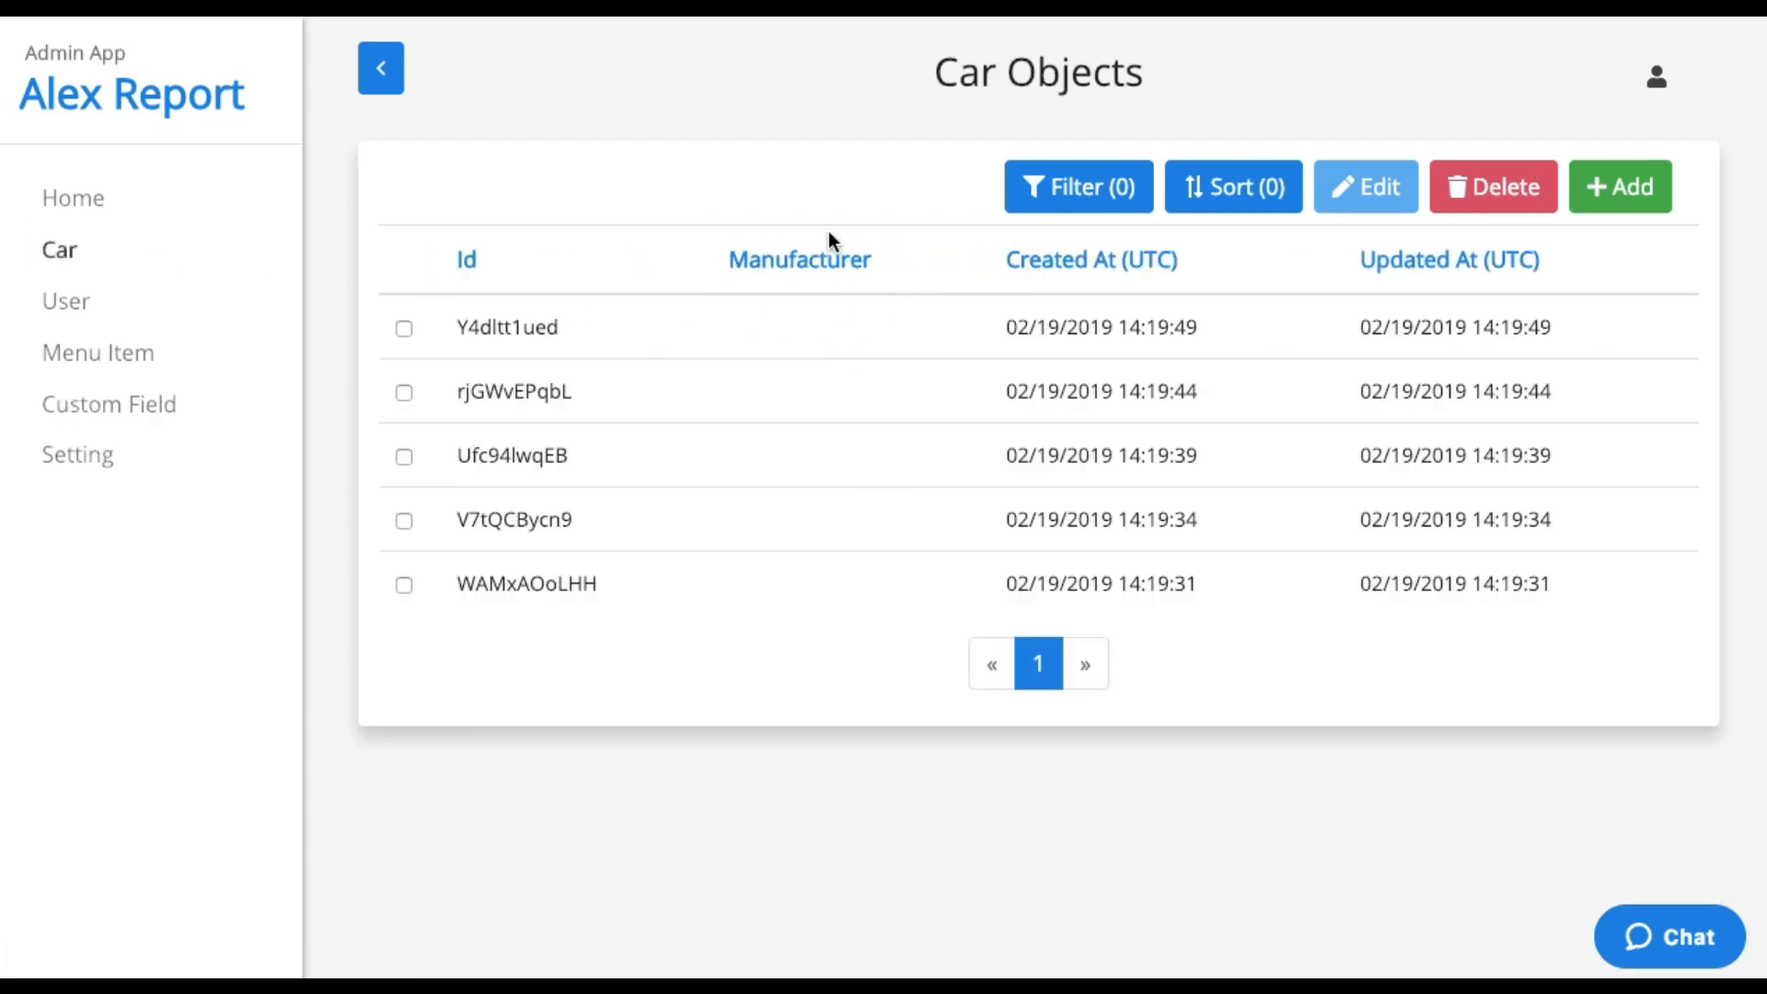
mouse_move(147, 356)
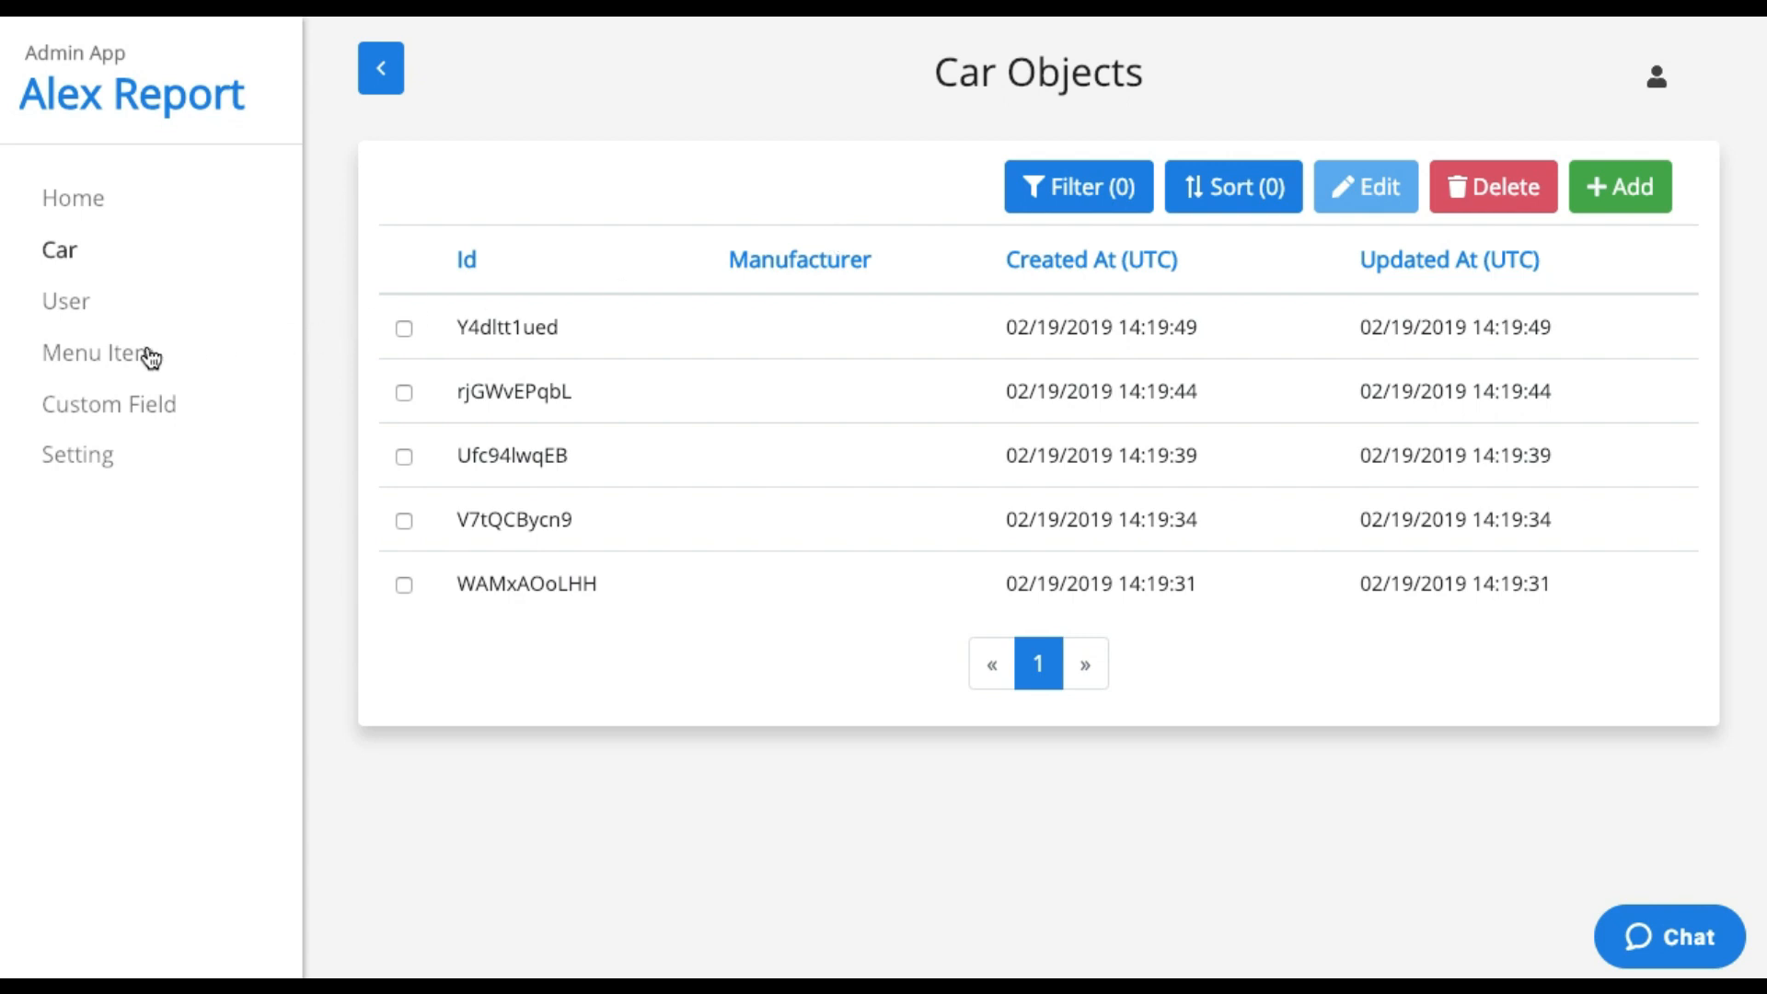
mouse_move(59, 249)
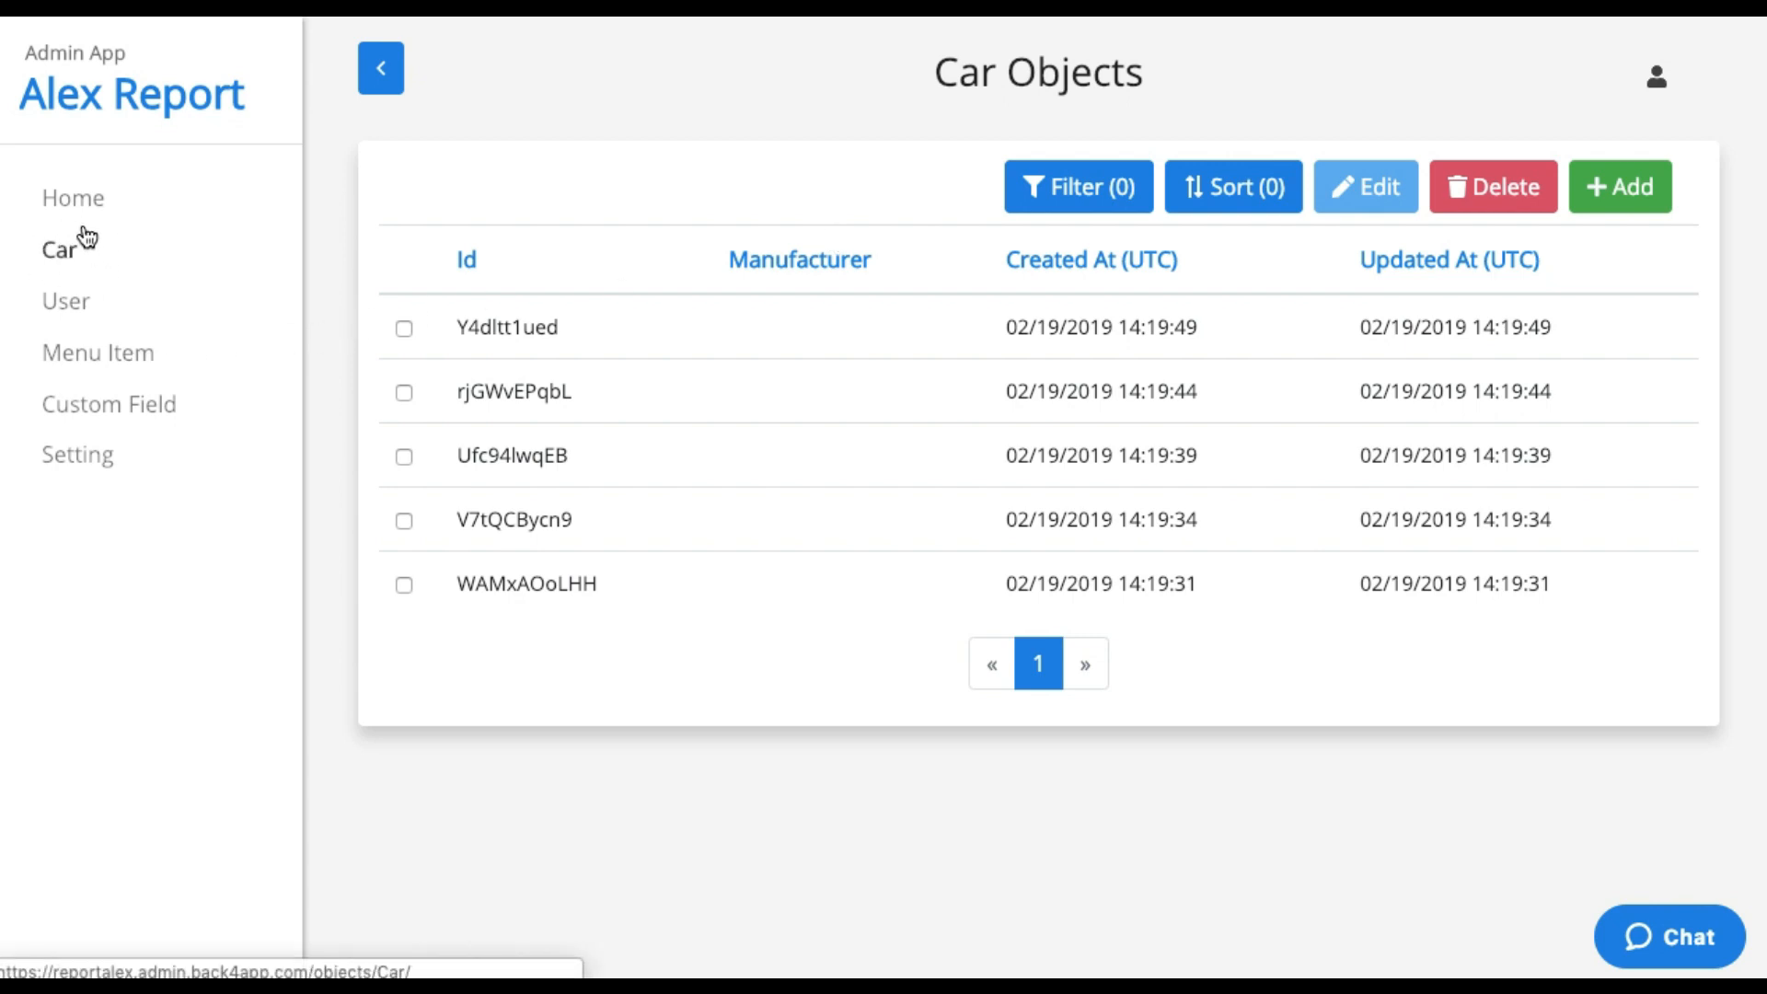
mouse_move(19, 256)
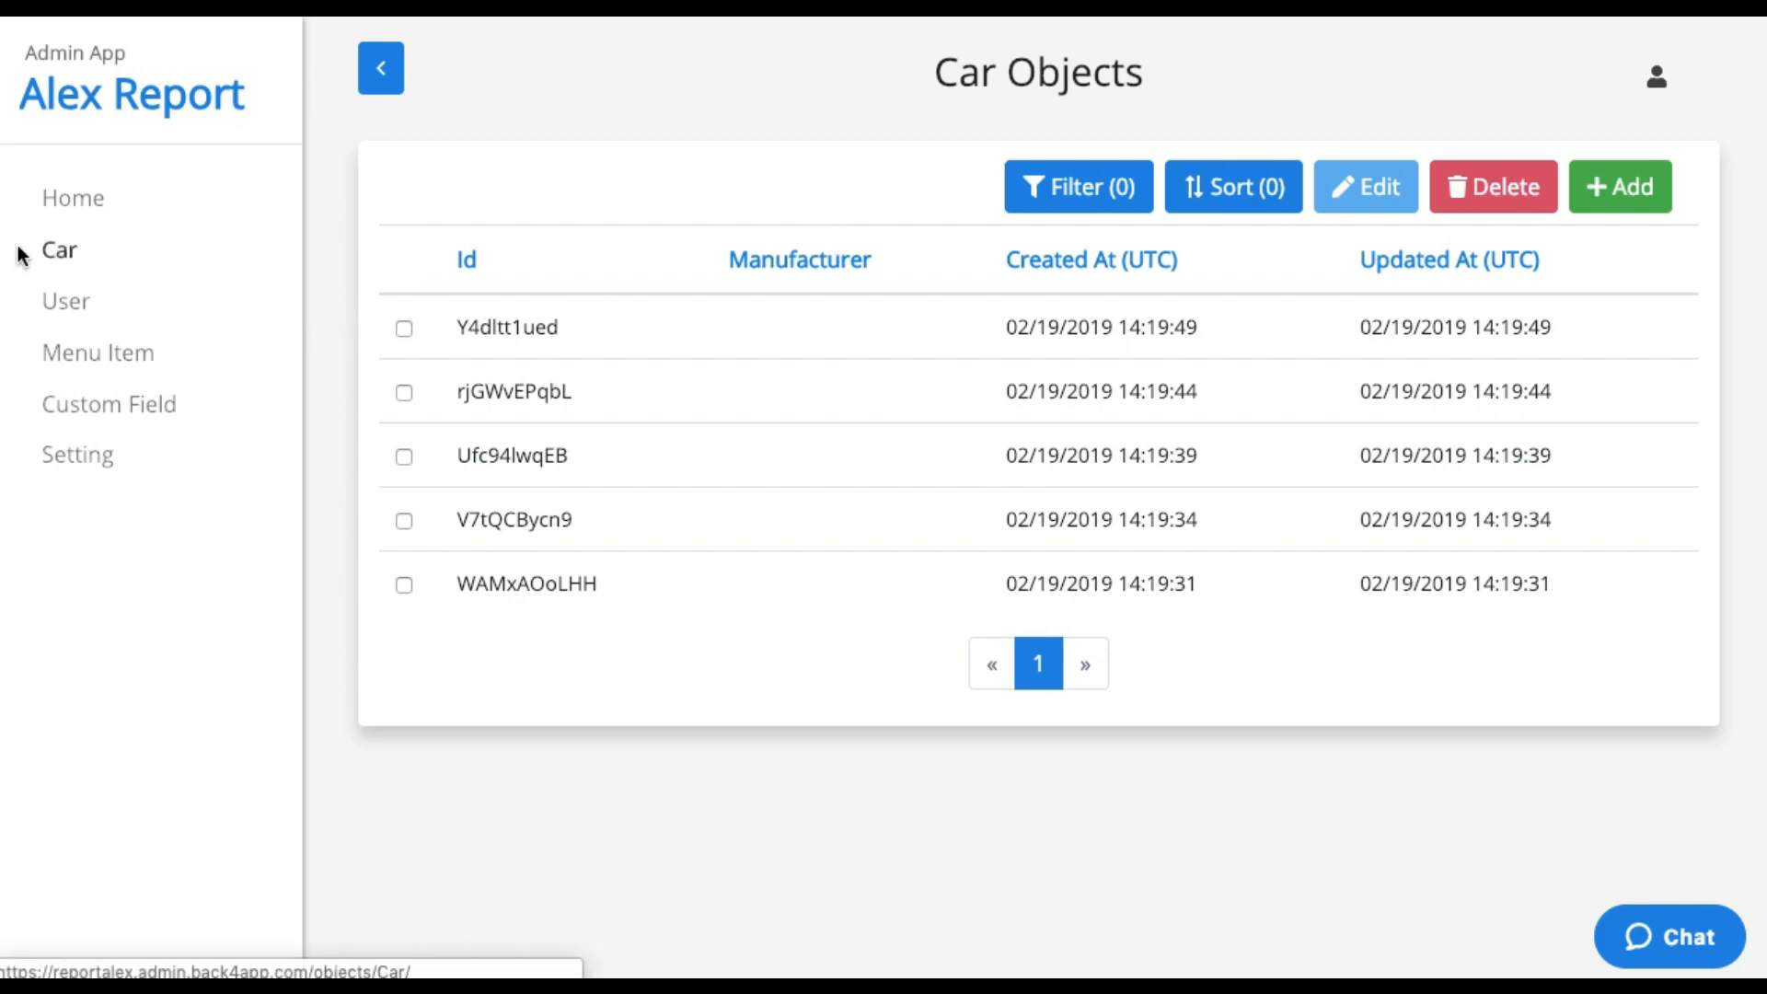
mouse_move(98, 354)
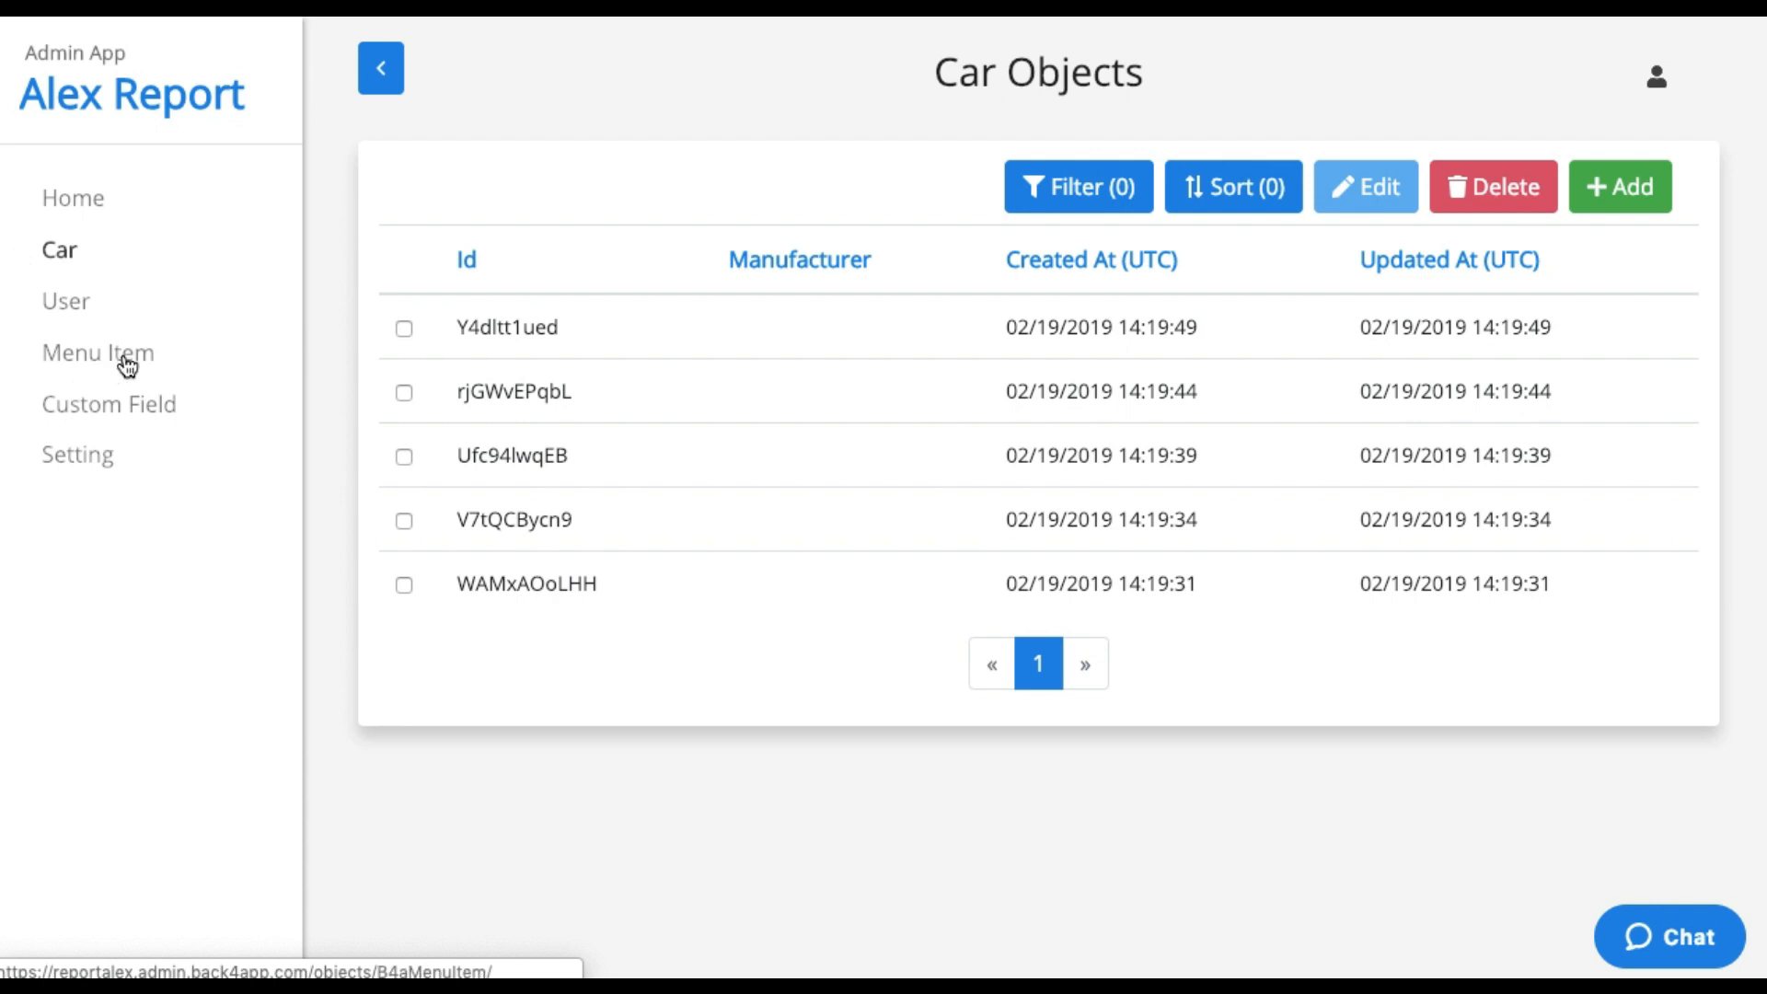
Save a new Menu Item titled Automobile assigned to the Car class.
left_click(98, 353)
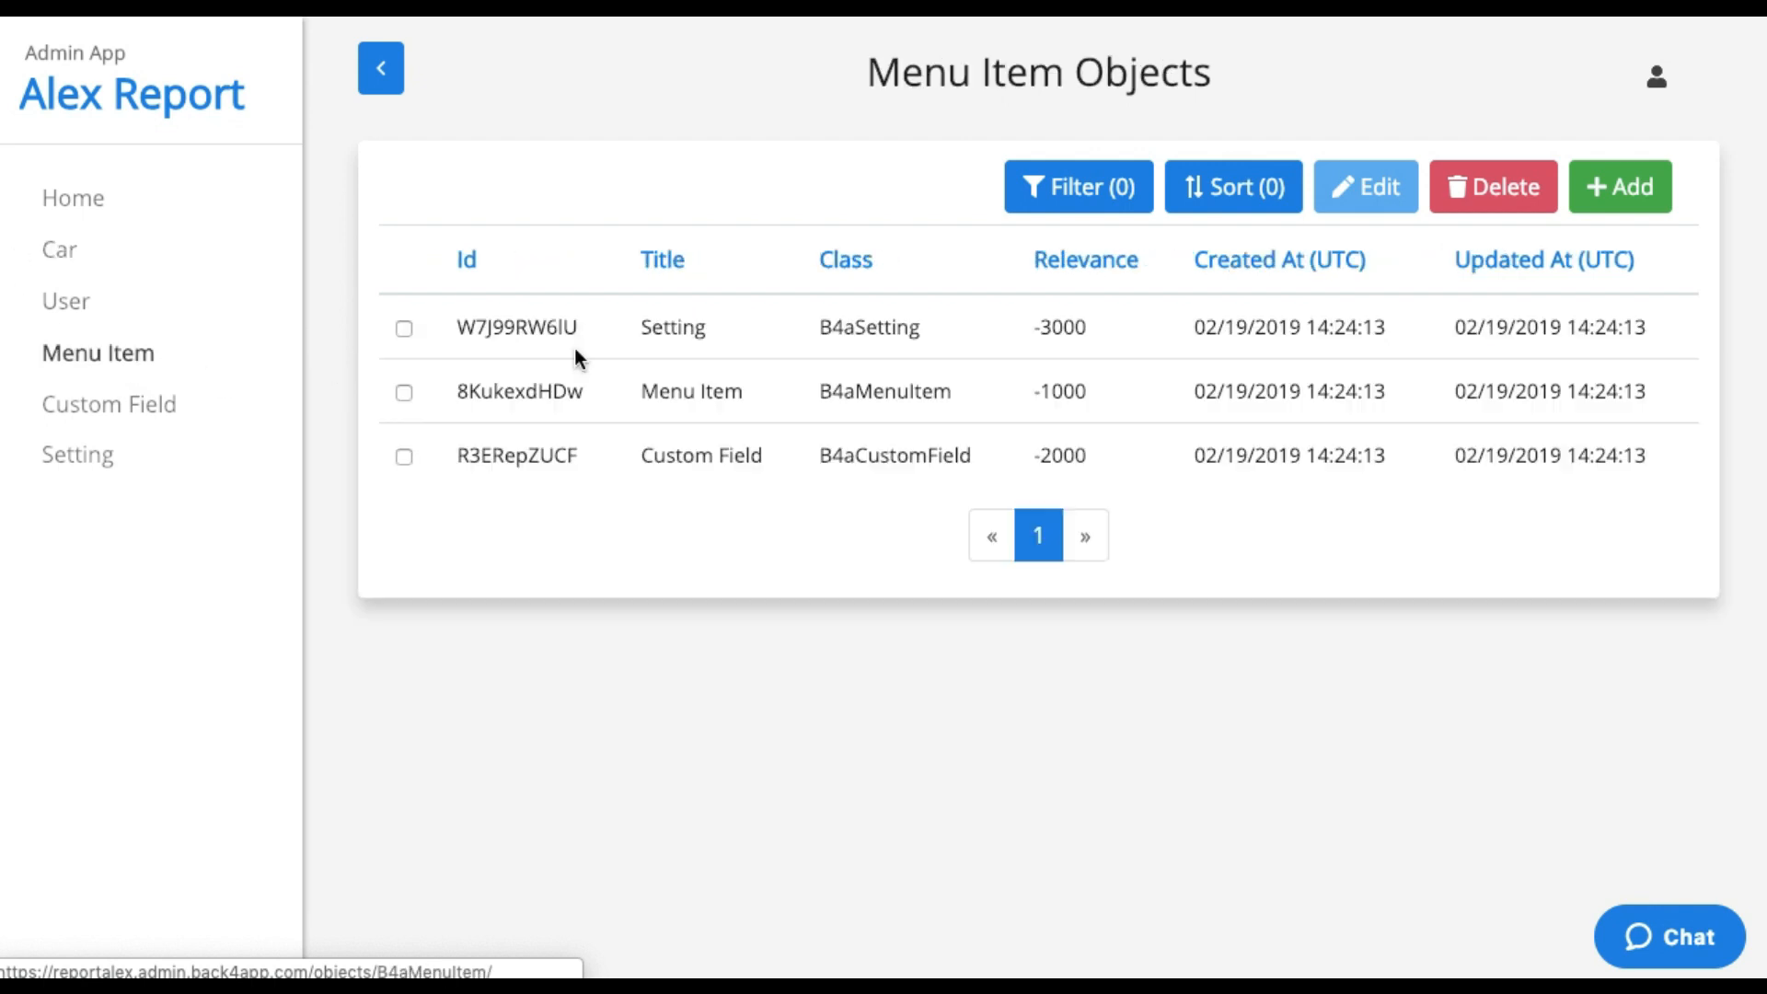
mouse_move(508, 377)
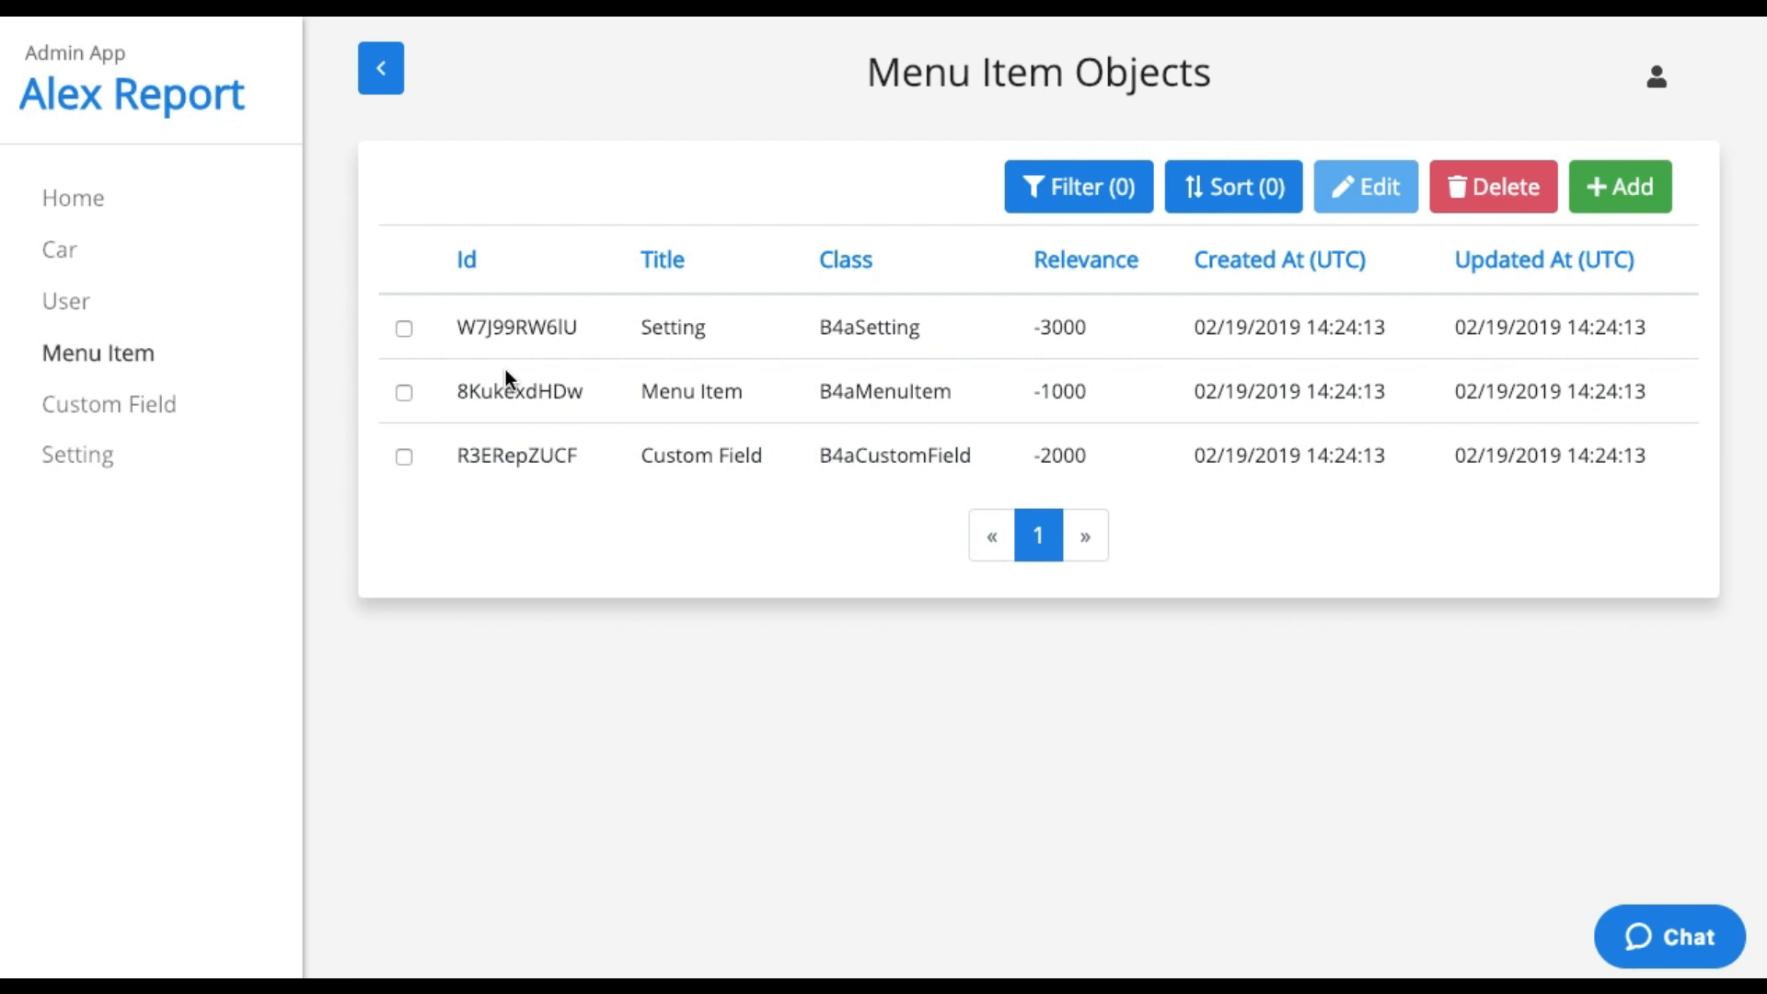
left_click(1620, 186)
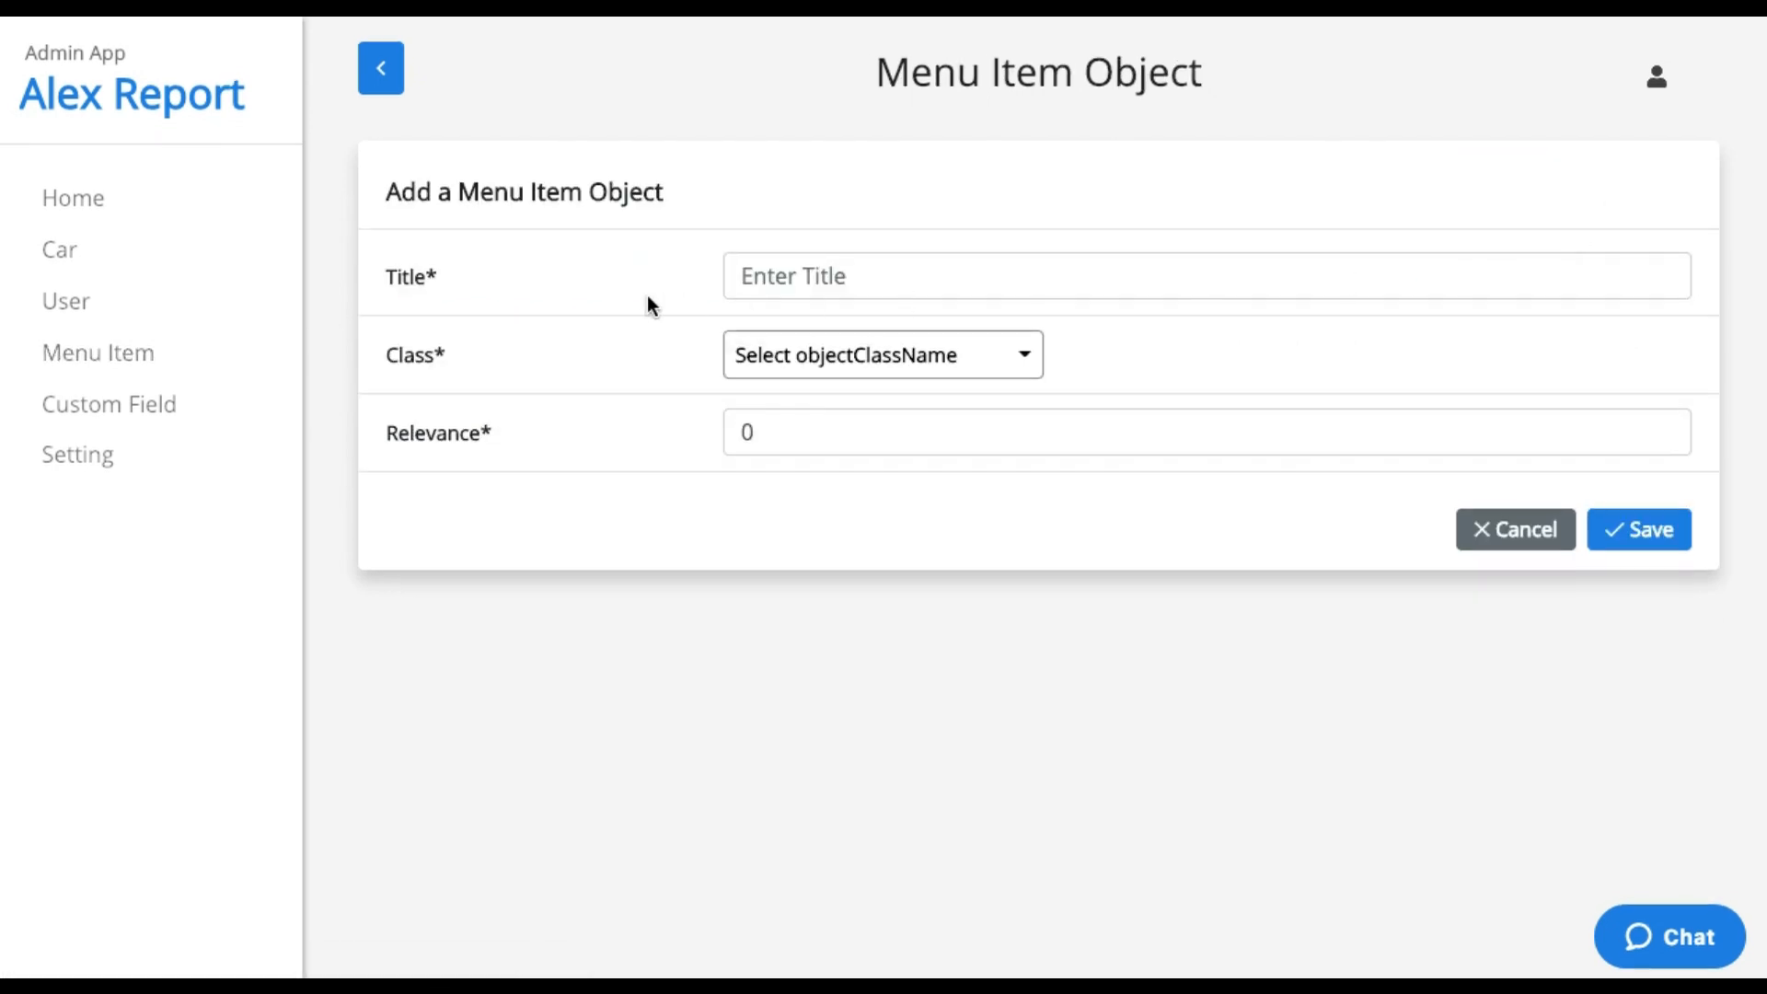
left_click(1514, 530)
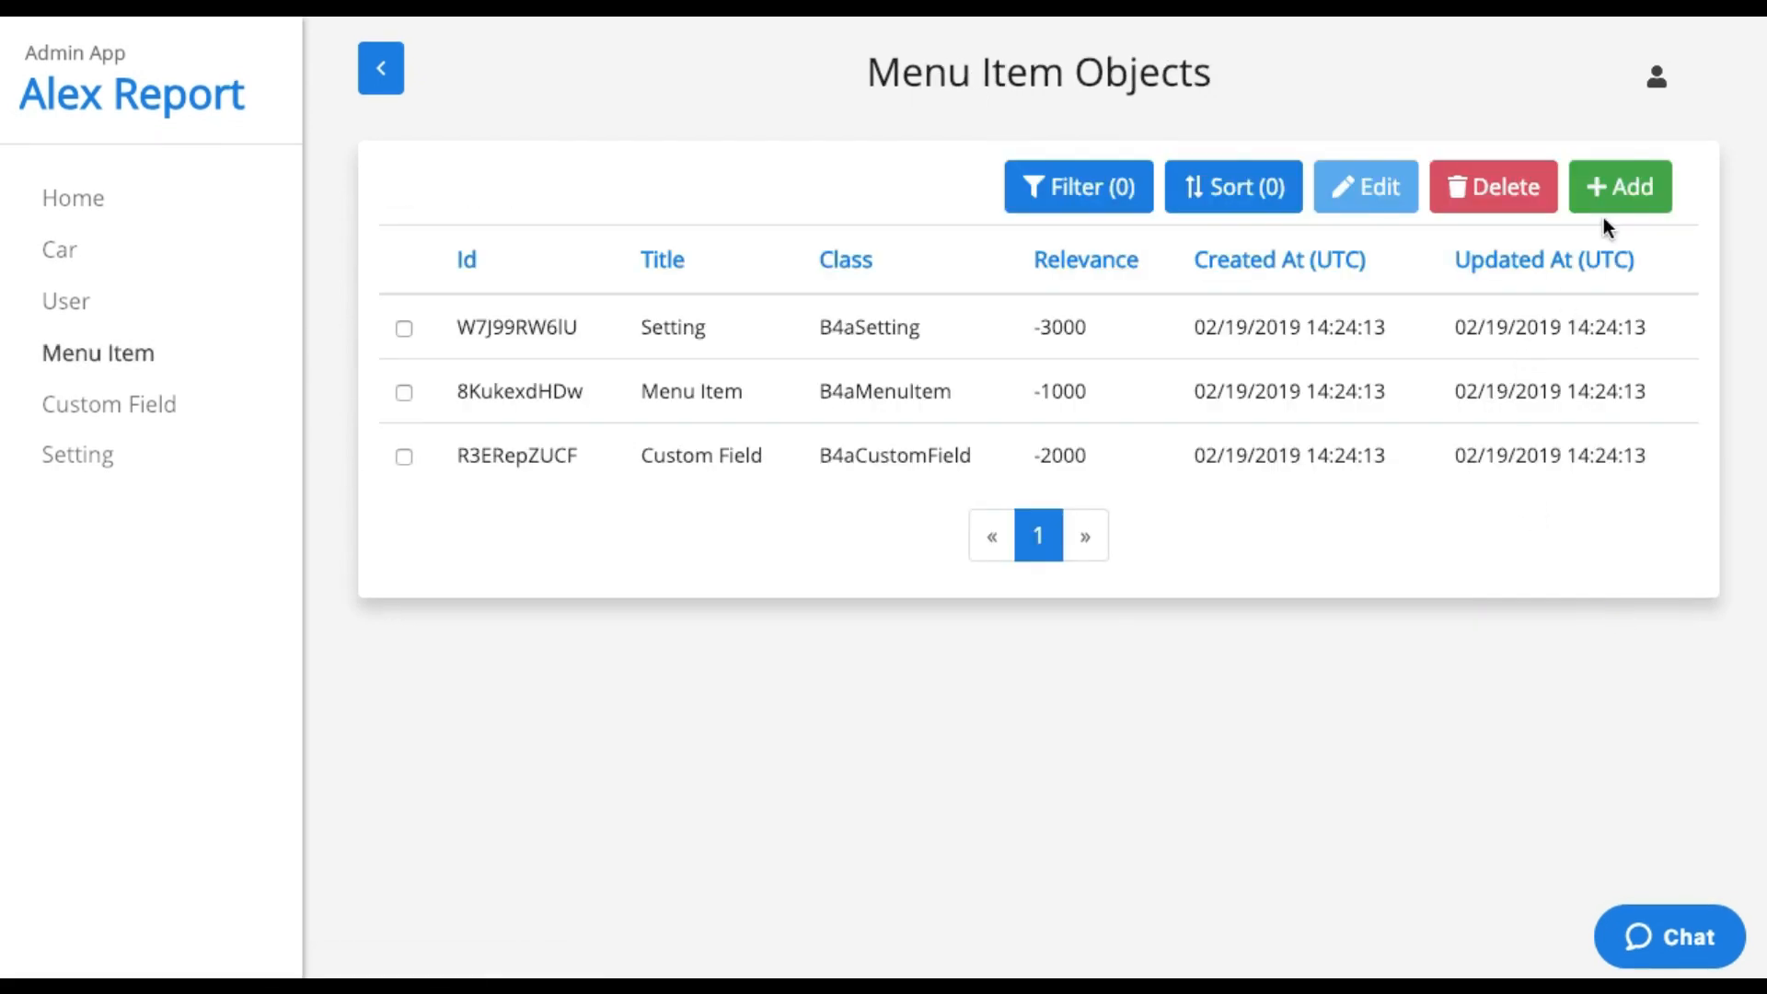
left_click(1620, 186)
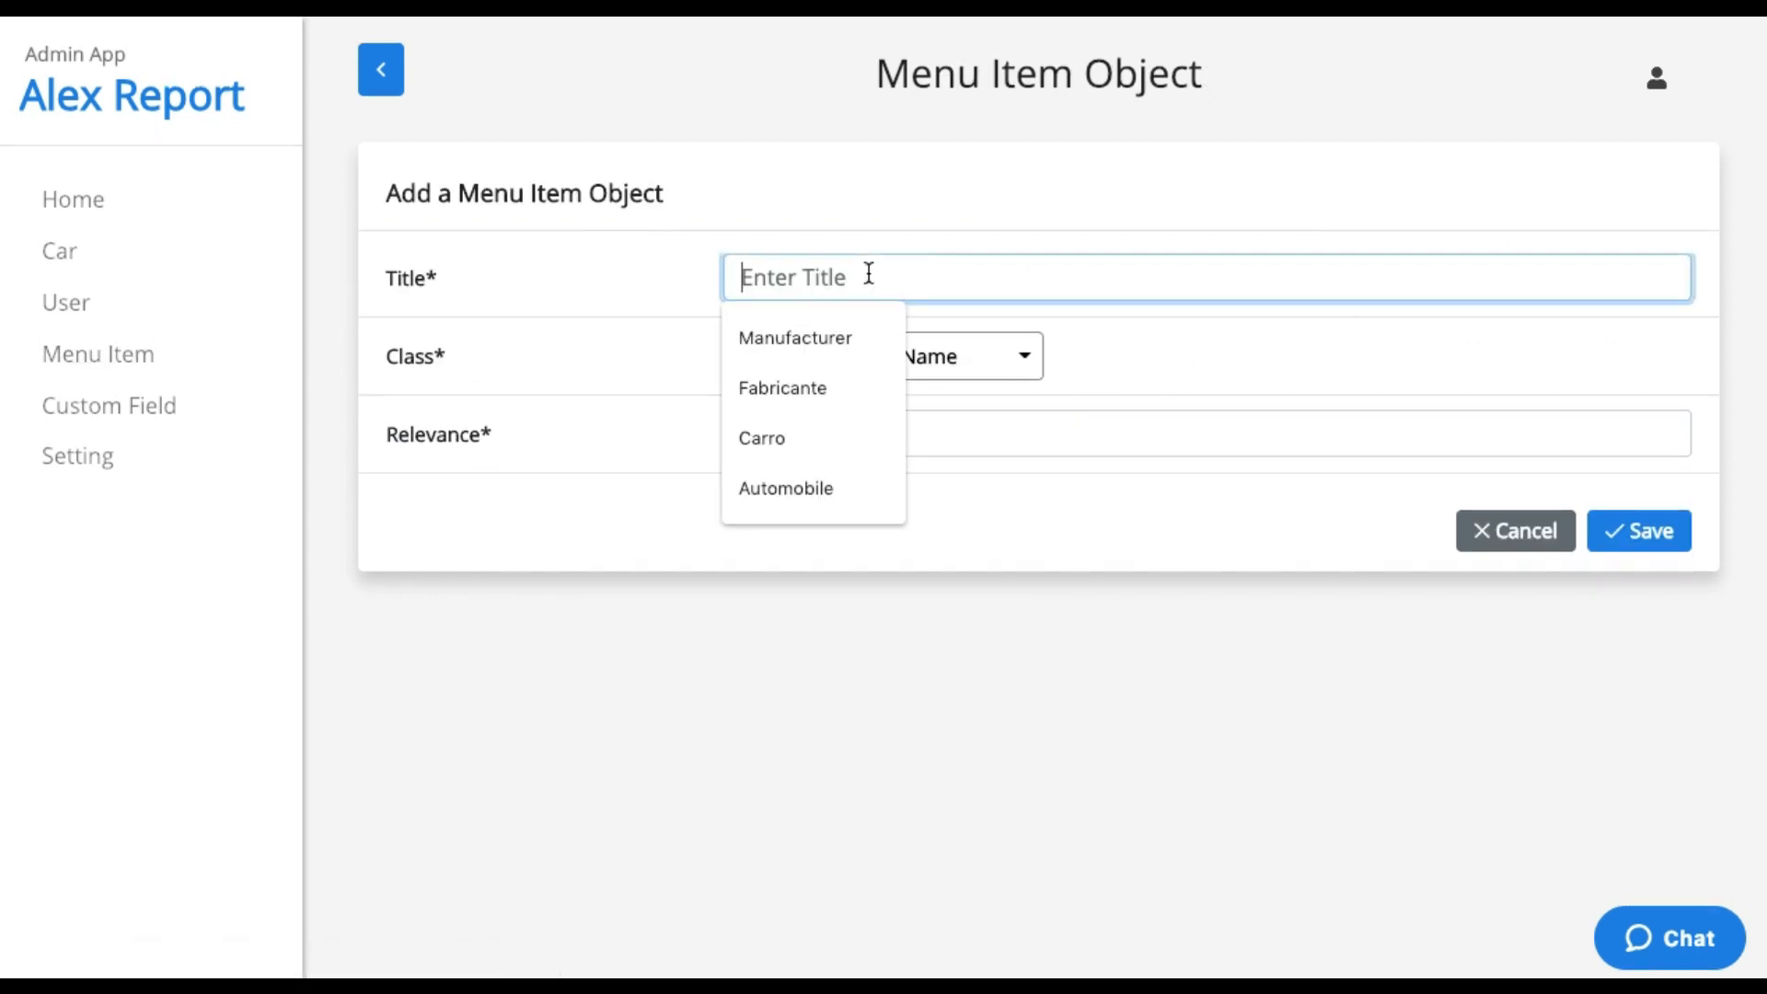
mouse_move(926, 383)
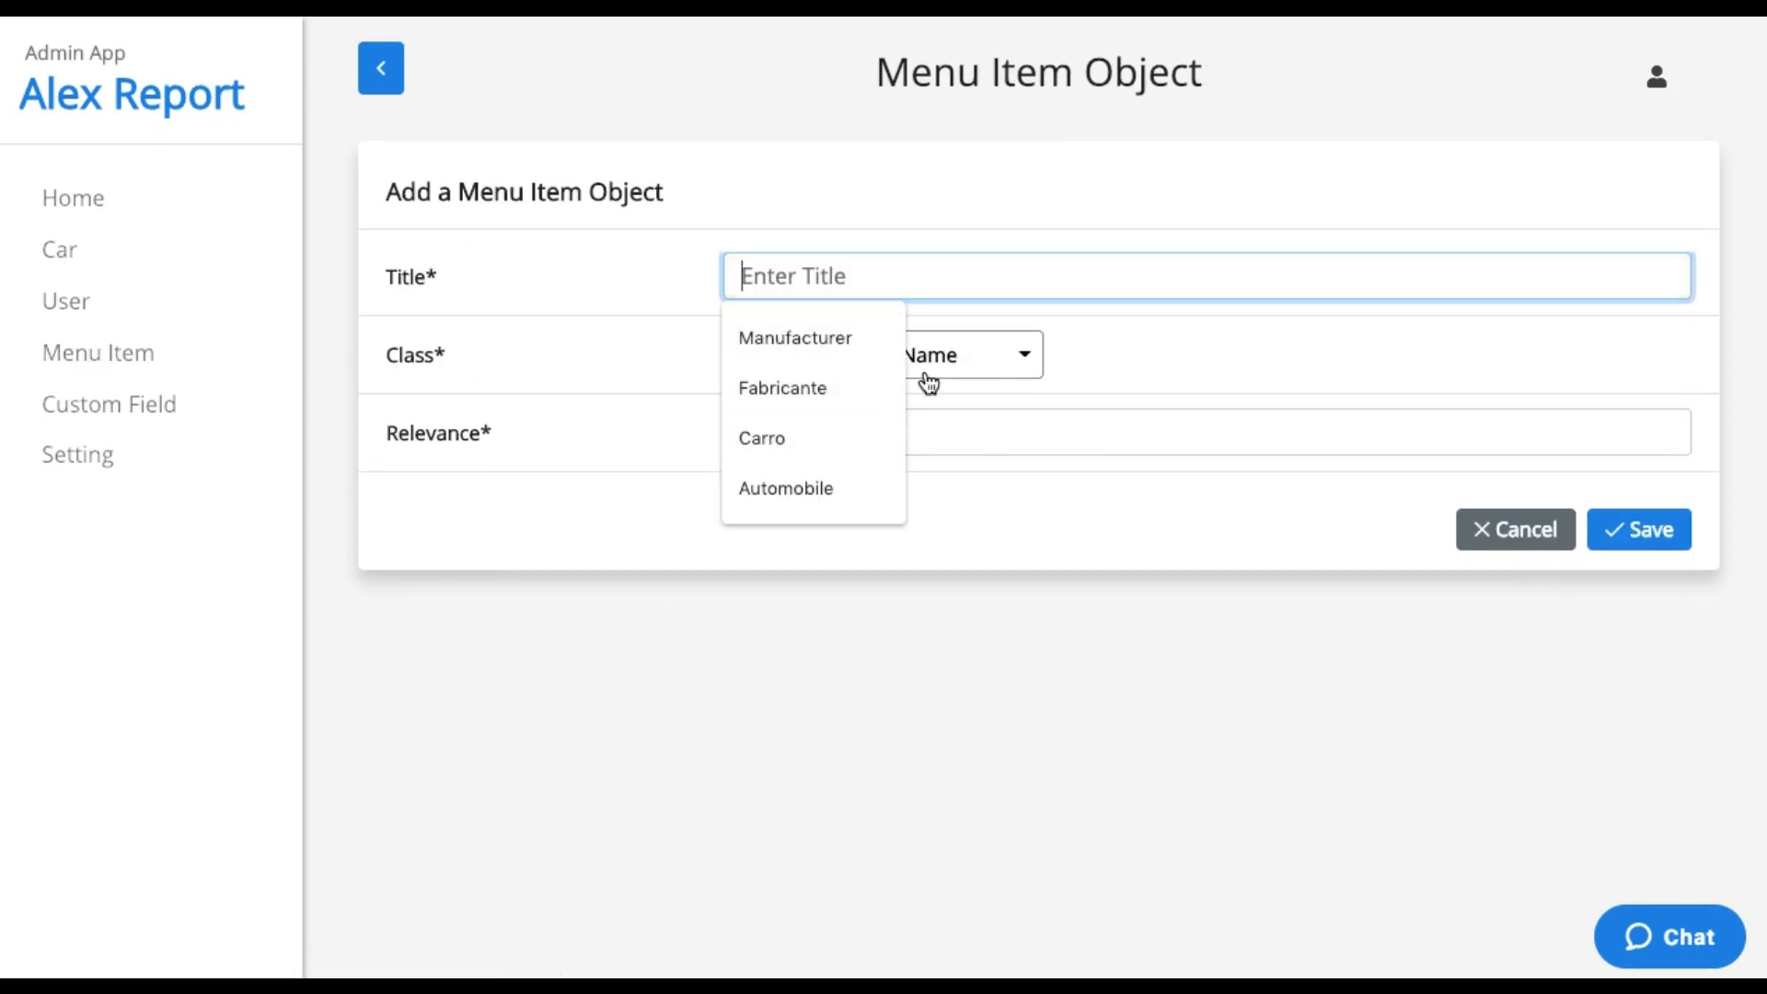
left_click(786, 488)
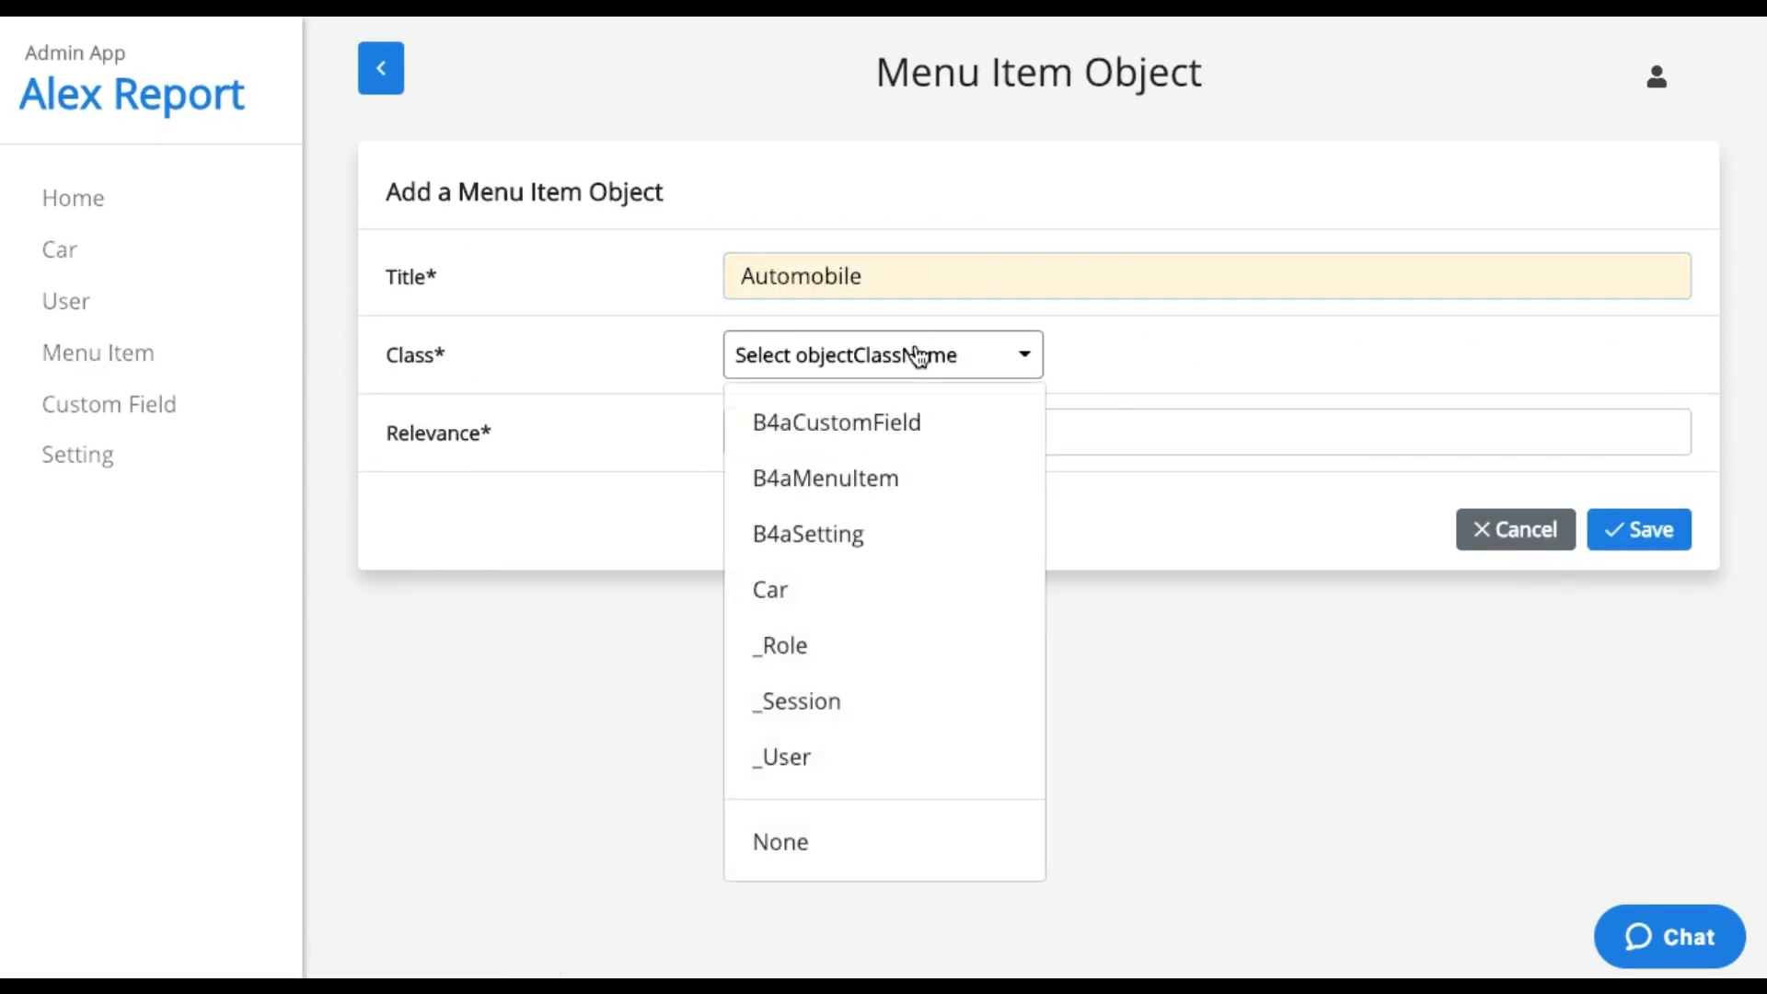
left_click(769, 589)
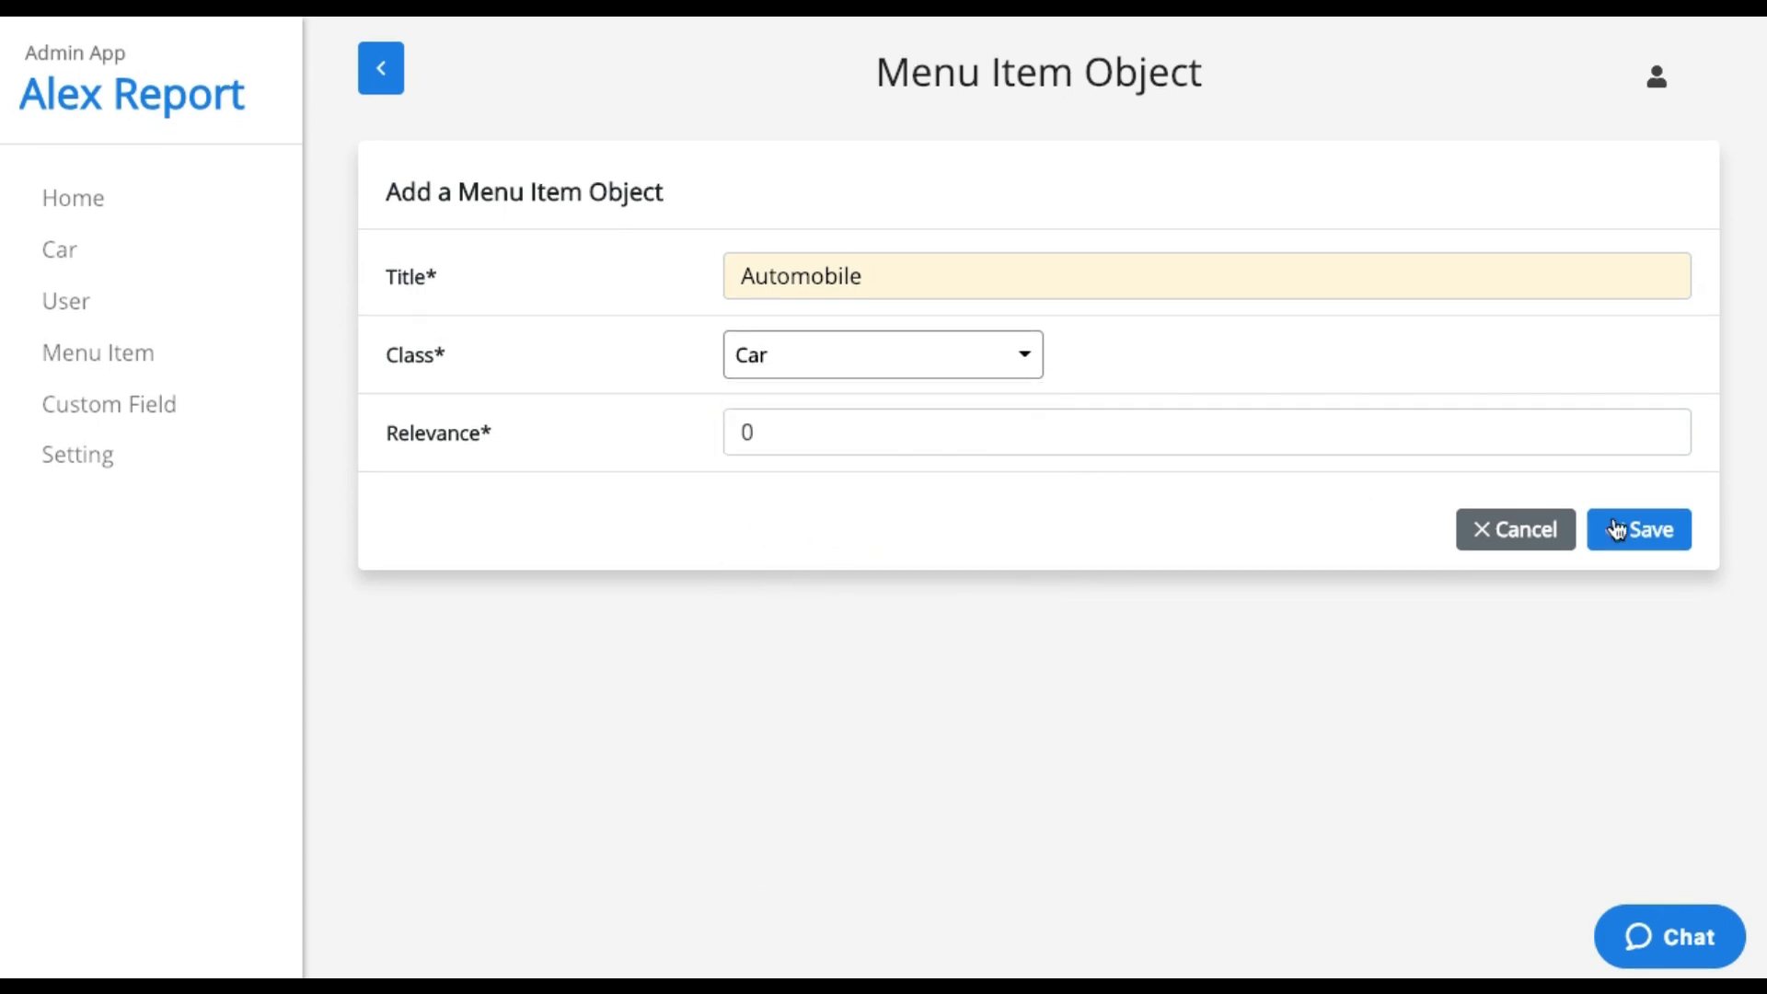
left_click(1638, 529)
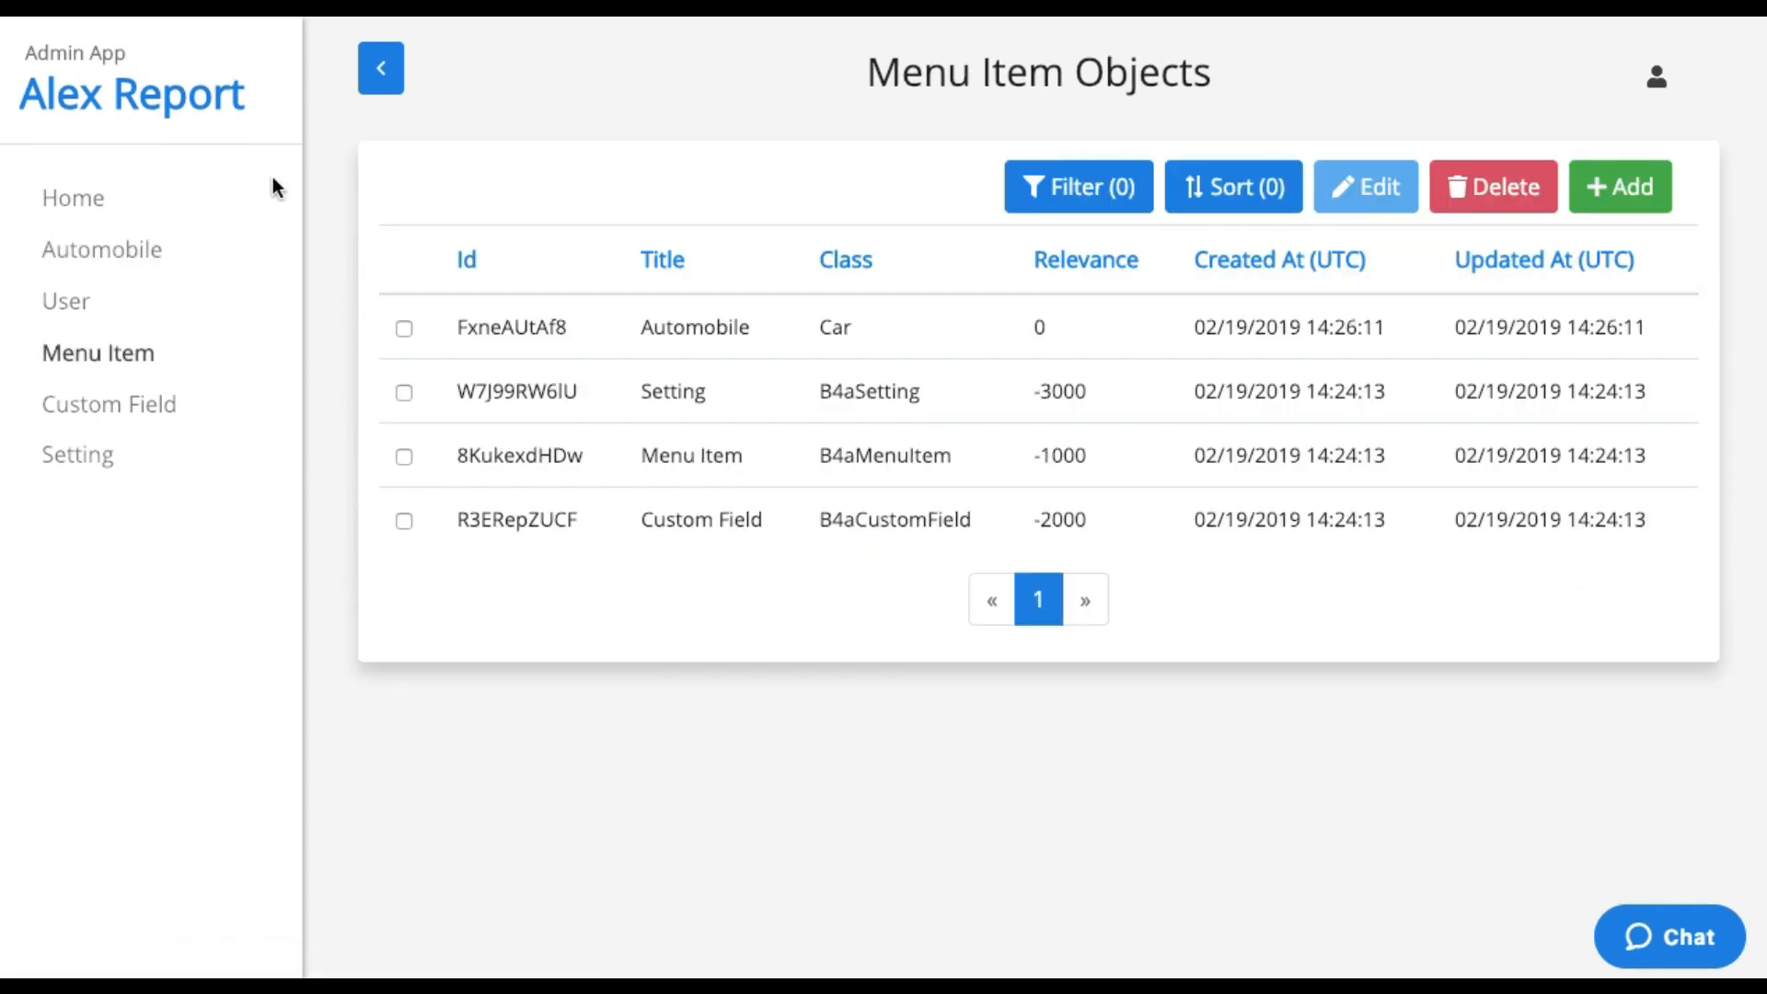
mouse_move(101, 249)
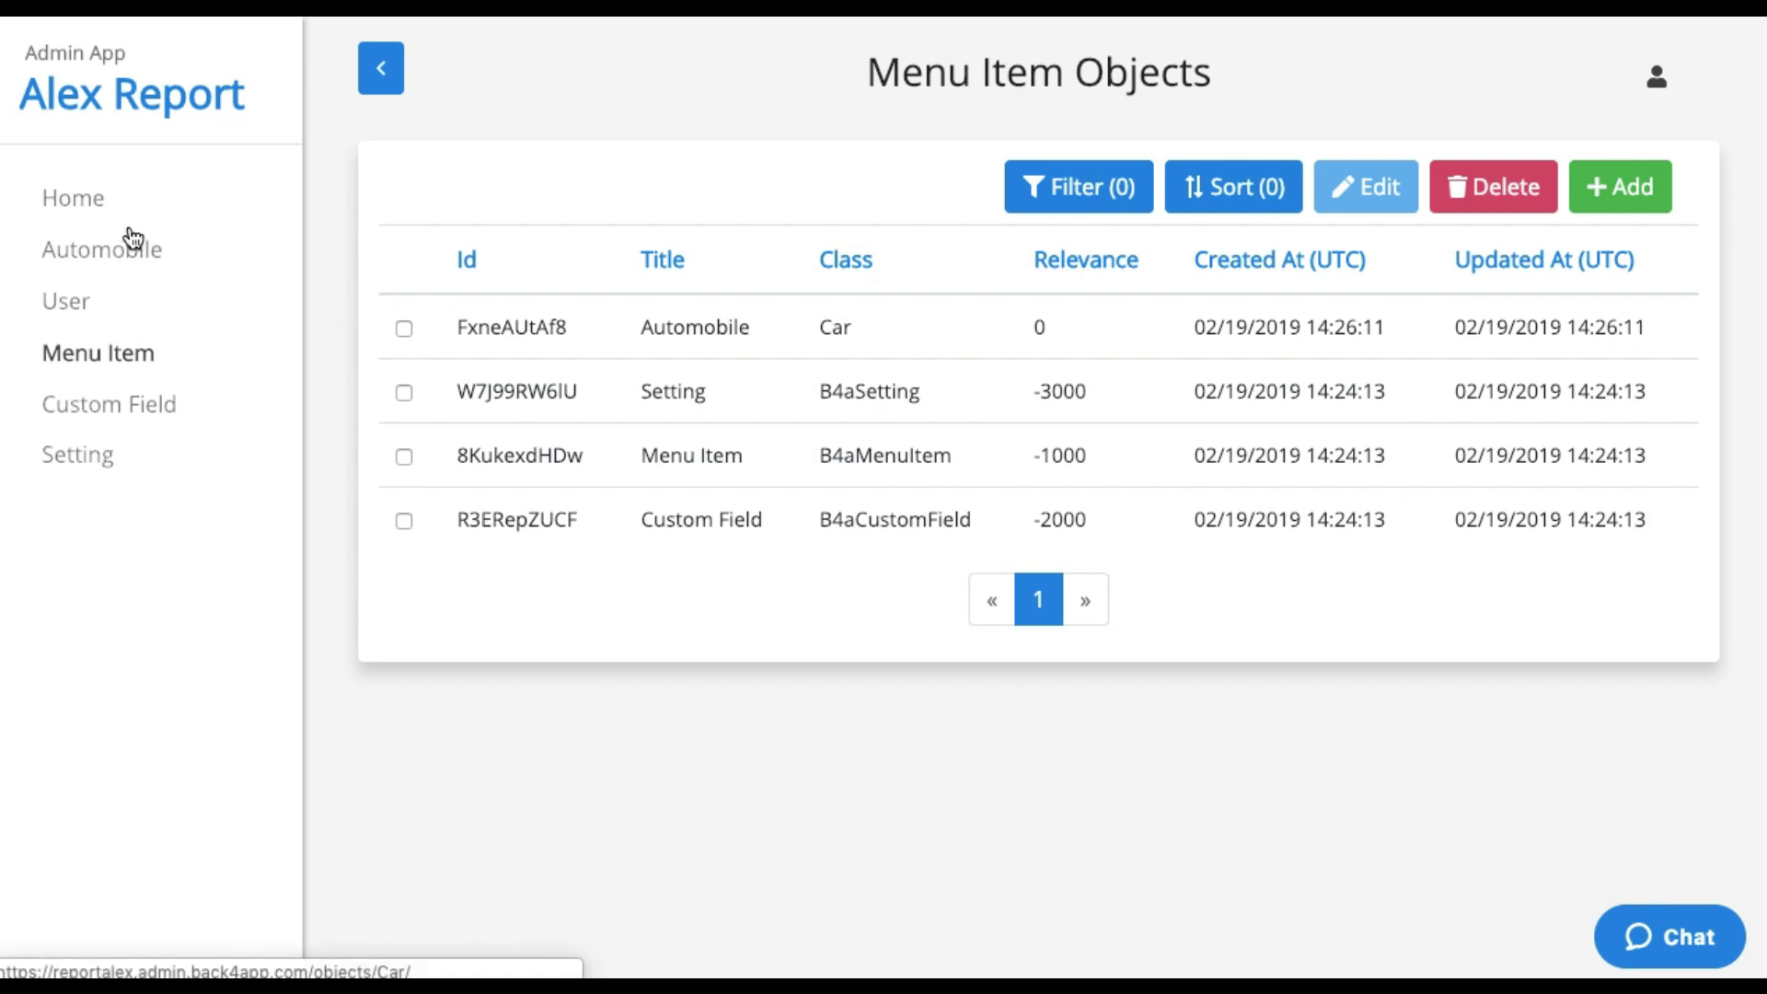